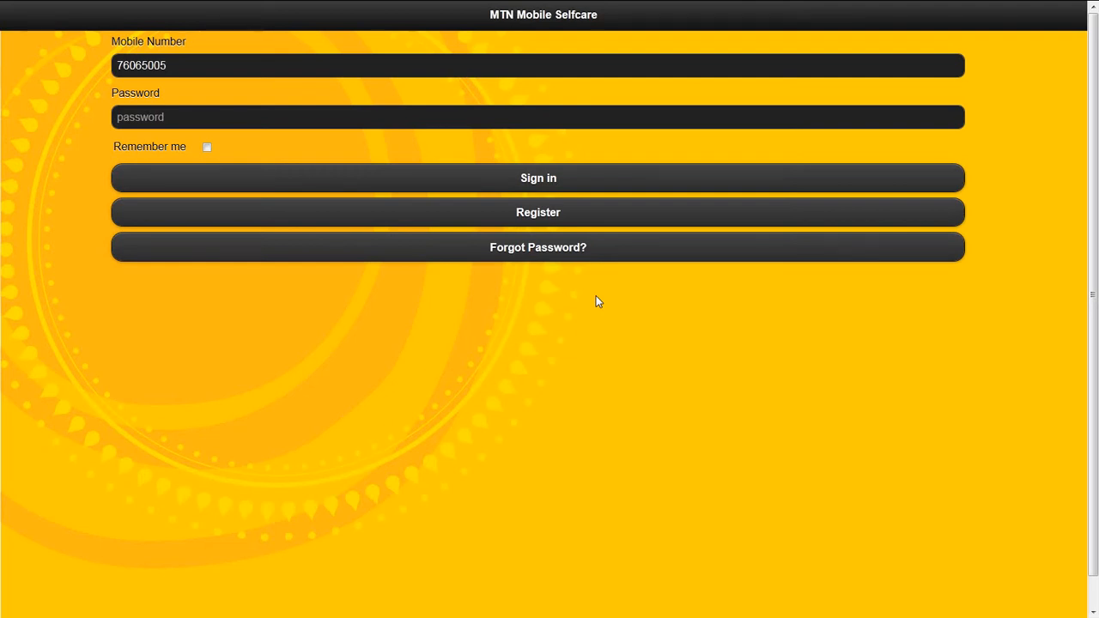
mouse_move(601, 310)
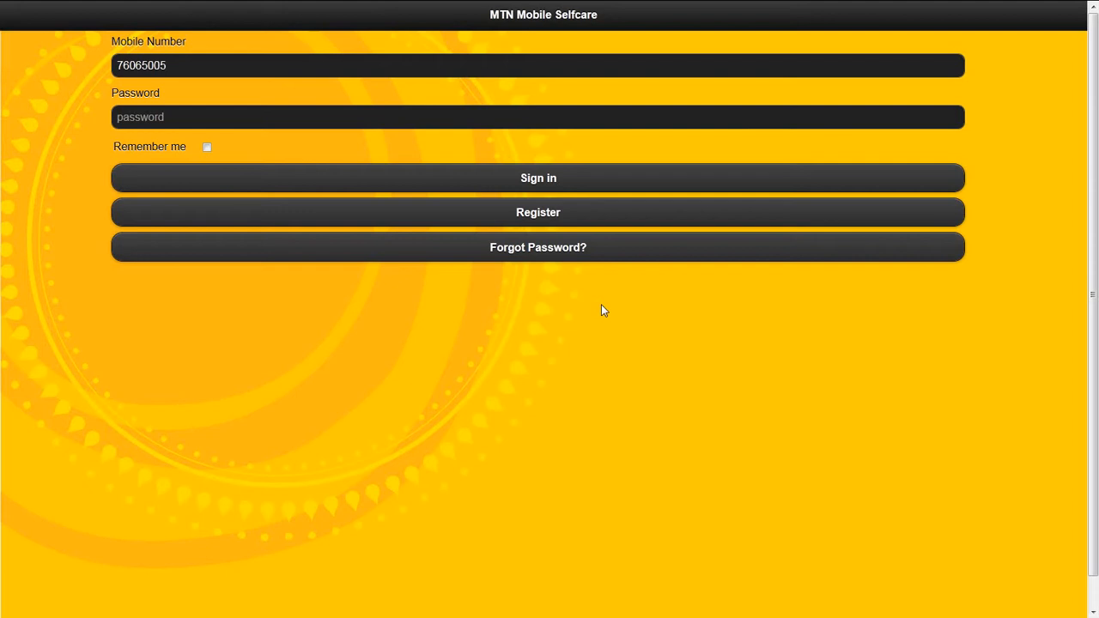
mouse_move(624, 321)
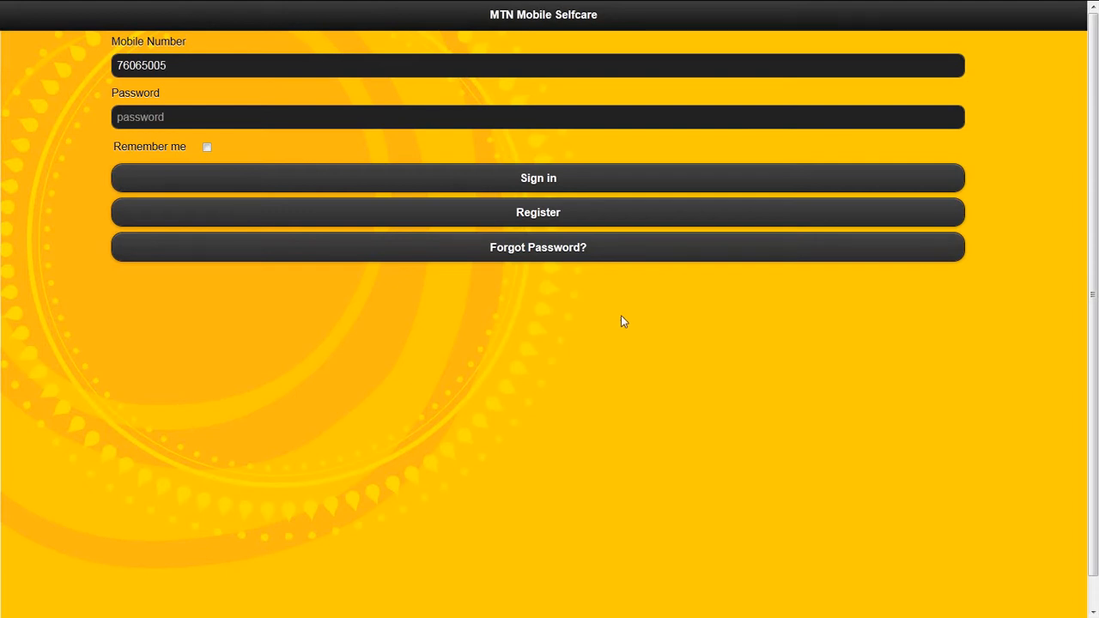
mouse_move(192, 65)
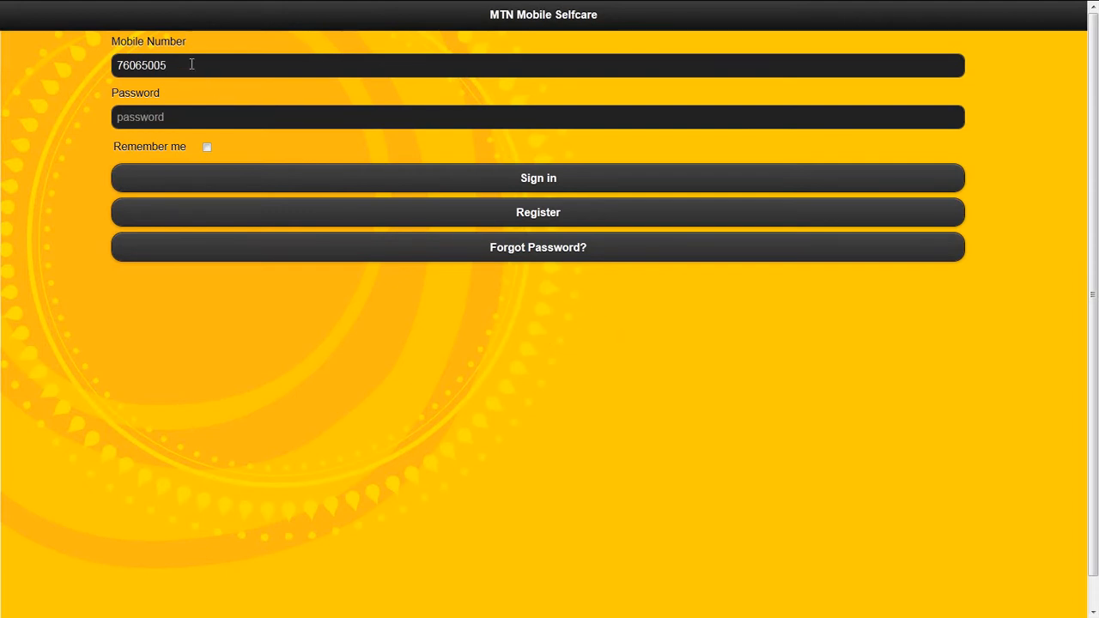
Delete the prefilled number so the Mobile Number field on the login form is empty.
key(BackSpace)
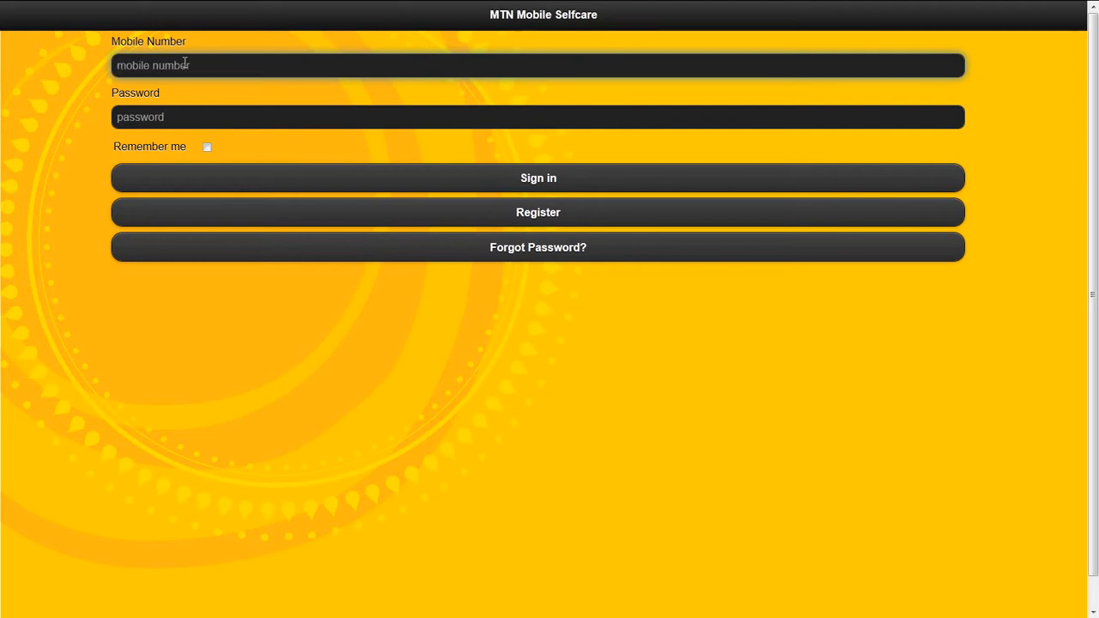
mouse_move(331, 212)
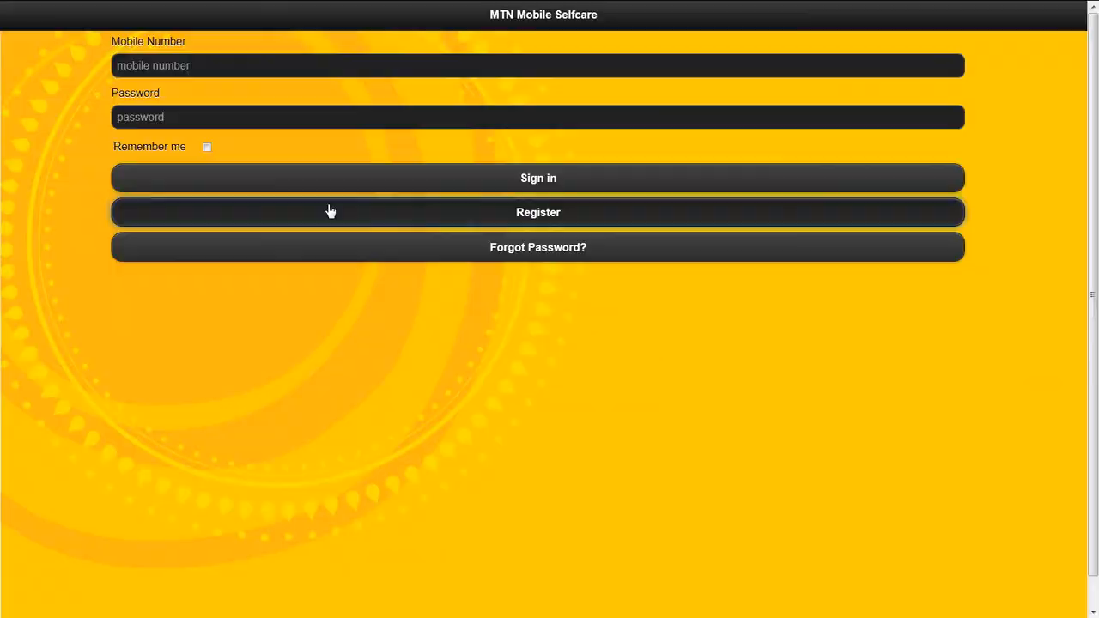
click(537, 212)
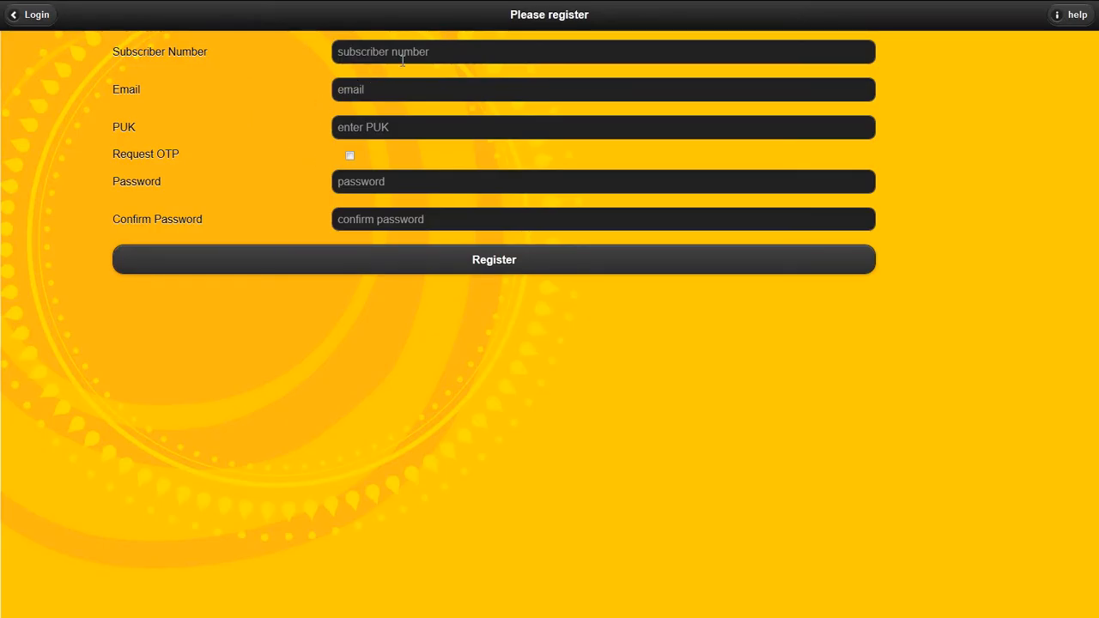
text(7)
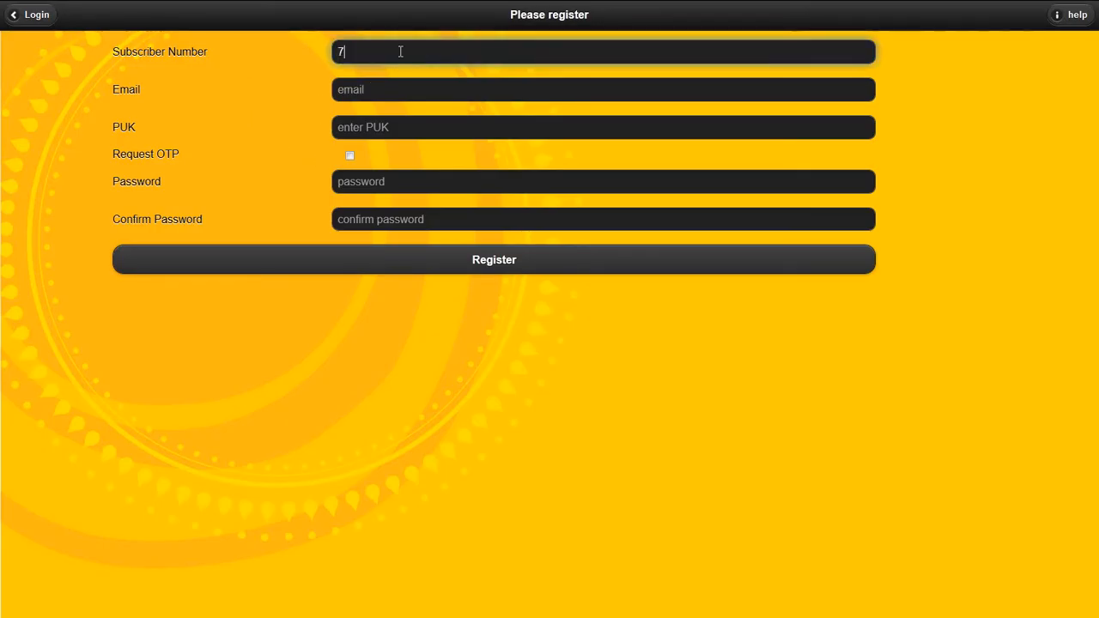
text(6065005)
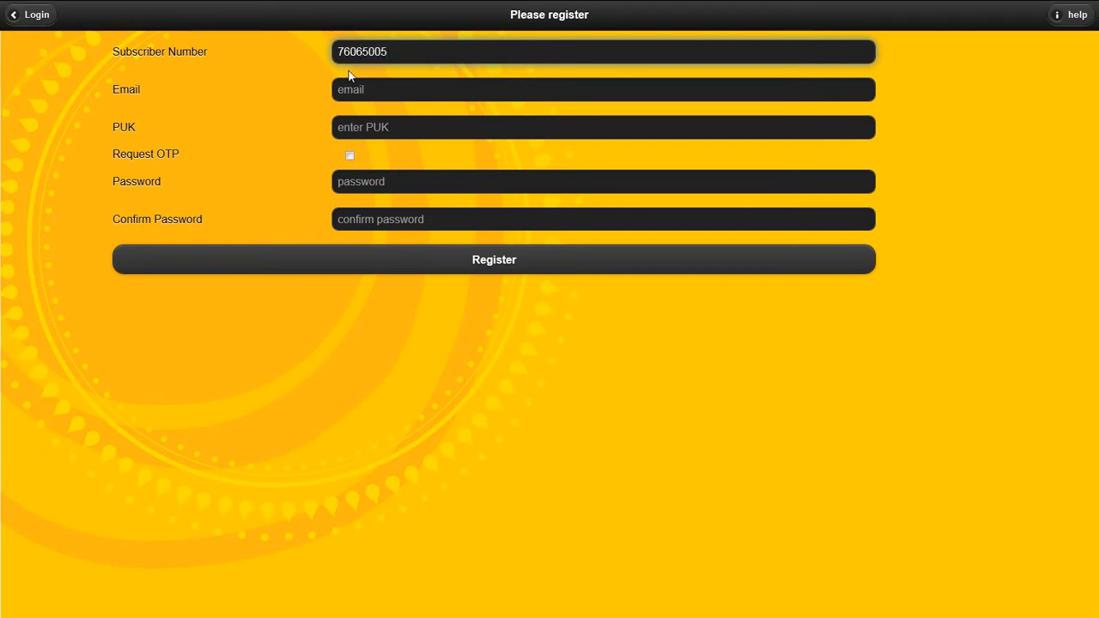
click(601, 90)
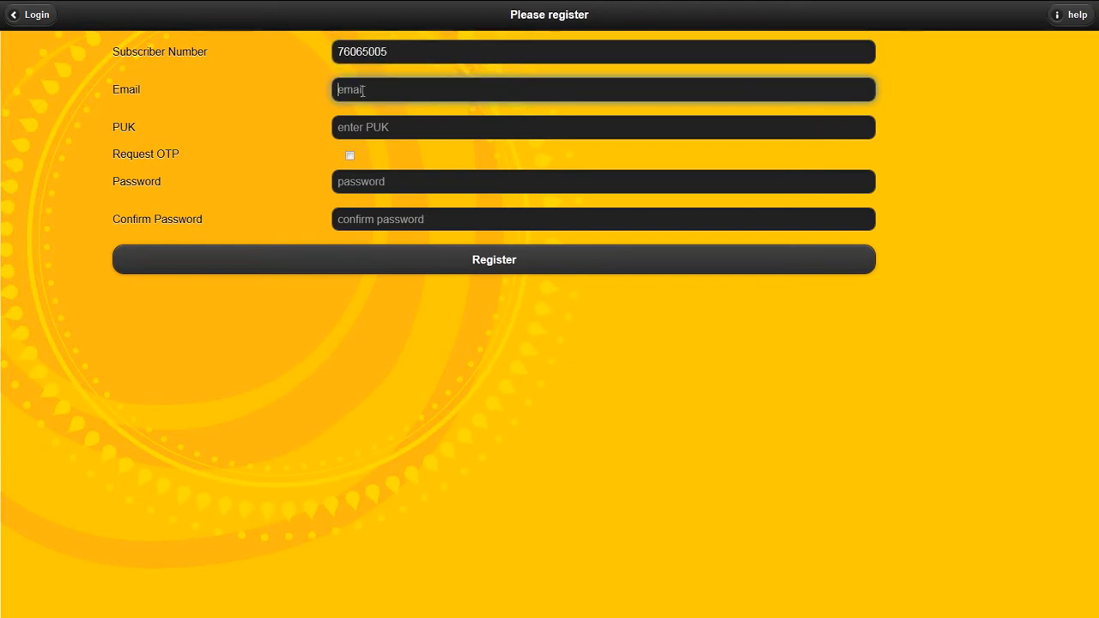
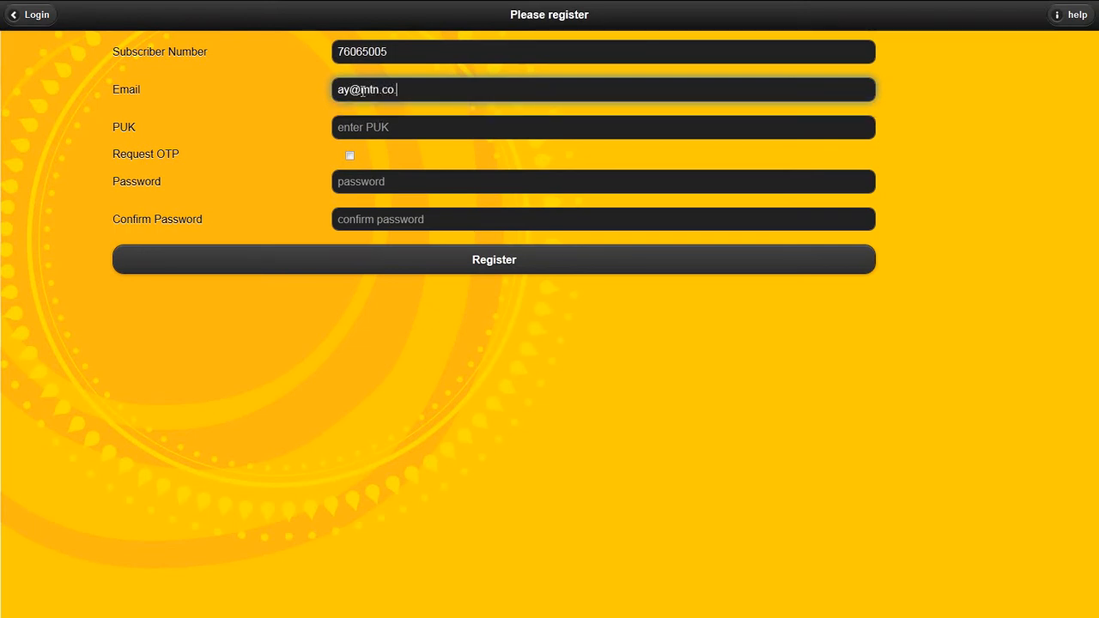
Toggle the one-time PIN request on and off, then return to the login screen.
click(602, 127)
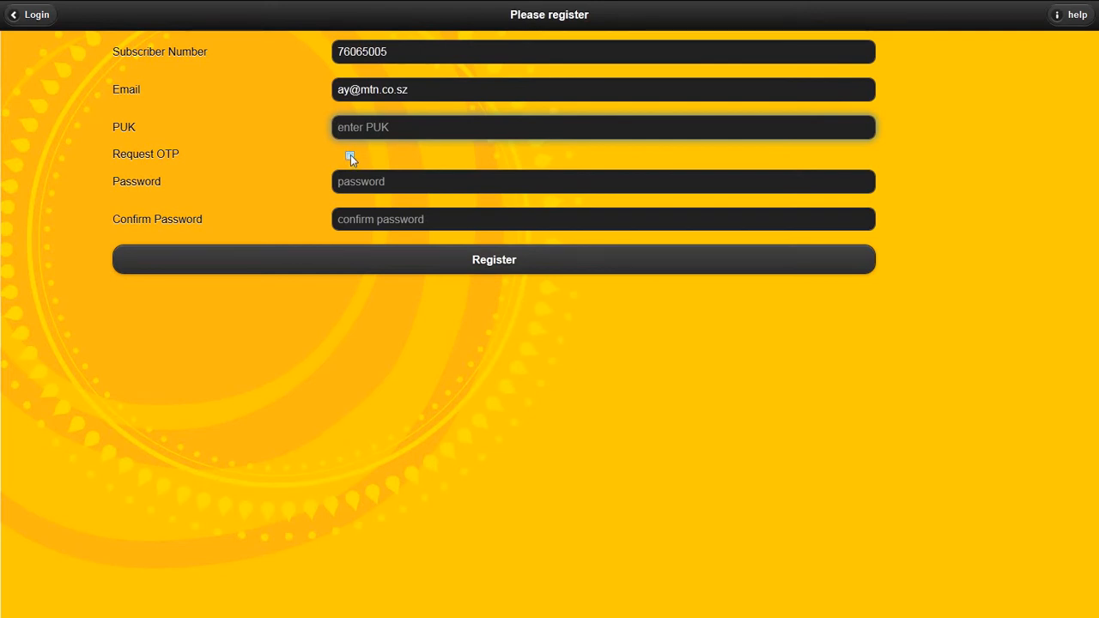
click(349, 155)
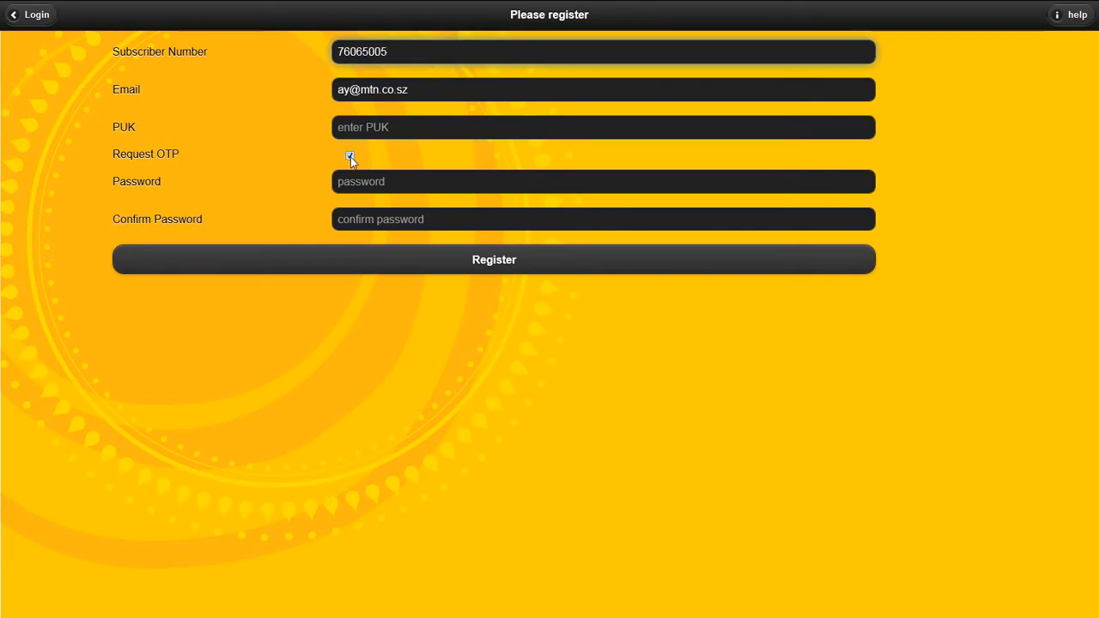
click(349, 158)
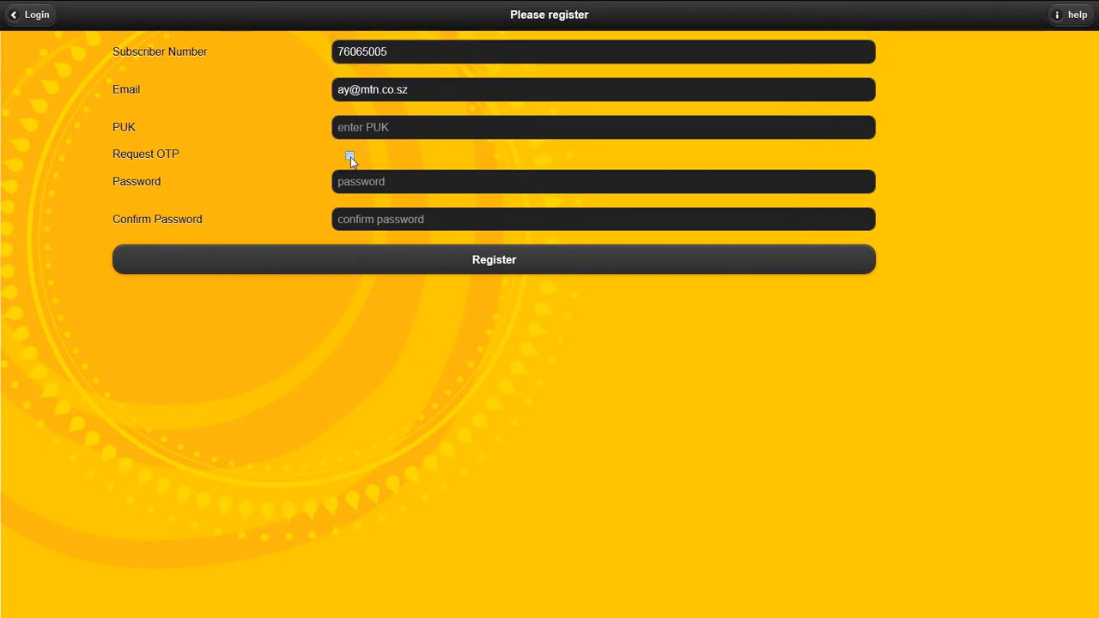
click(601, 181)
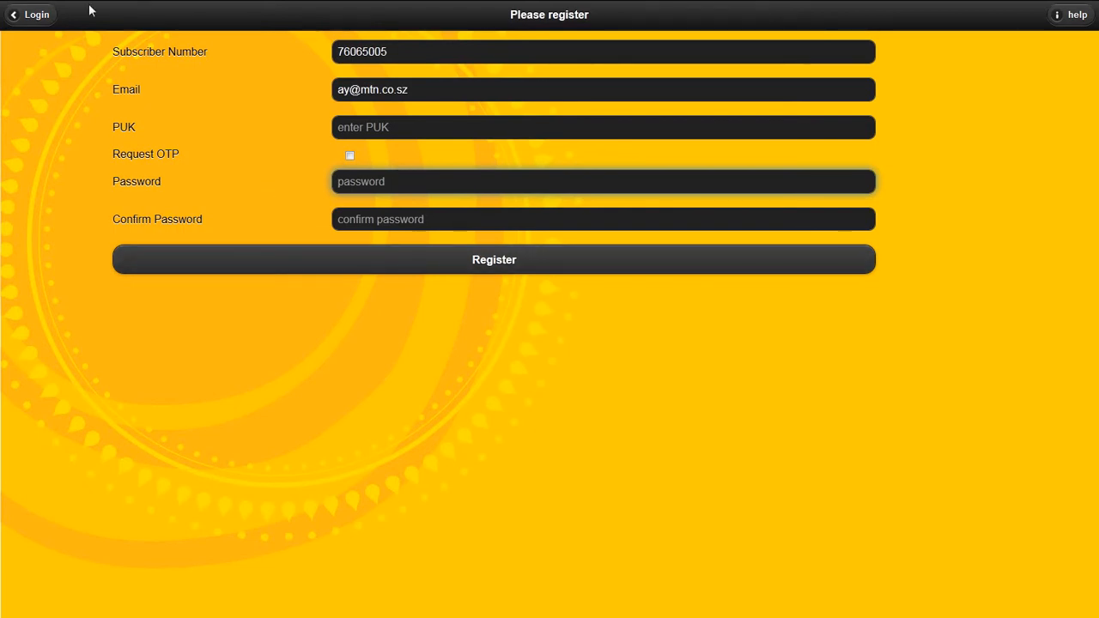
click(494, 260)
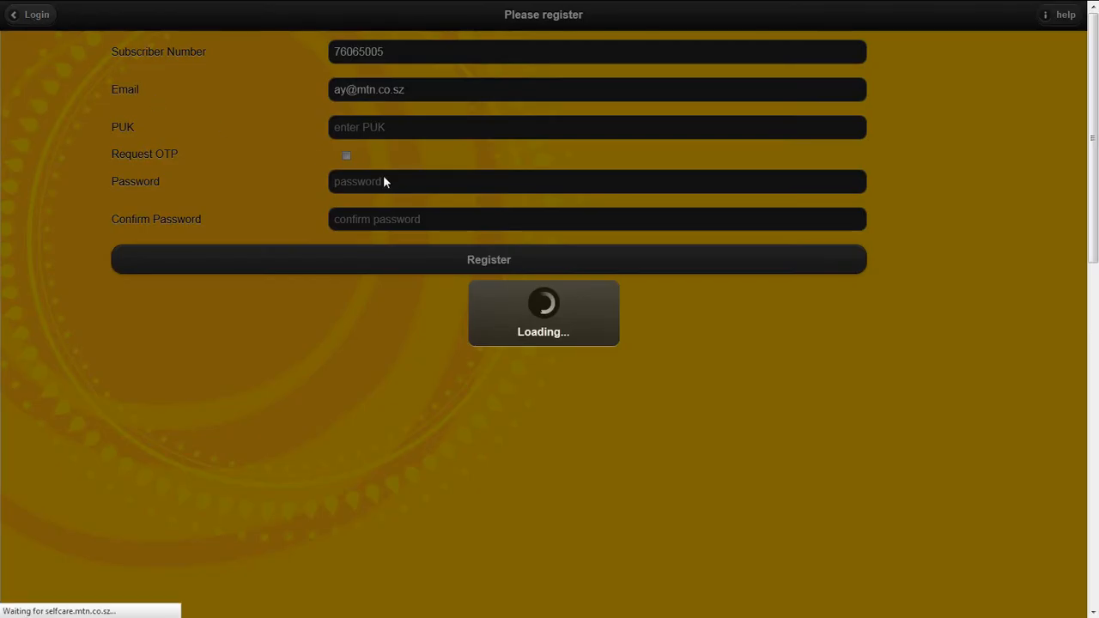
Open the Reset Password form, try its fields and OTP option, then return to login.
click(31, 15)
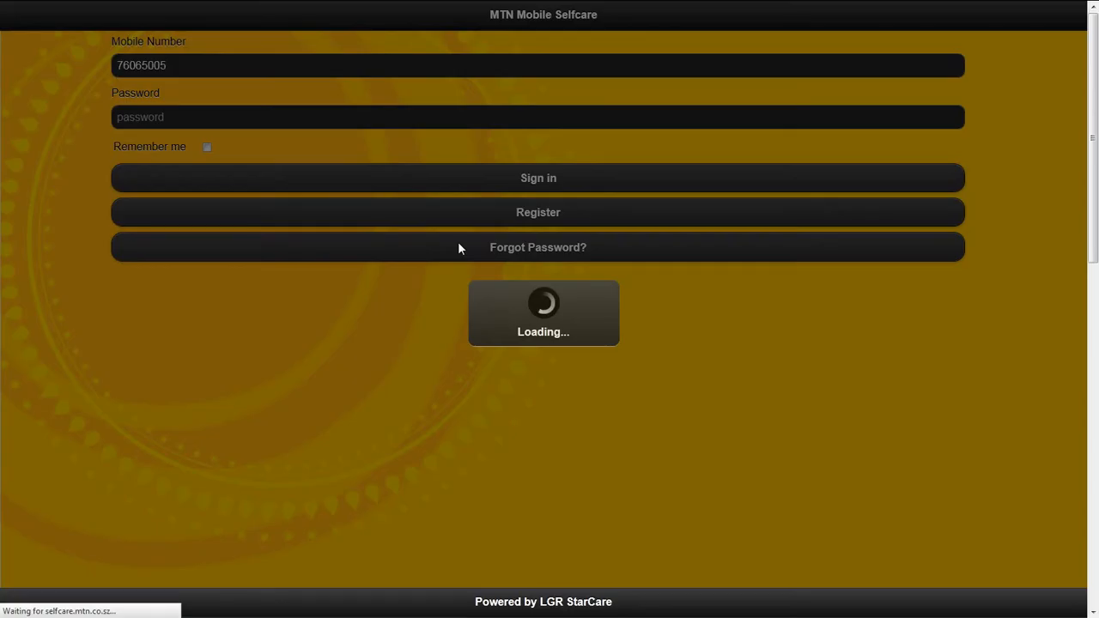
click(537, 247)
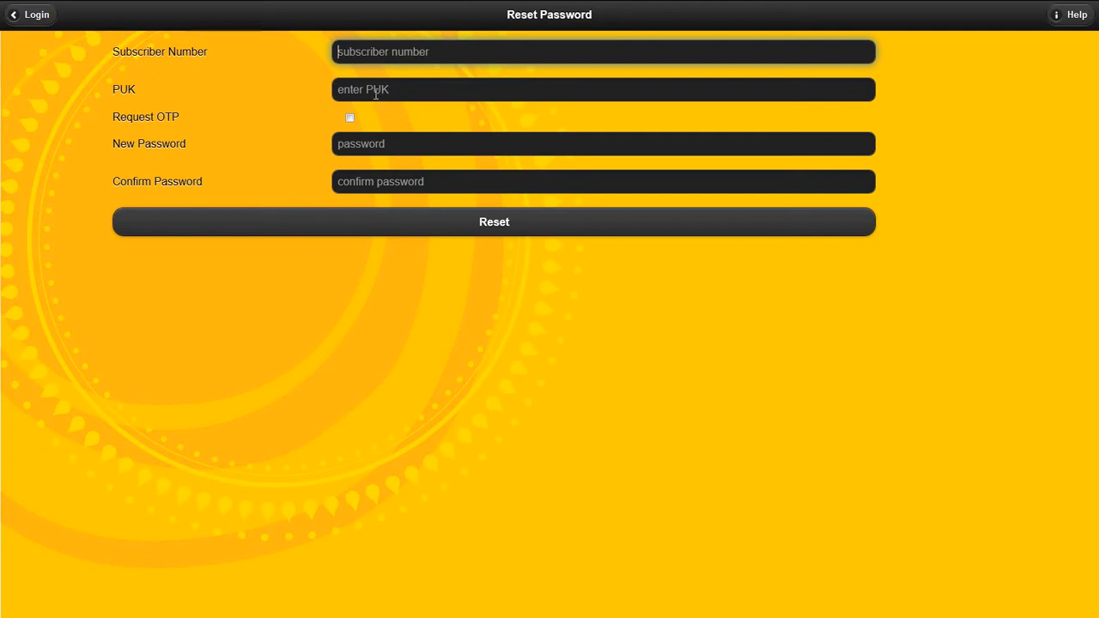
click(349, 118)
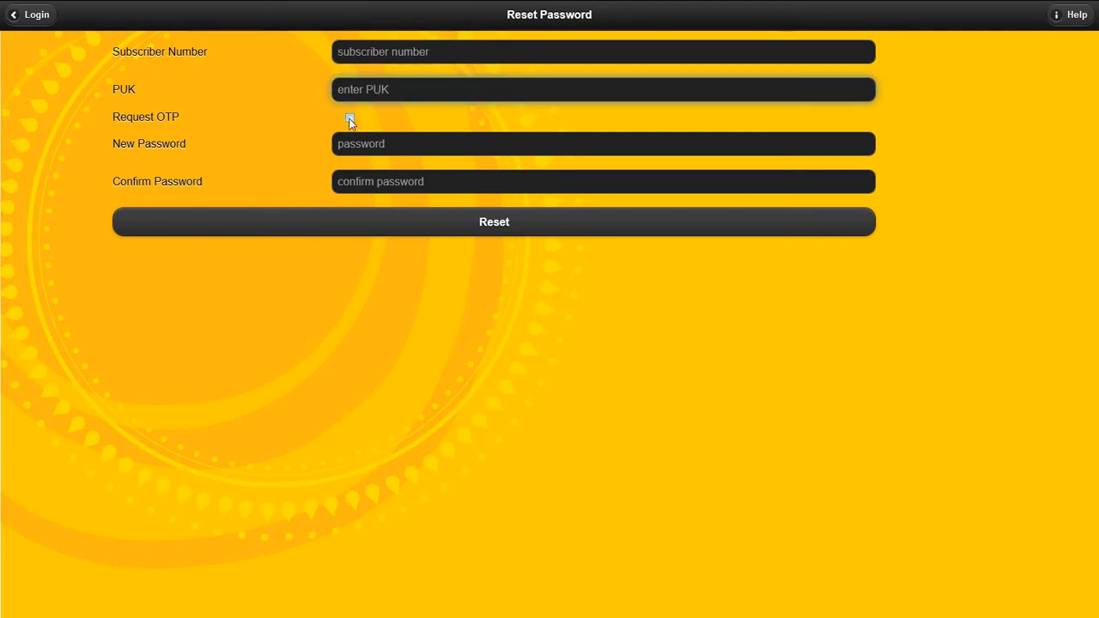
click(601, 143)
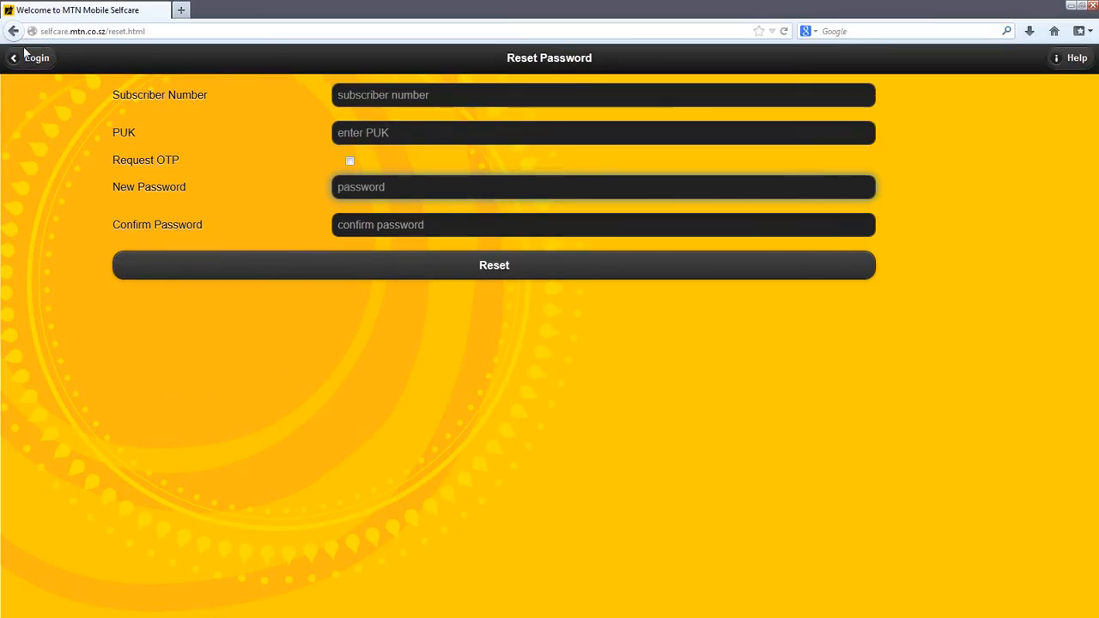
click(494, 265)
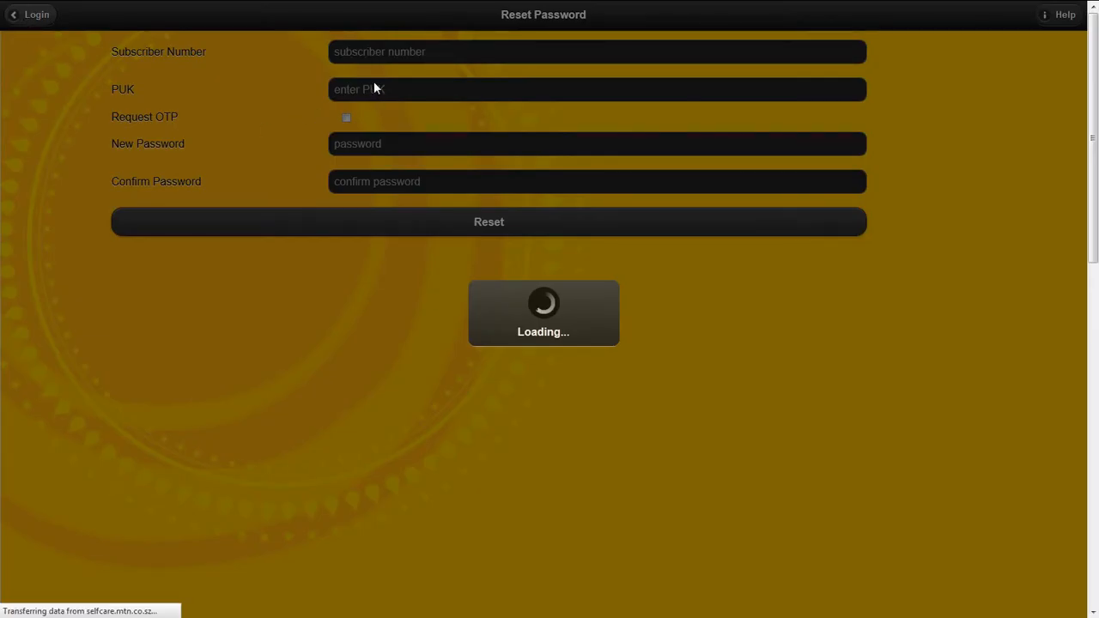
Enter the account password and sign in to reach Manage Accounts.
click(37, 14)
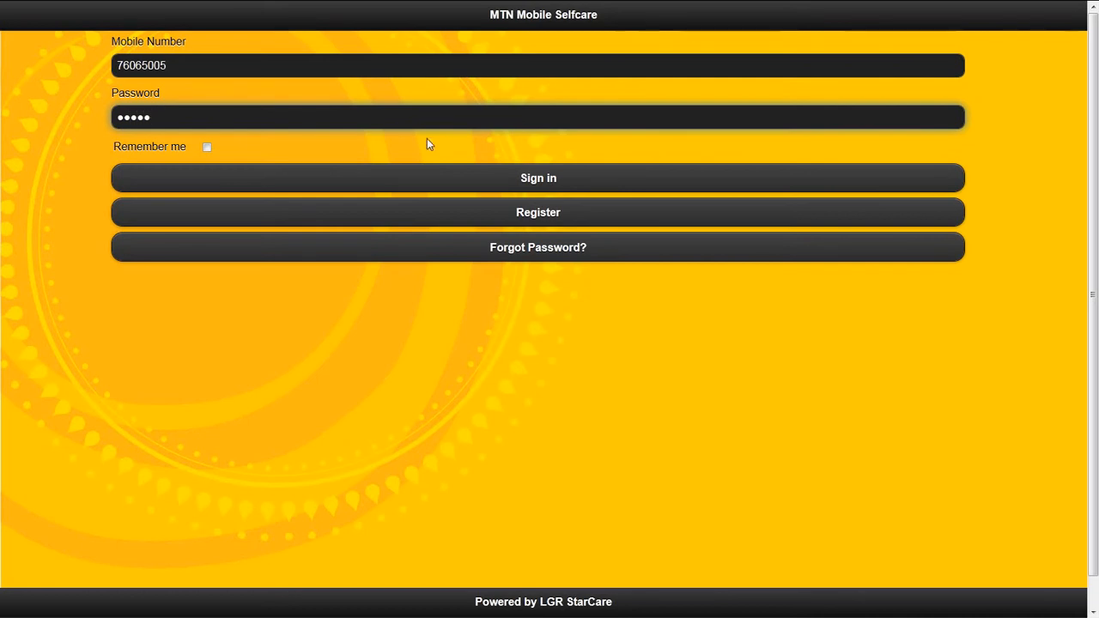
click(538, 177)
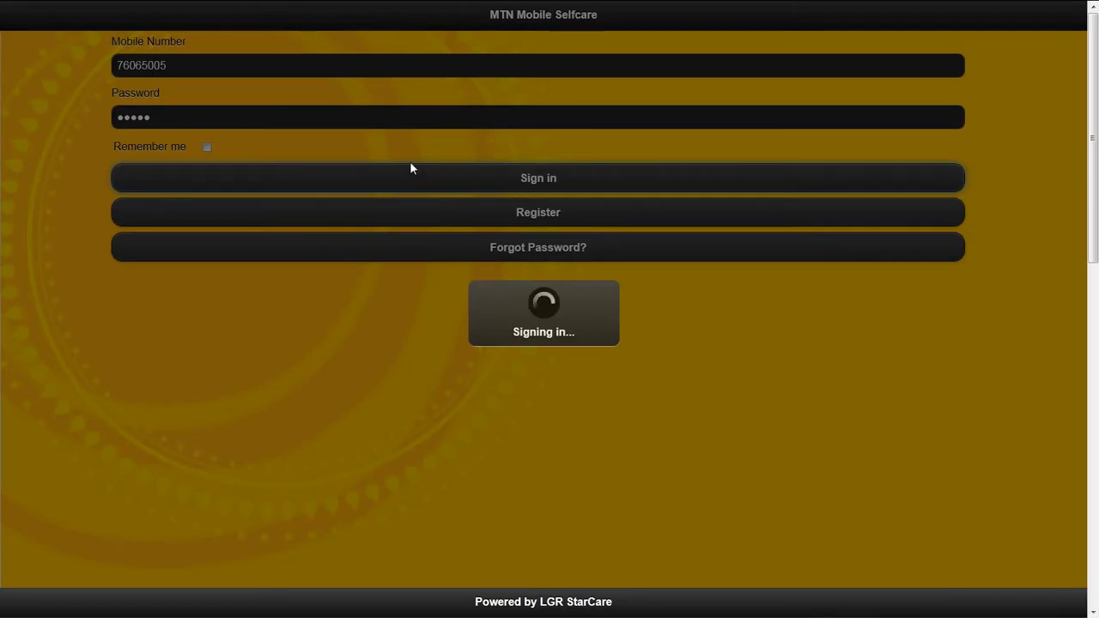
click(538, 177)
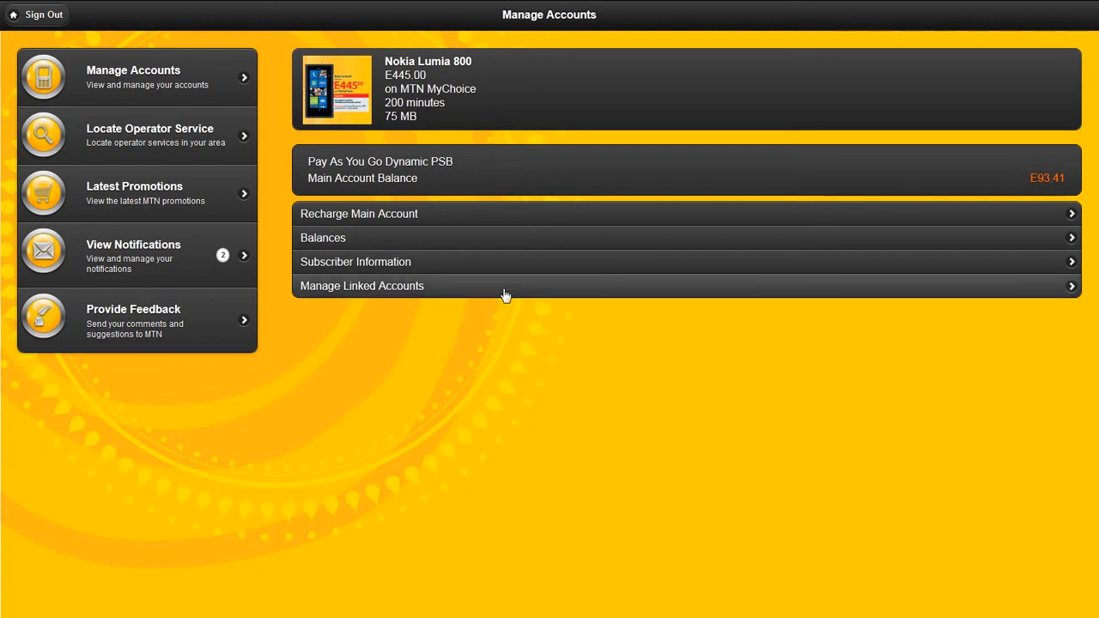
mouse_move(303, 155)
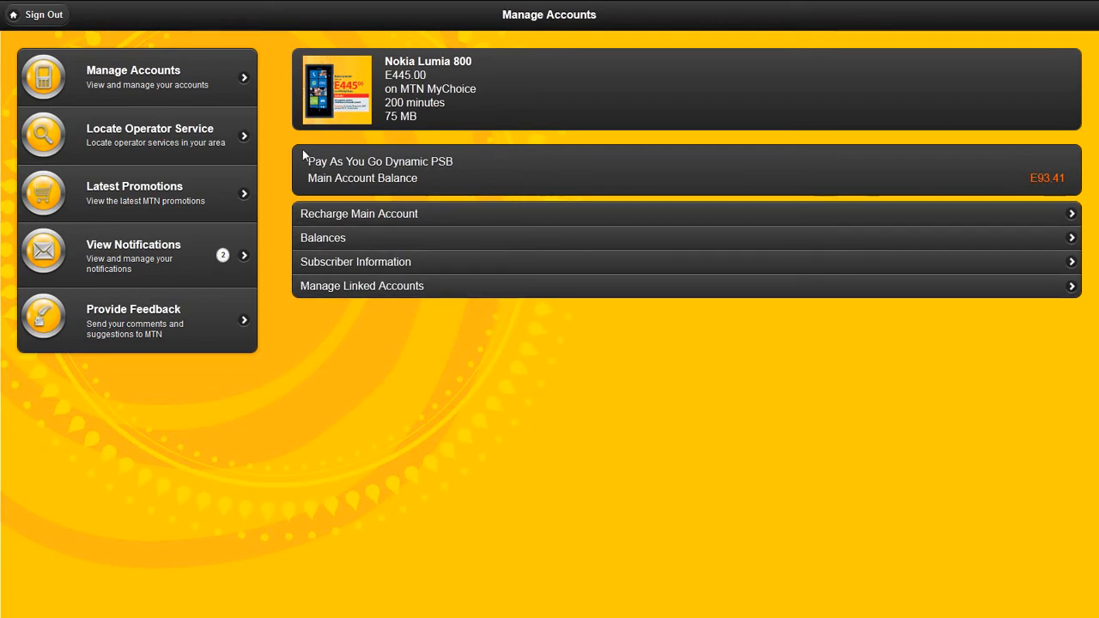
mouse_move(490, 58)
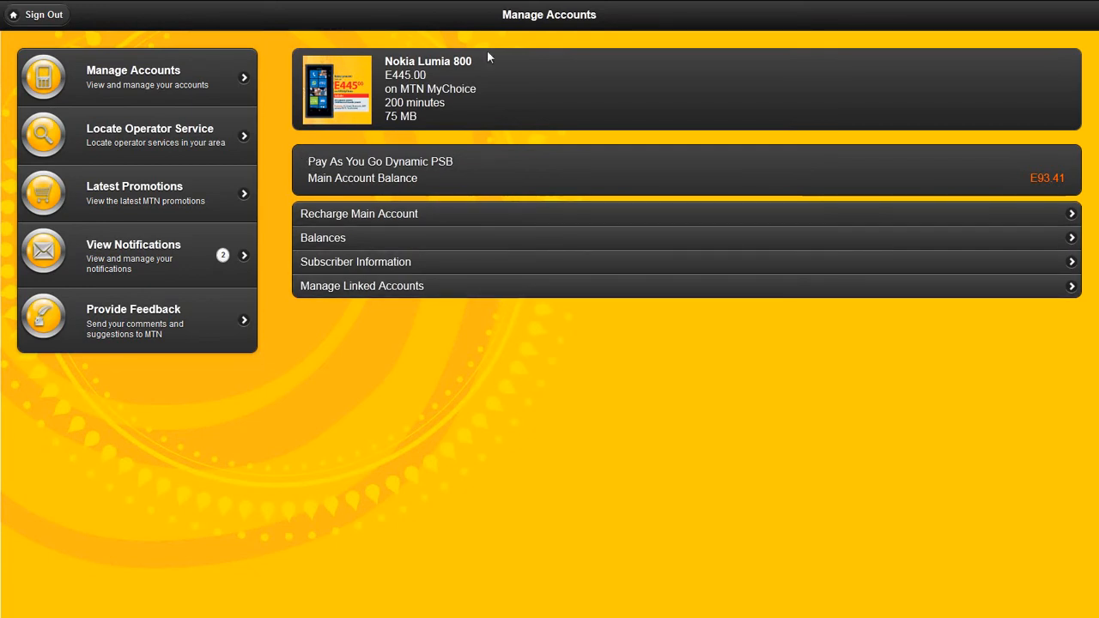
mouse_move(483, 163)
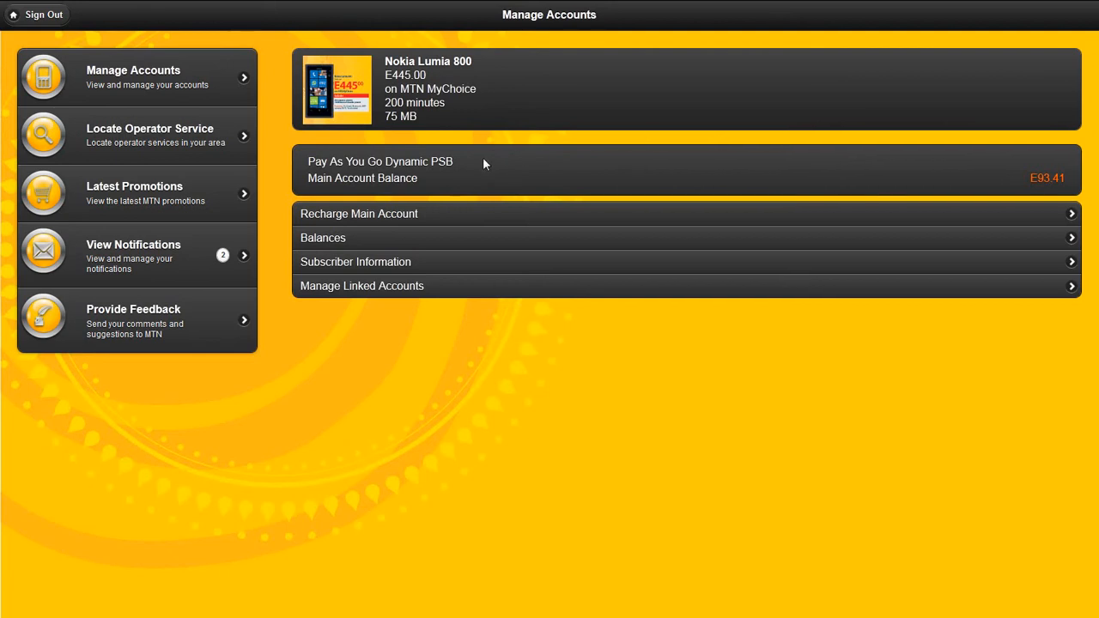
mouse_move(741, 174)
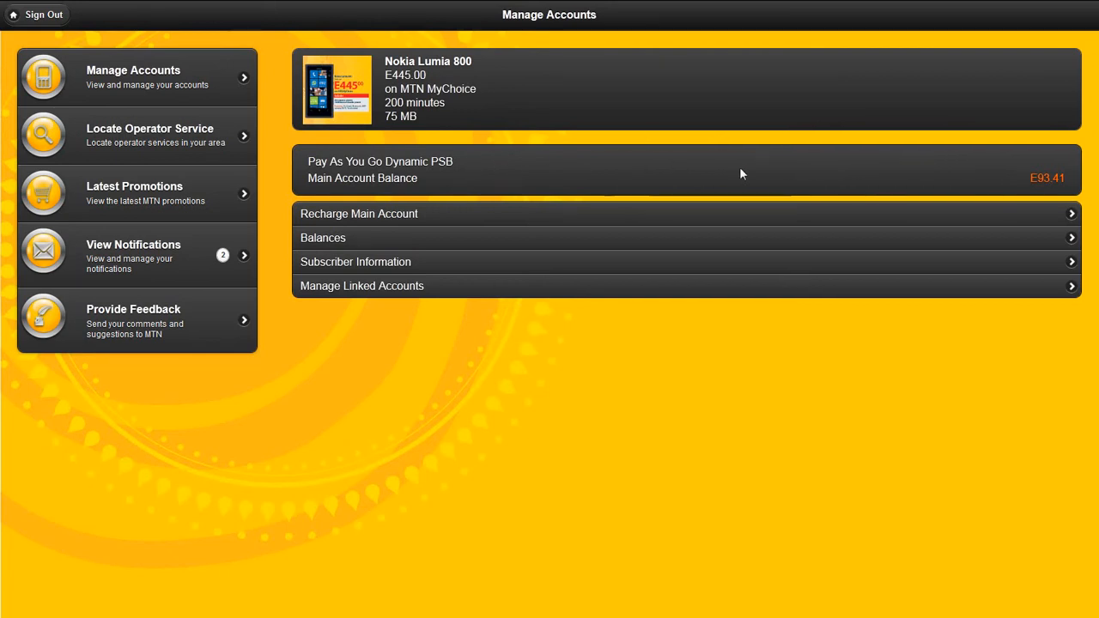
mouse_move(421, 213)
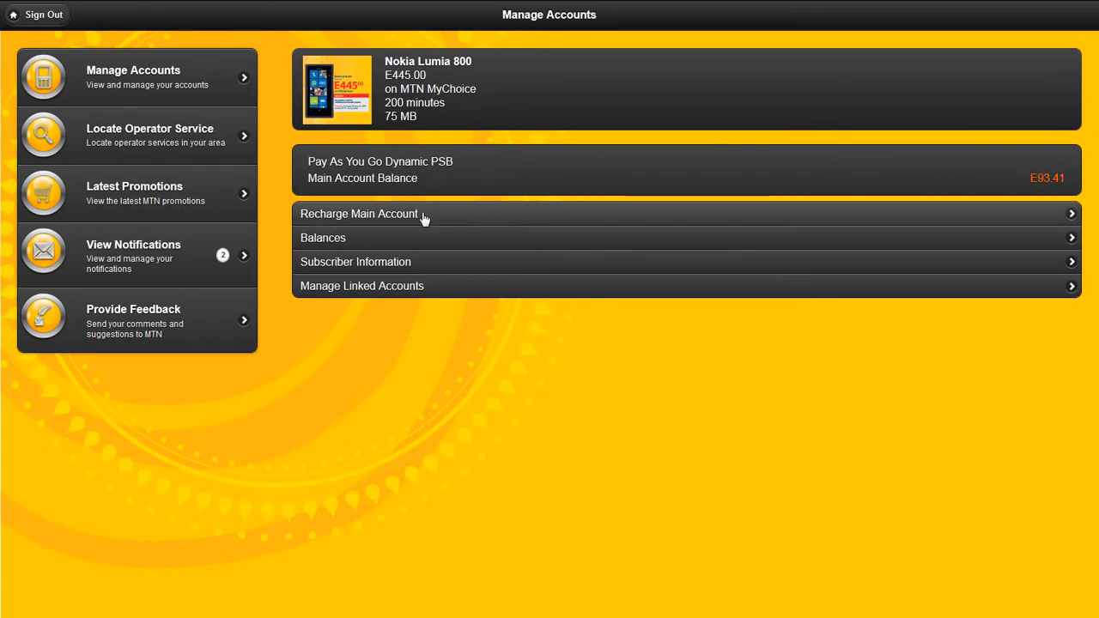
mouse_move(383, 217)
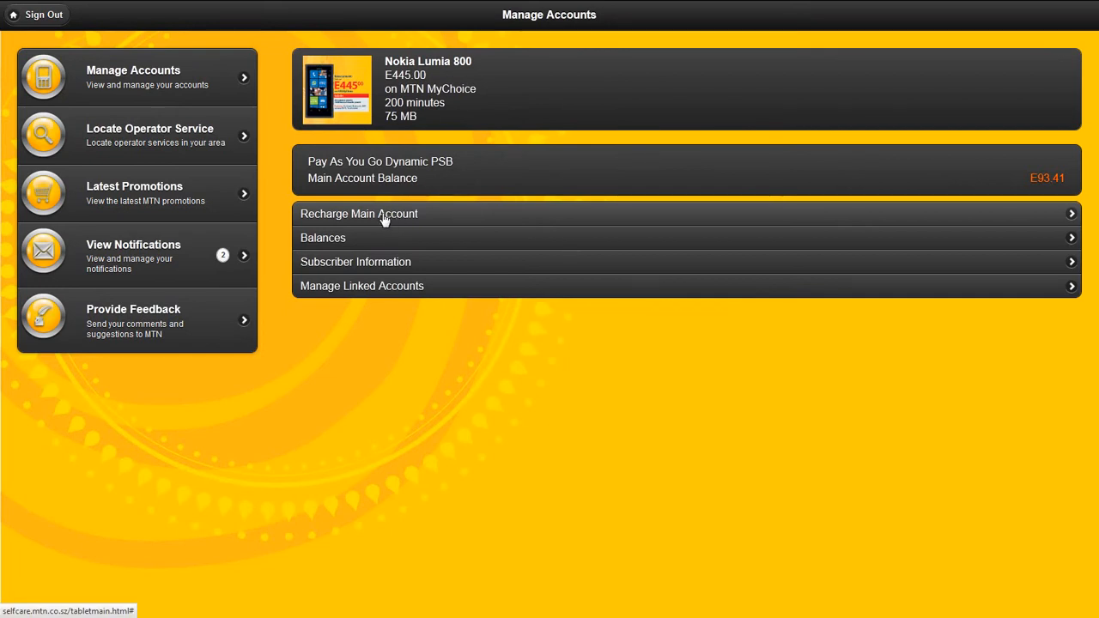
mouse_move(375, 237)
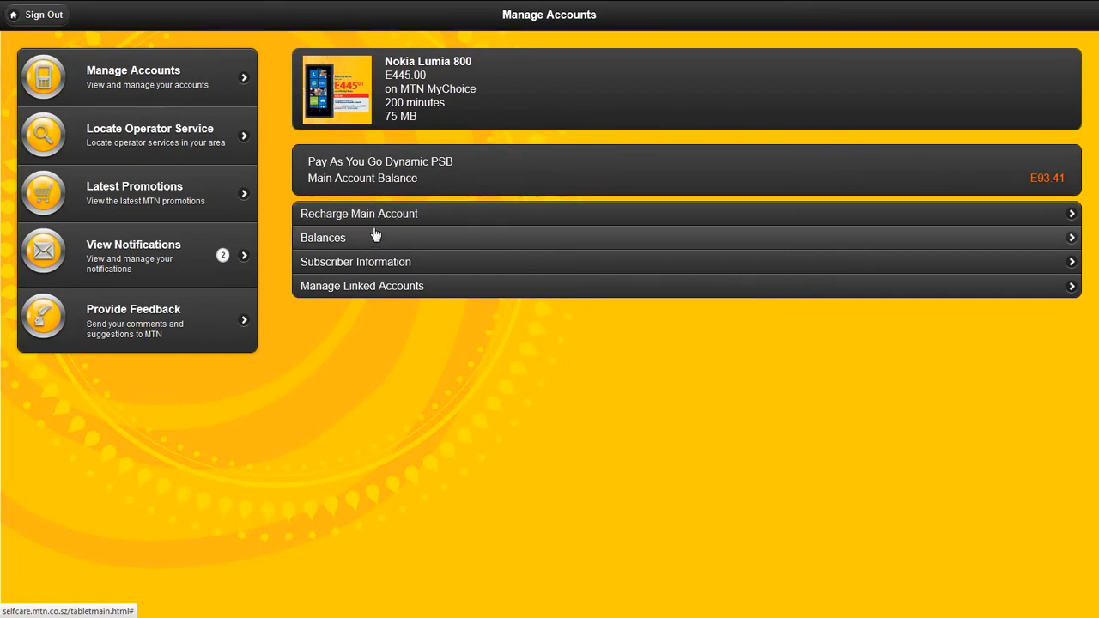
mouse_move(369, 266)
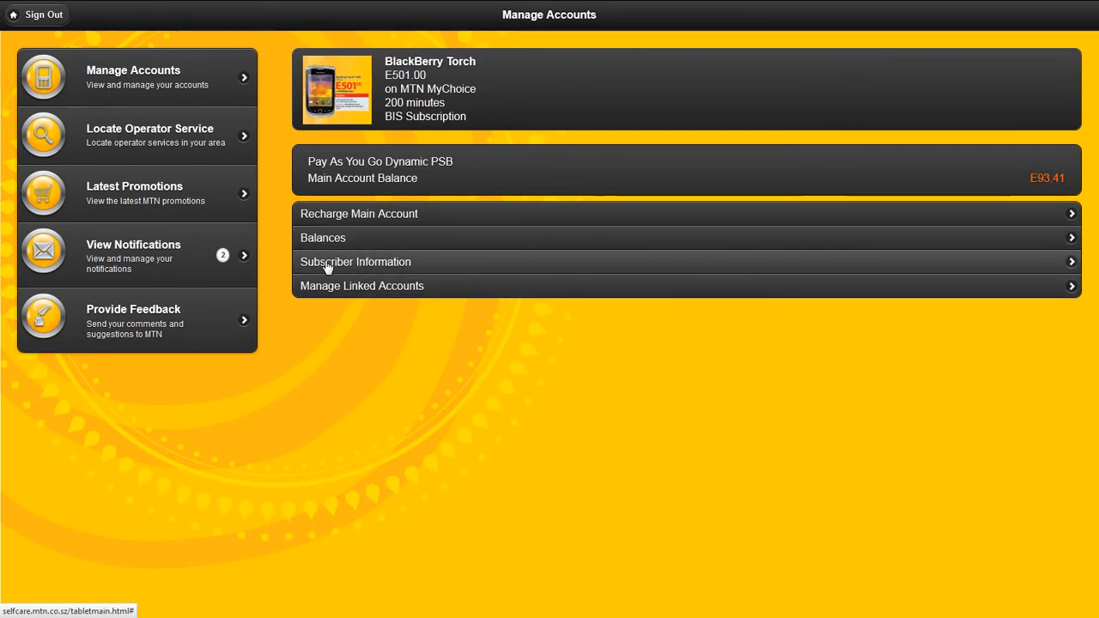
mouse_move(343, 321)
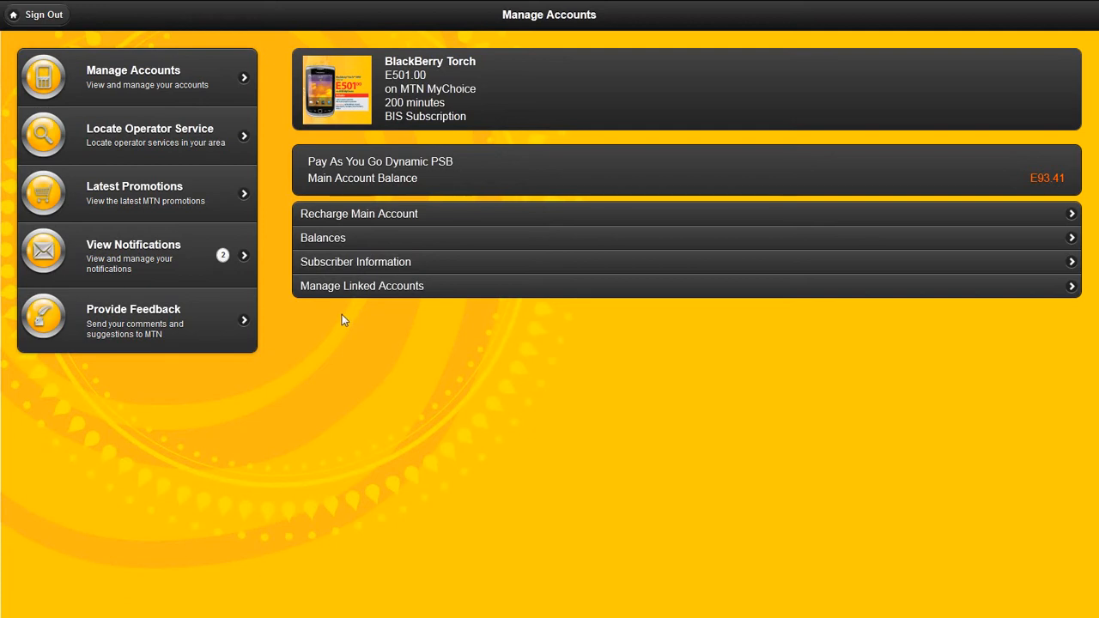
mouse_move(169, 85)
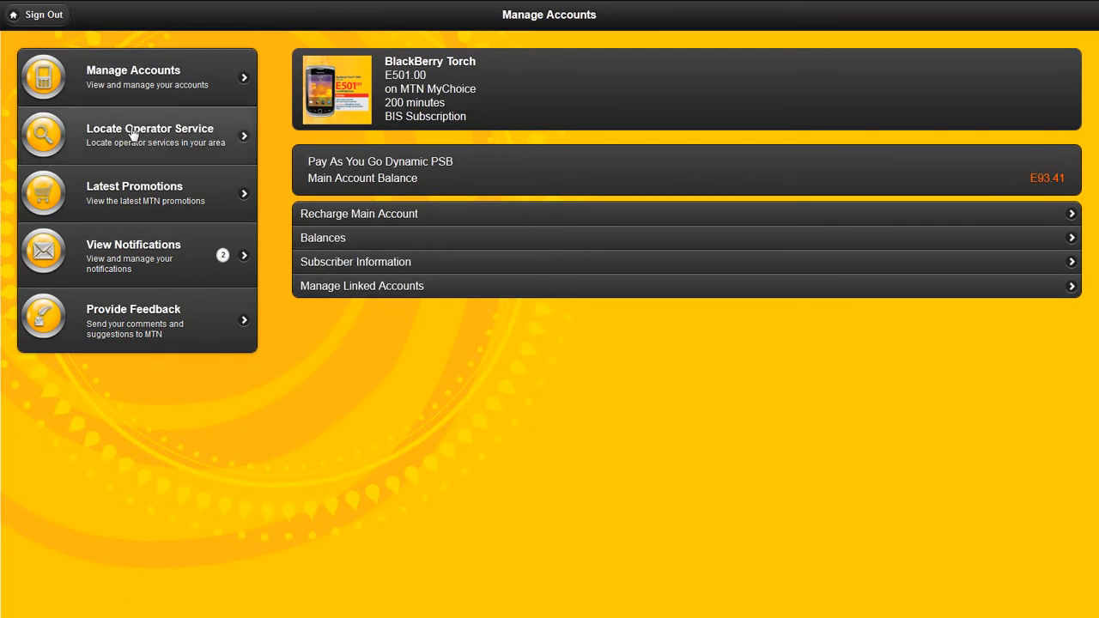
mouse_move(163, 135)
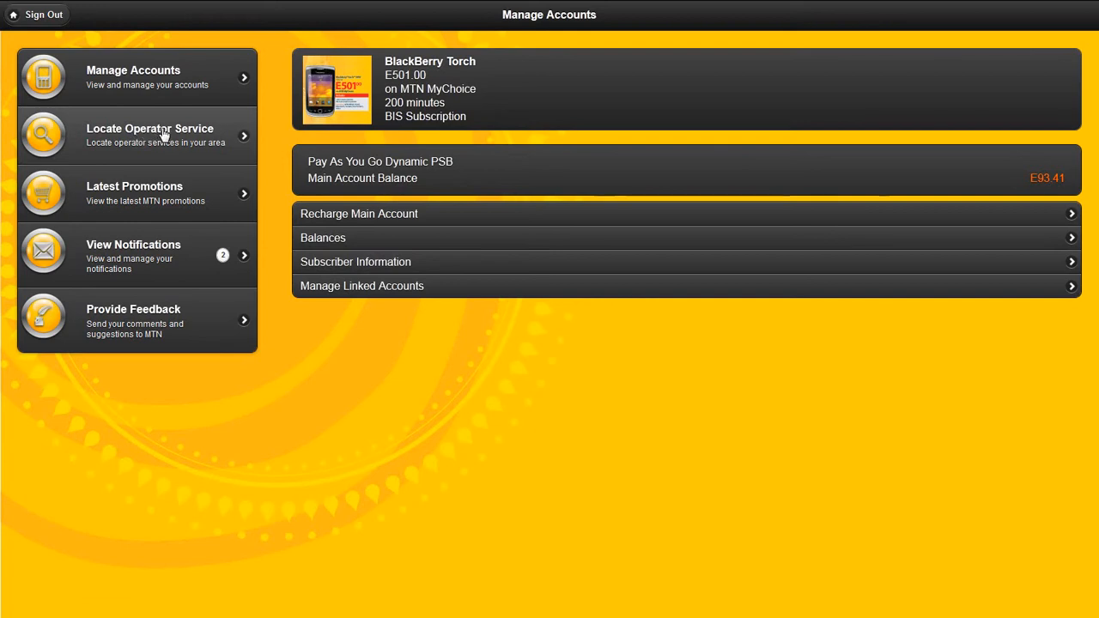
mouse_move(194, 190)
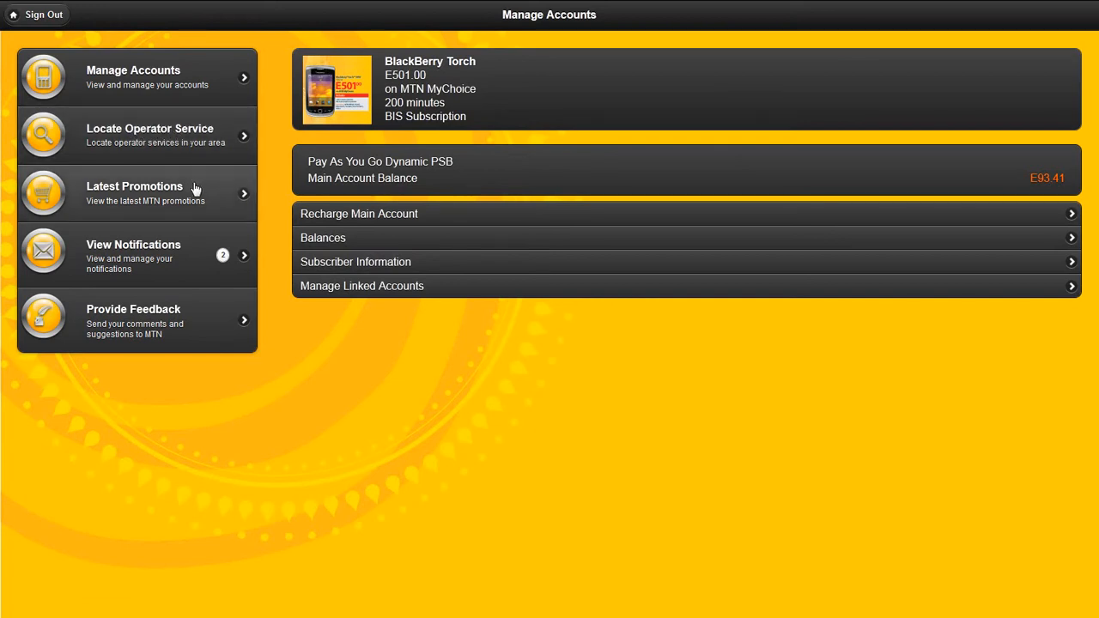
mouse_move(237, 213)
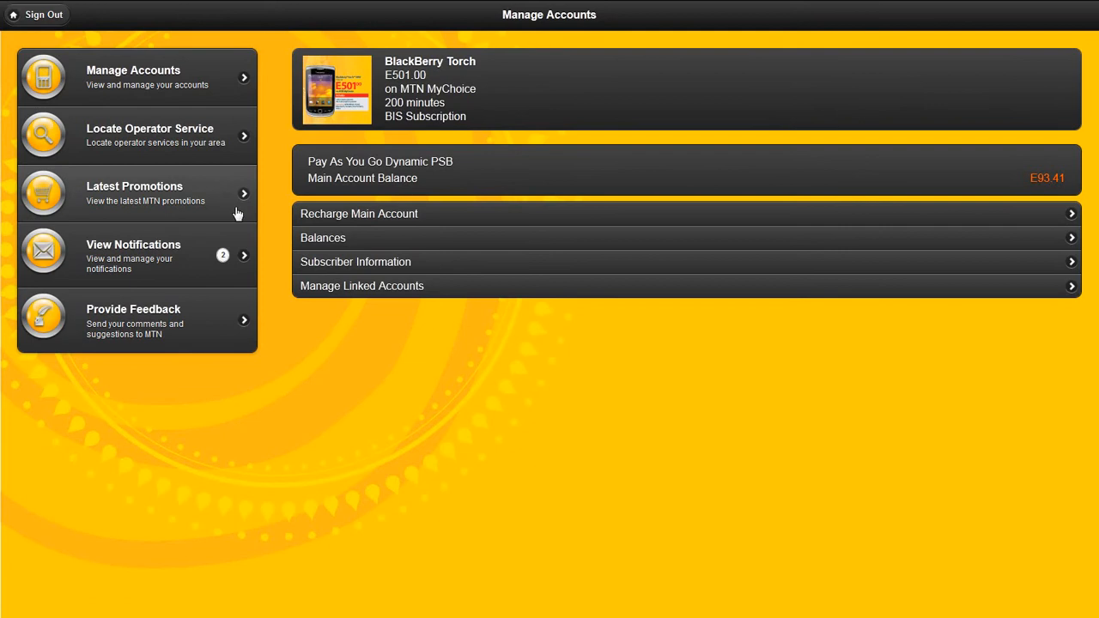
mouse_move(216, 240)
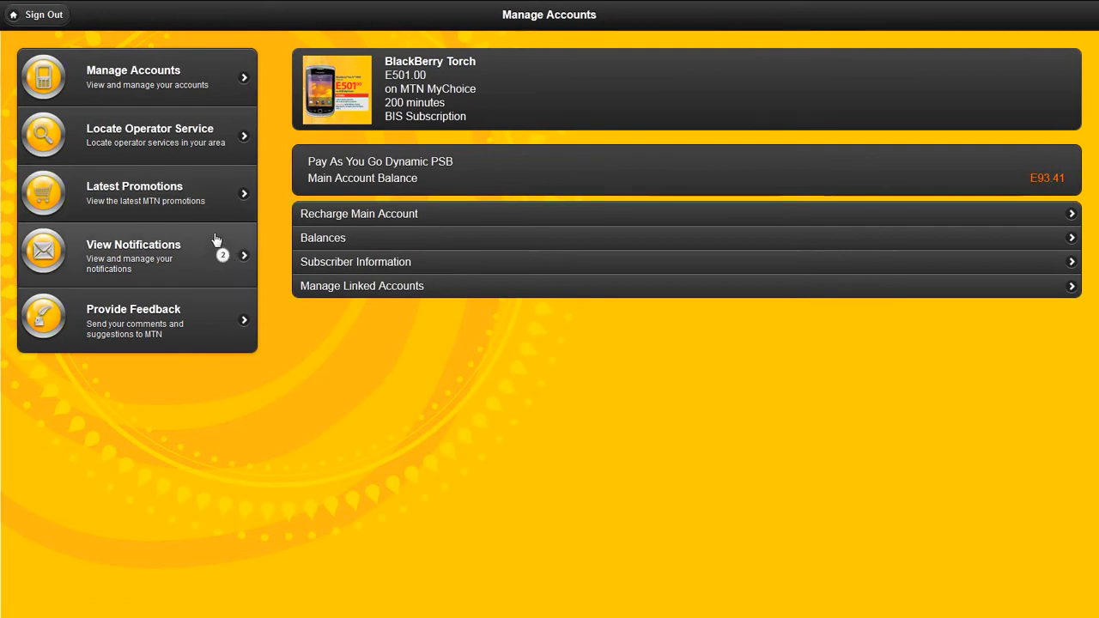
mouse_move(192, 338)
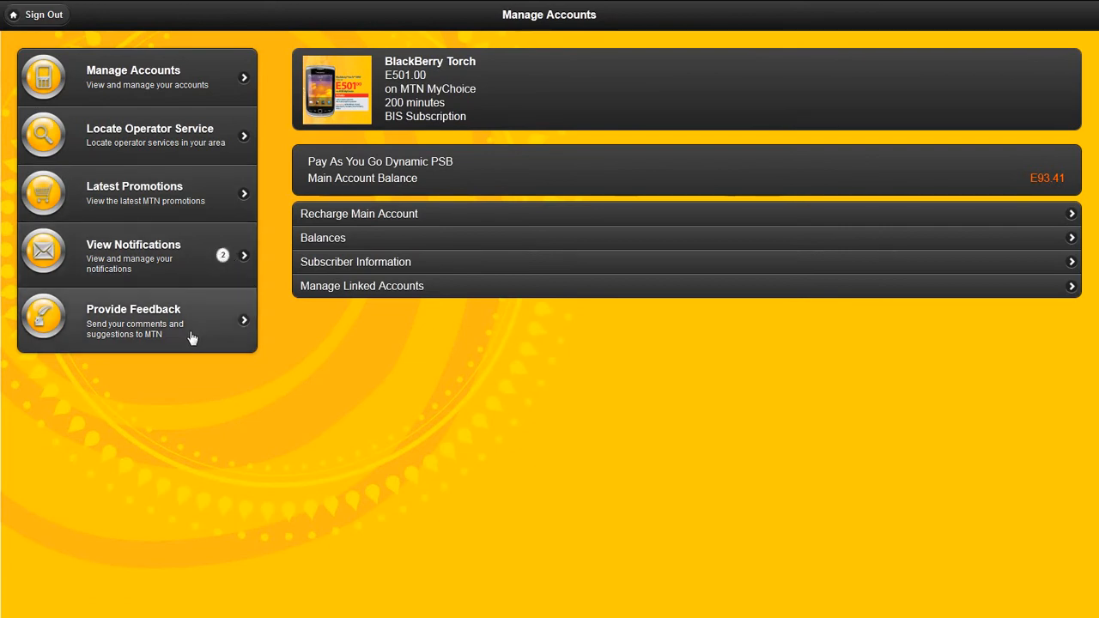
mouse_move(181, 310)
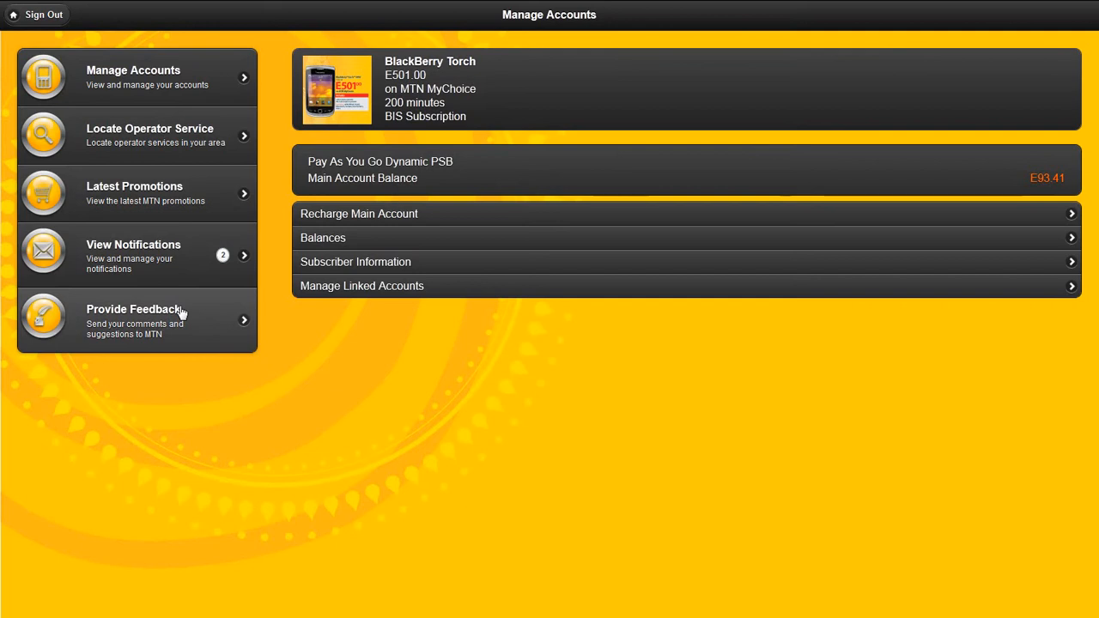
mouse_move(590, 188)
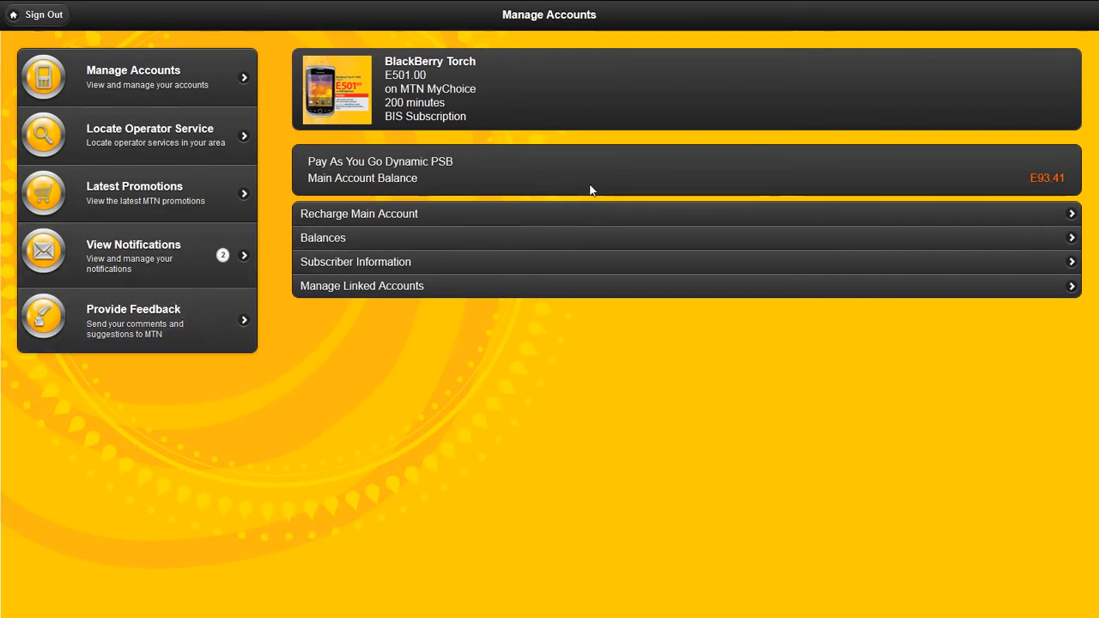
Expand Recharge Main Account to reveal the voucher PIN field and bundle options.
click(359, 214)
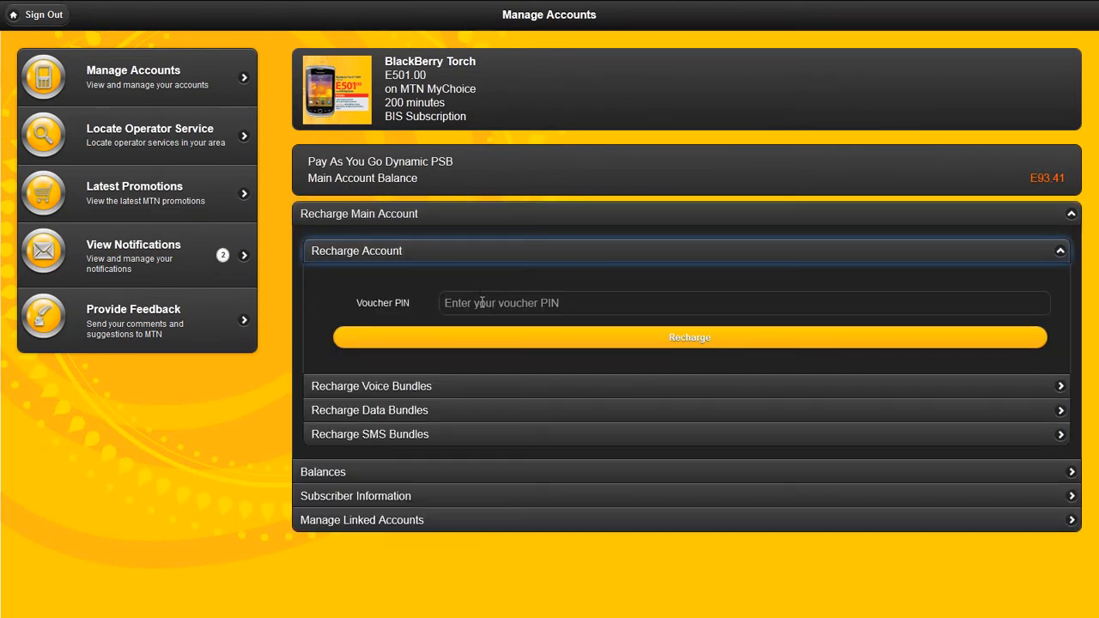
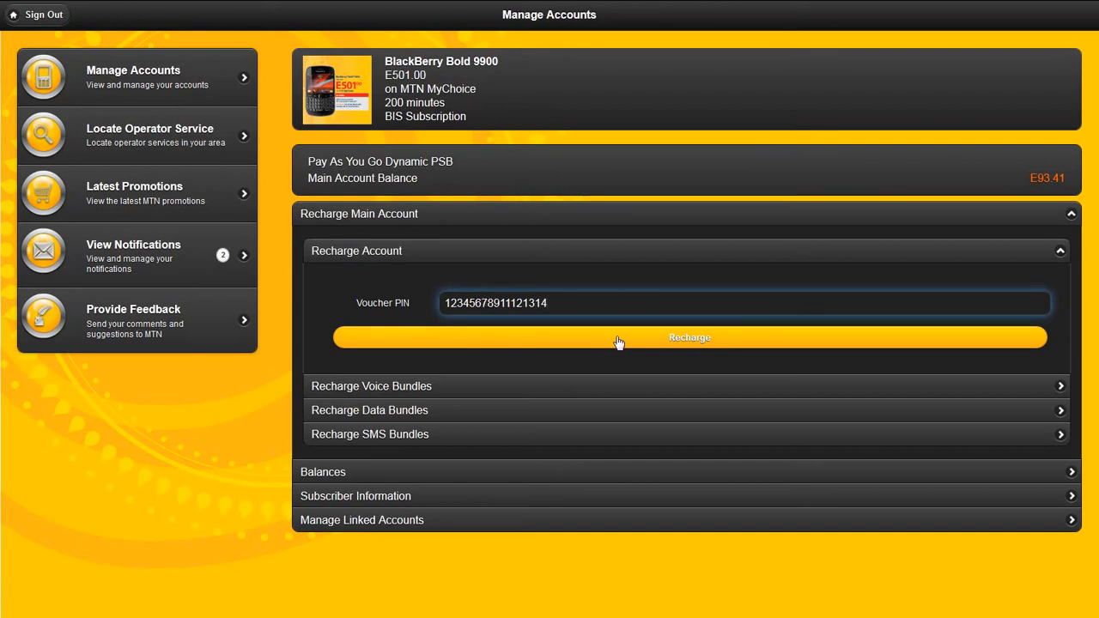
mouse_move(636, 296)
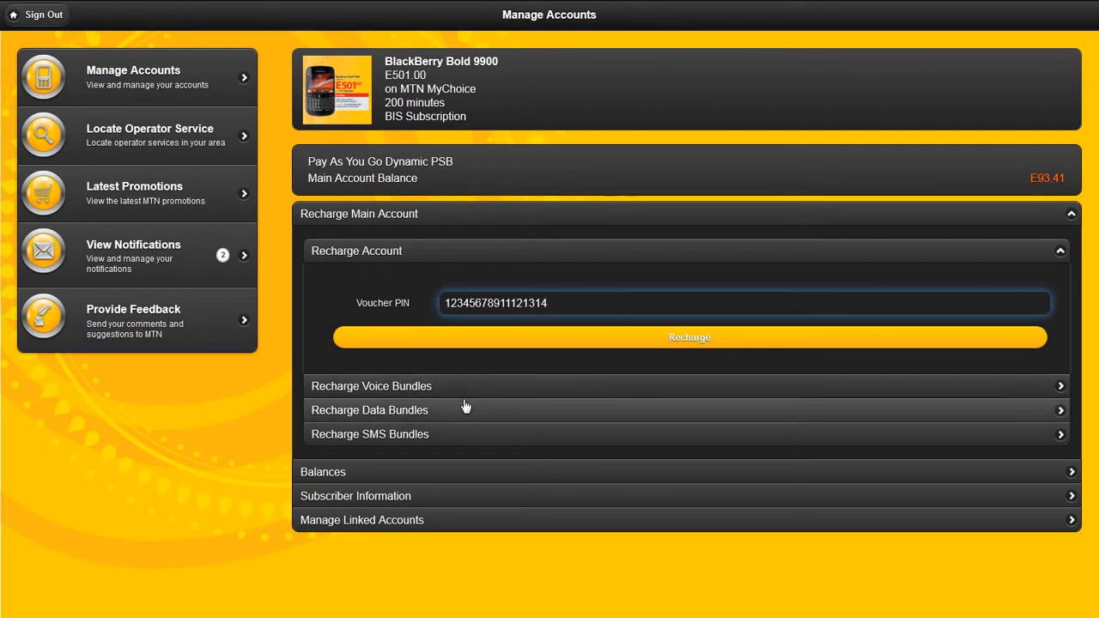
mouse_move(420, 385)
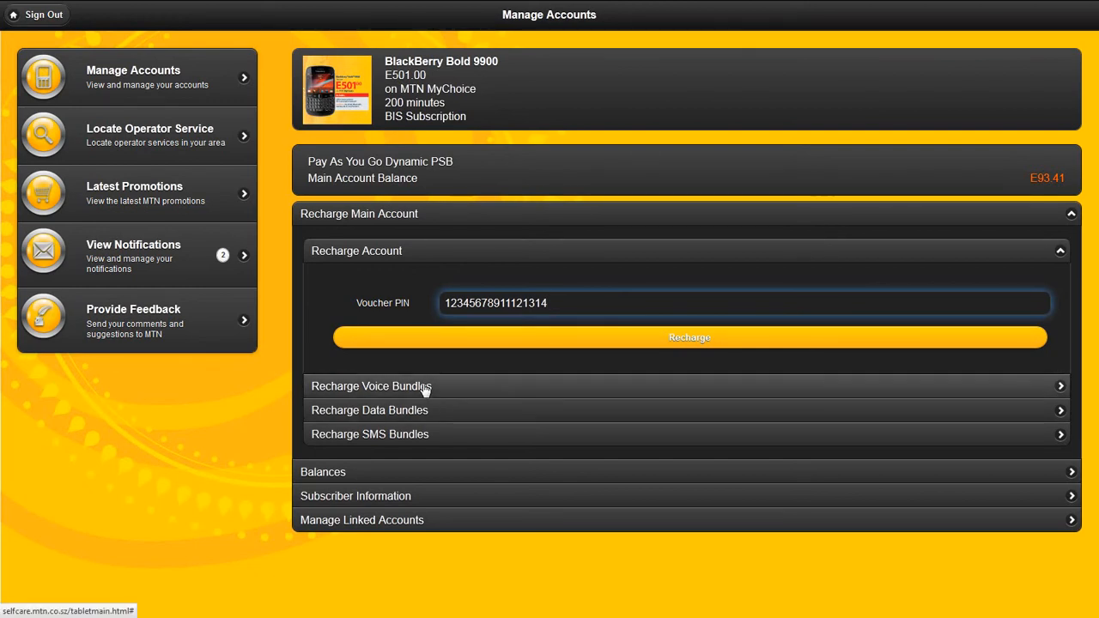
click(370, 385)
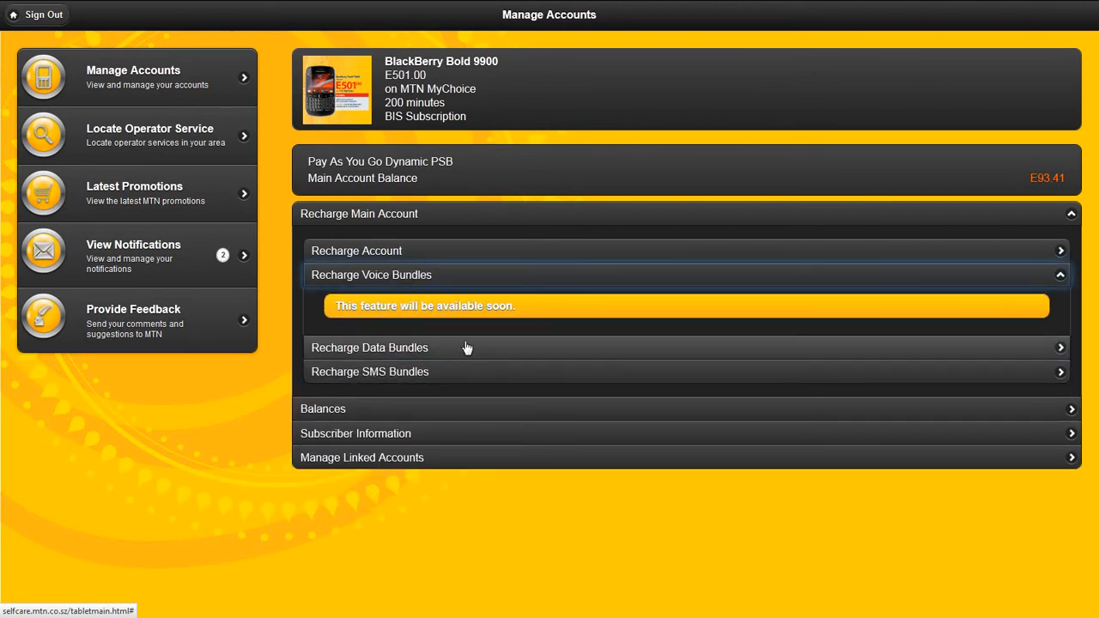
mouse_move(412, 372)
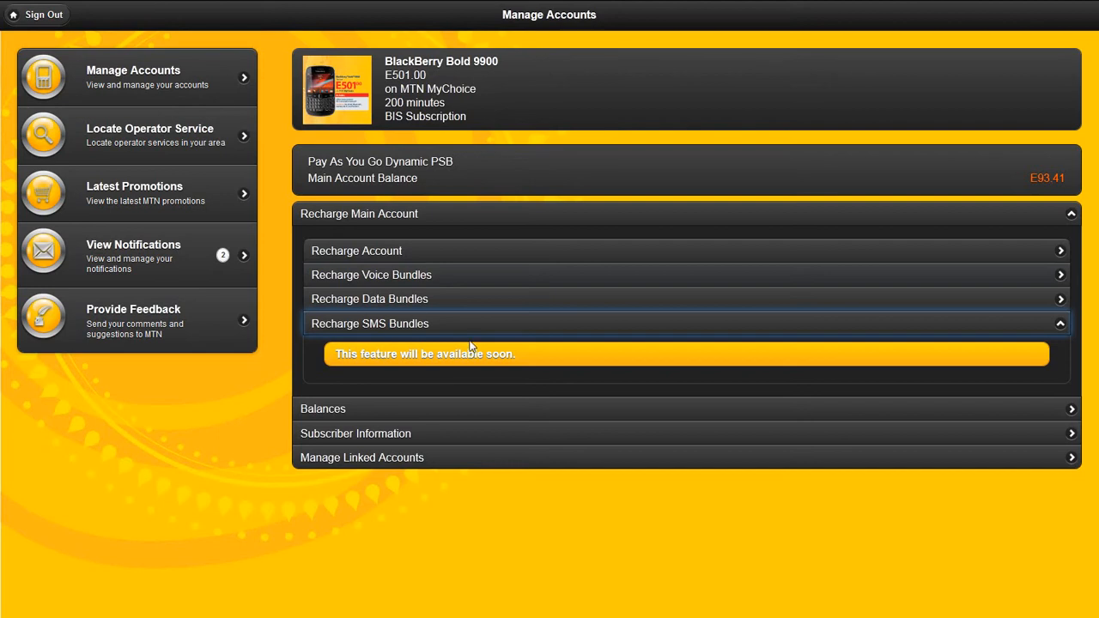
View data bundle offers (10 MB to 10 GB) and expand Balances showing 10 MB data.
click(369, 299)
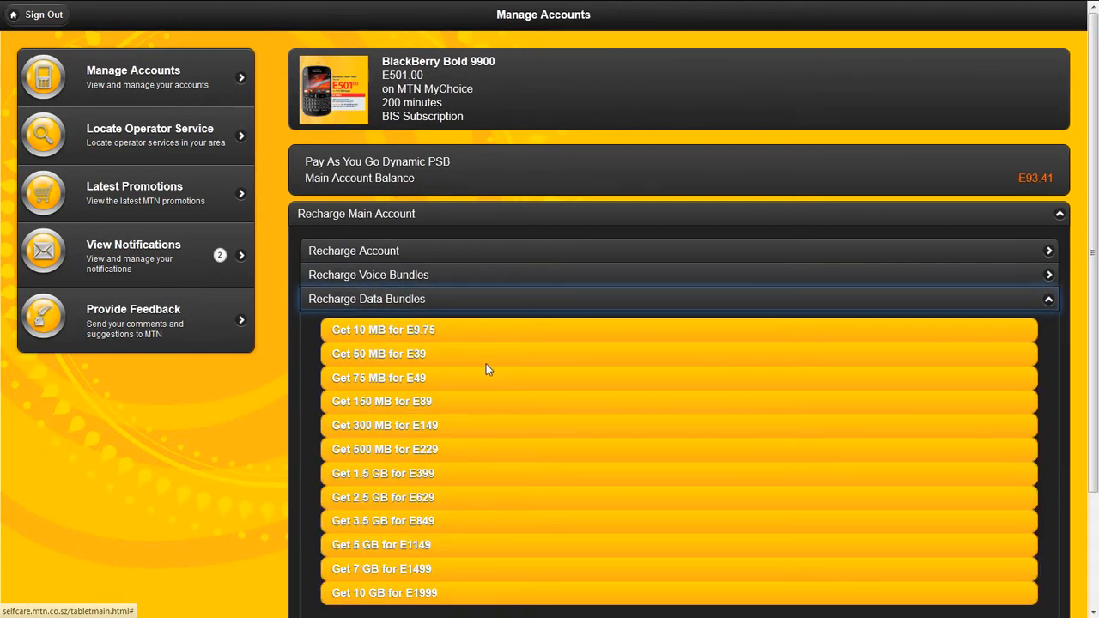
scroll(down, 3)
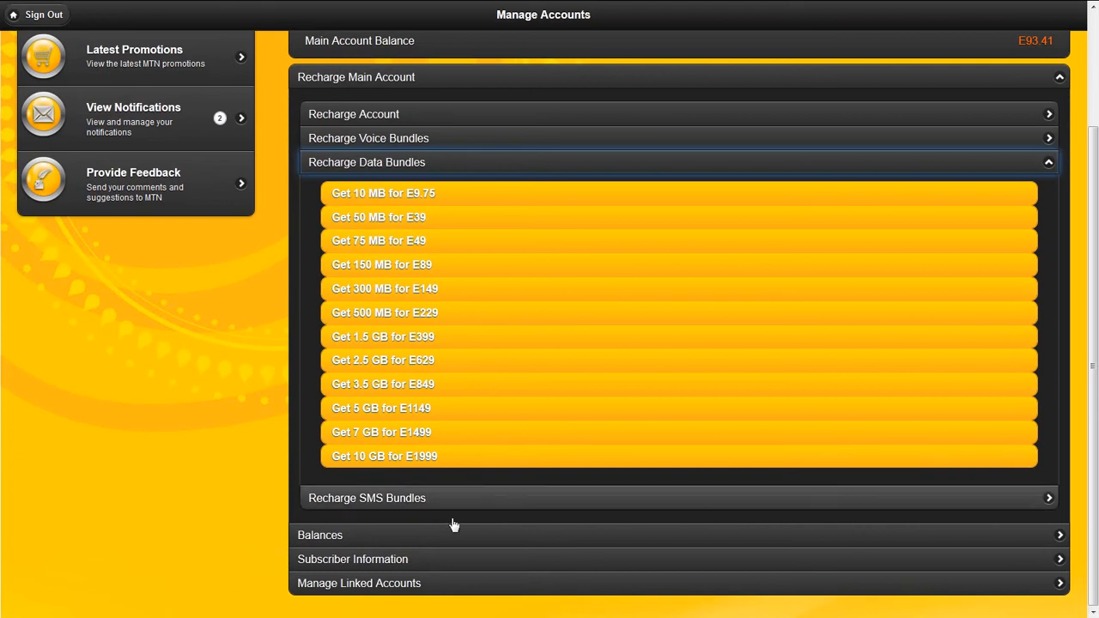
click(319, 535)
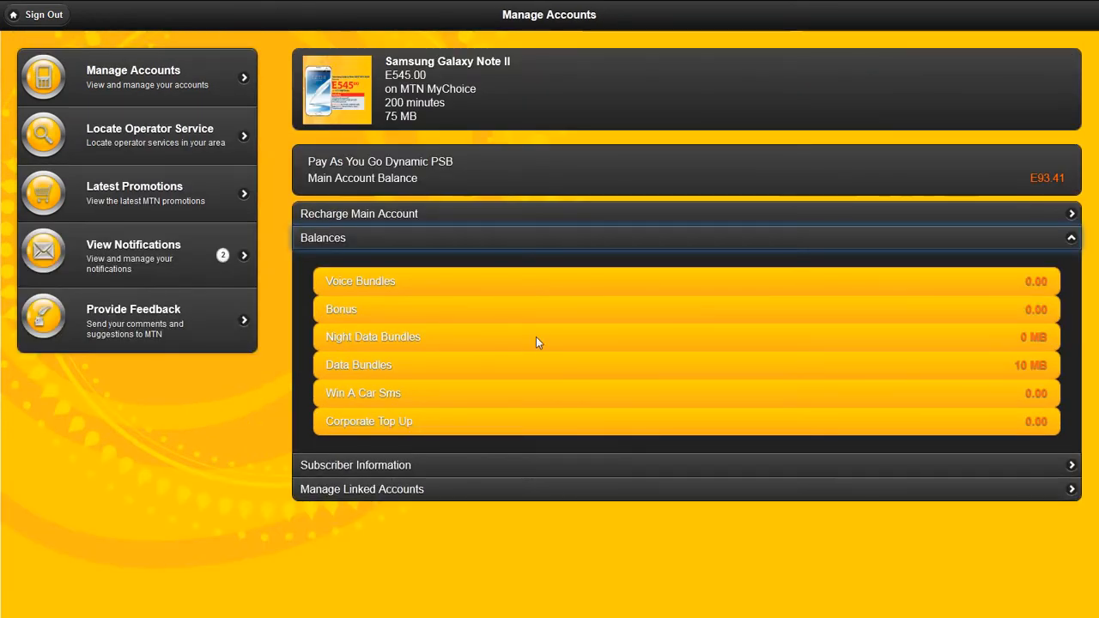
mouse_move(382, 306)
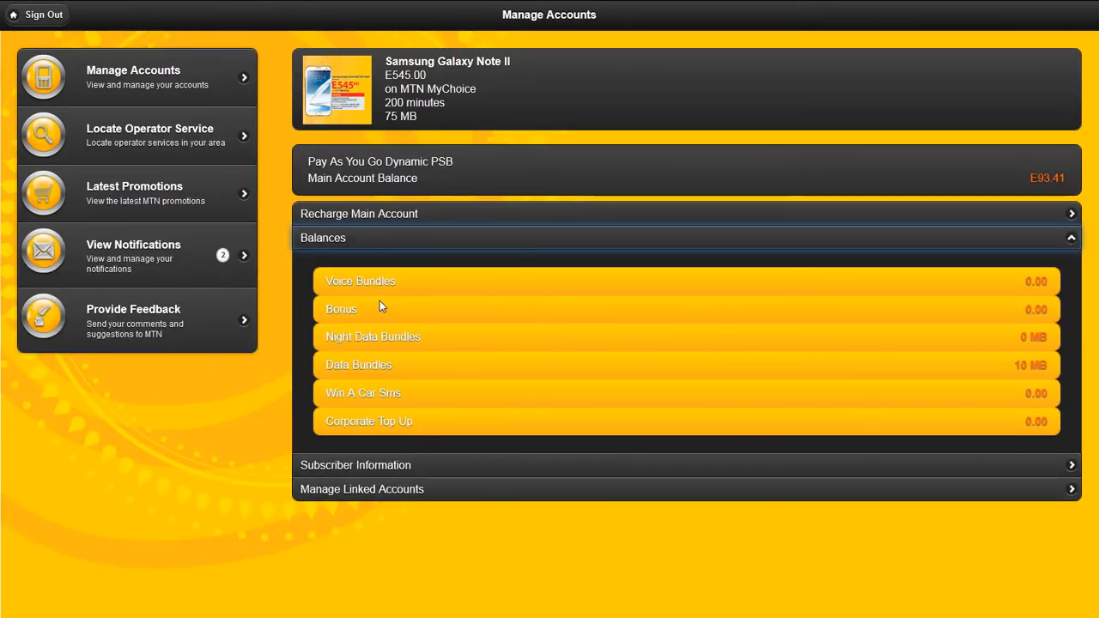
mouse_move(554, 298)
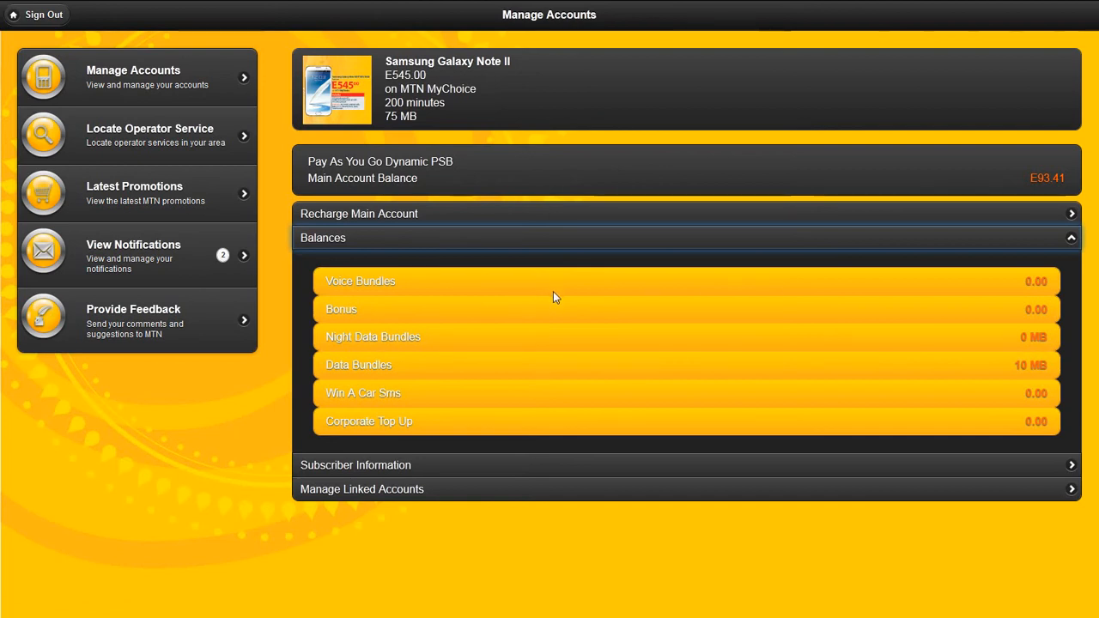
mouse_move(721, 372)
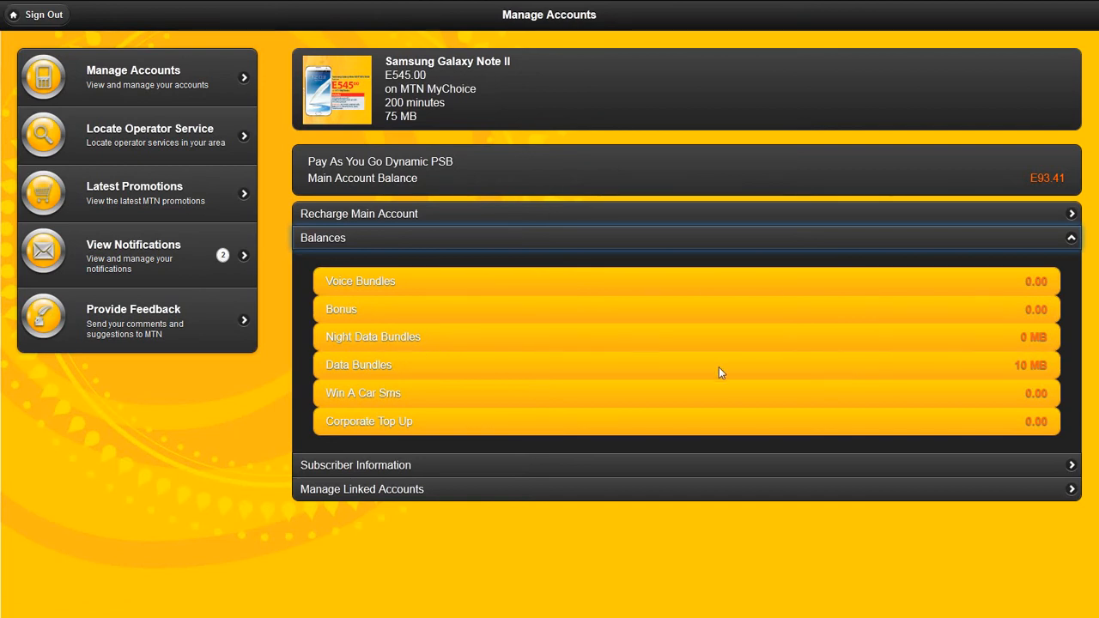
mouse_move(459, 337)
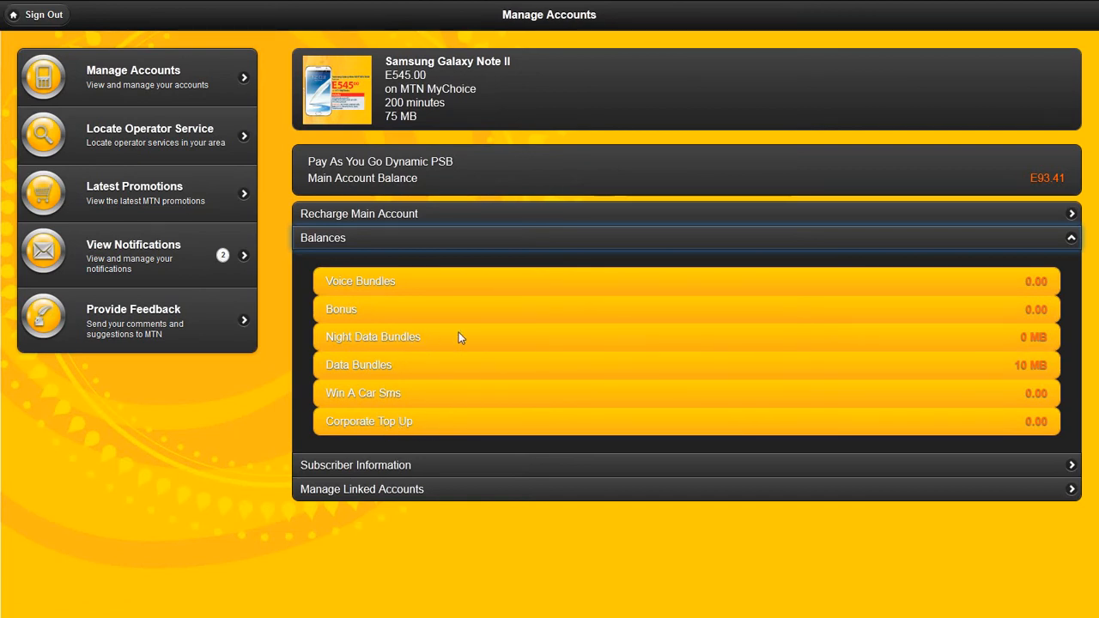
mouse_move(395, 464)
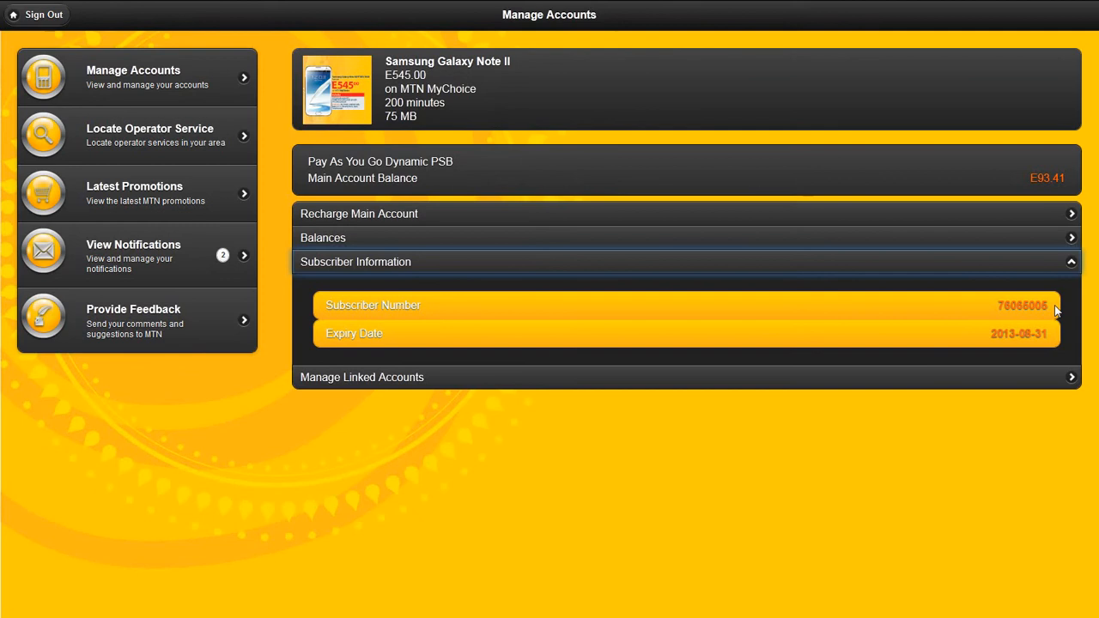
mouse_move(996, 336)
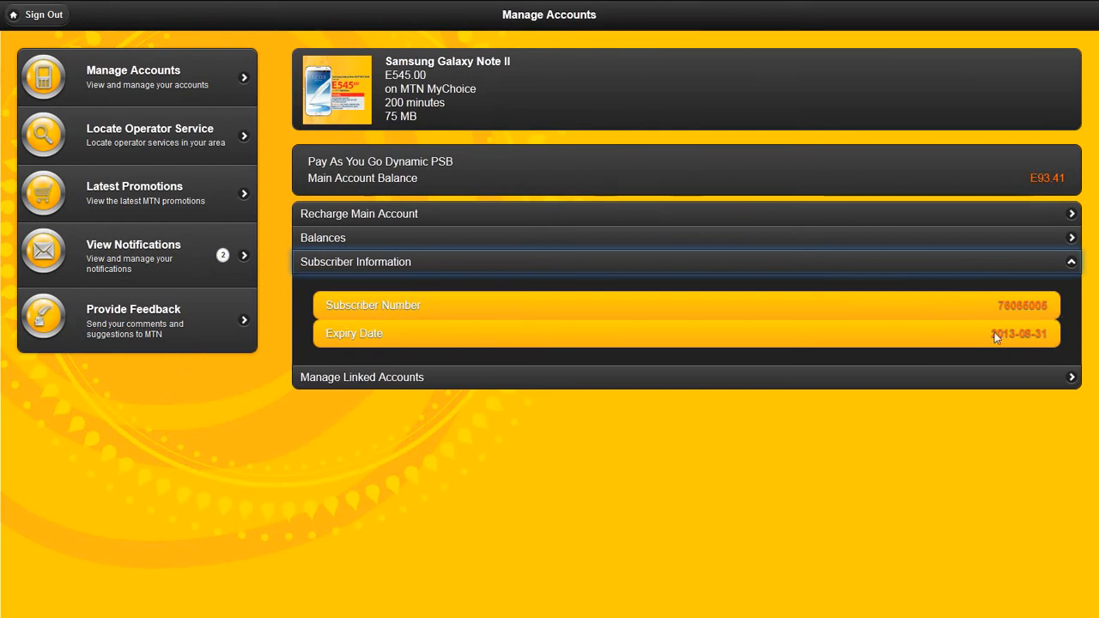
Expand Manage Linked Accounts, which reports no linked accounts.
click(361, 377)
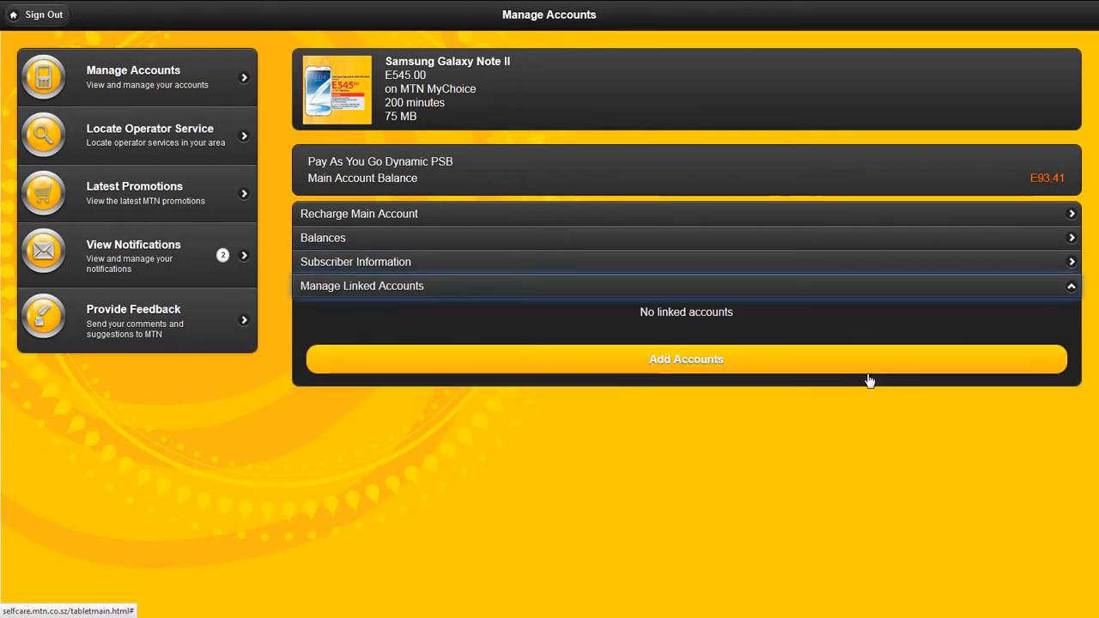
Open the Add Linked Account form and begin the subscriber number with 782.
click(686, 359)
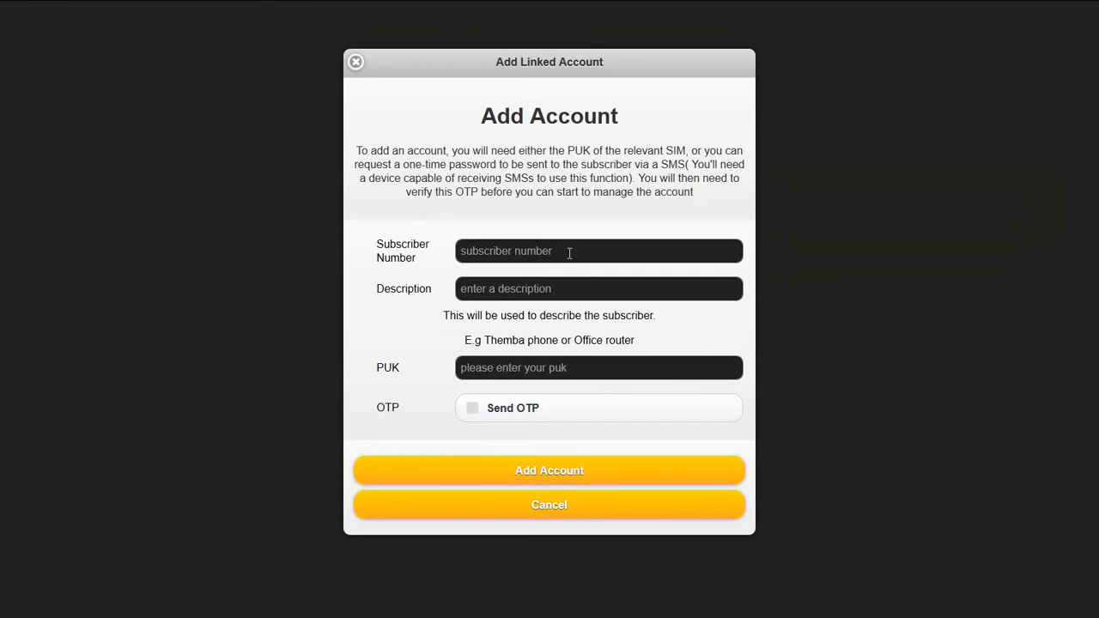
text(78259588)
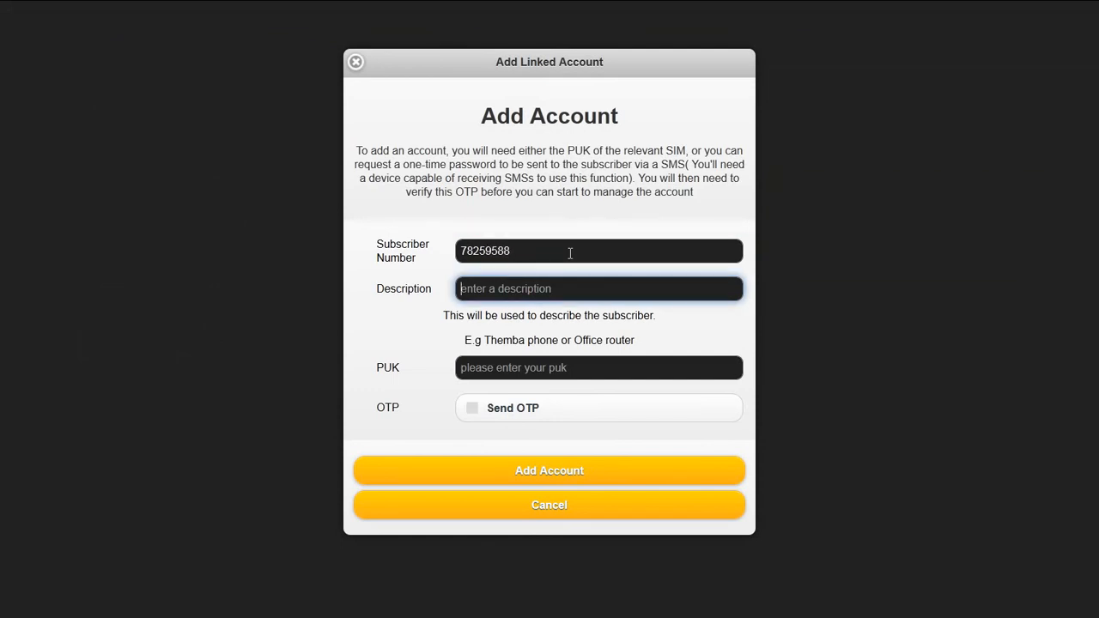
Type 'My Home Wi-fie Router' as the linked account description.
text(M)
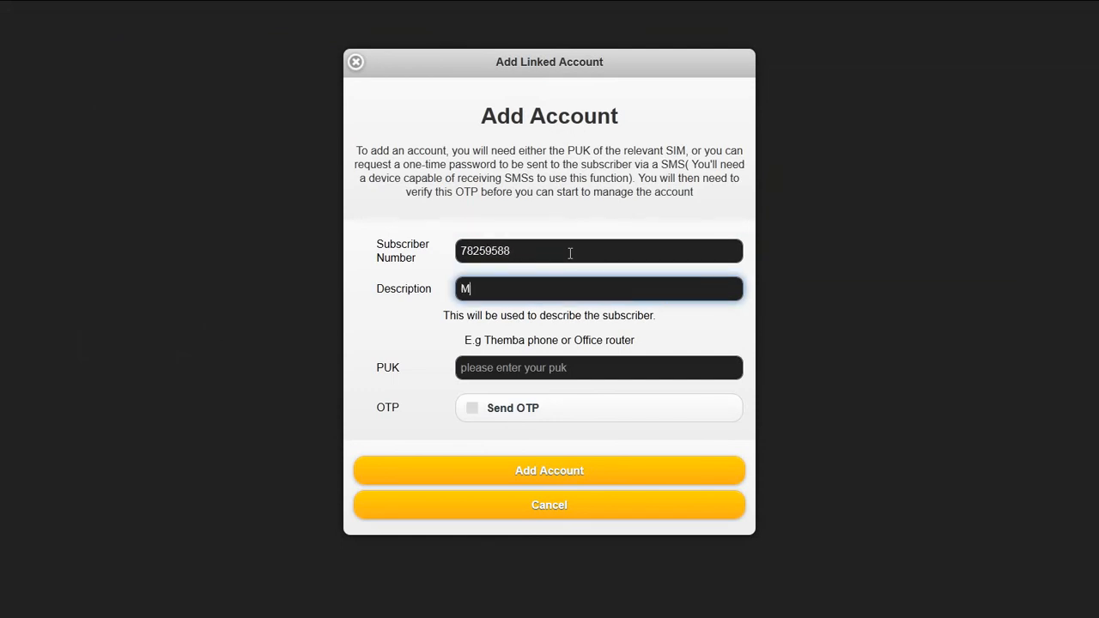
text(y Home)
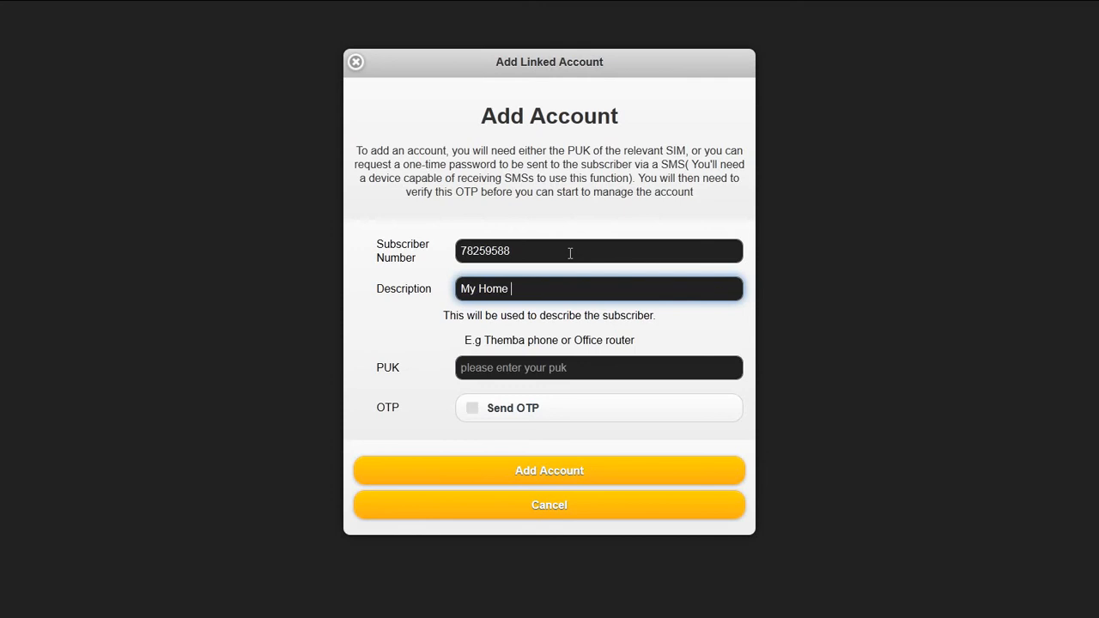
text(W)
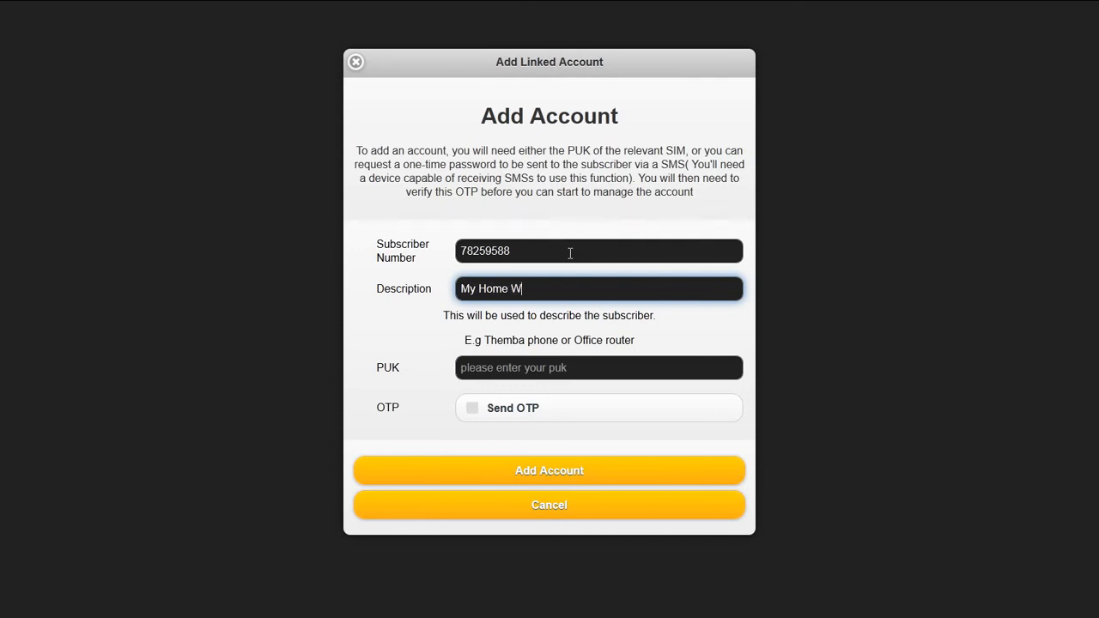
text(i-fie)
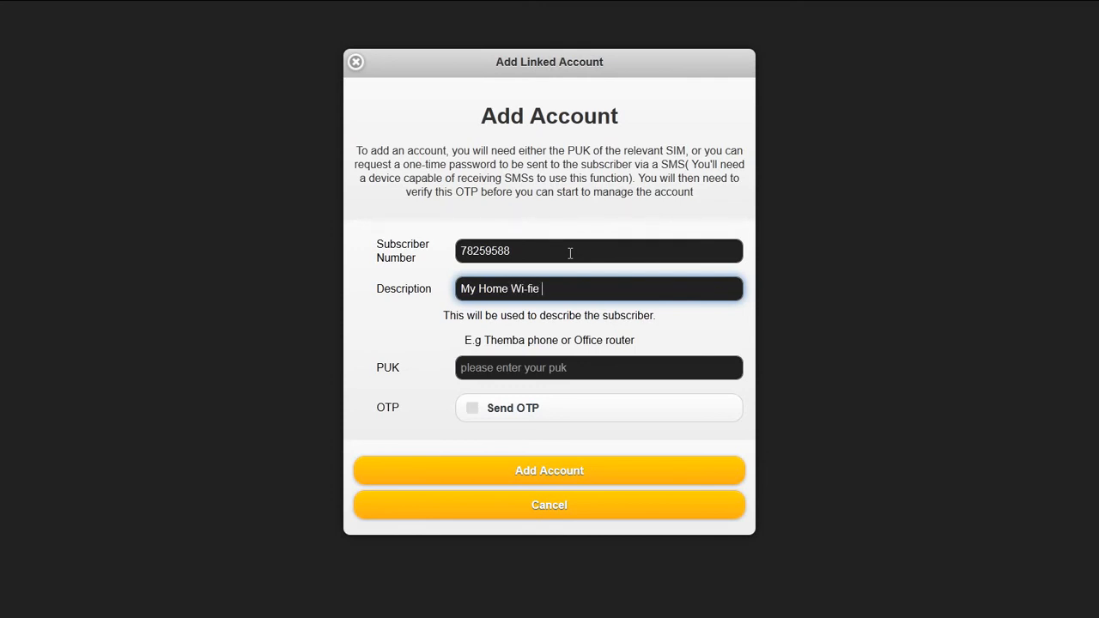
text(Rou)
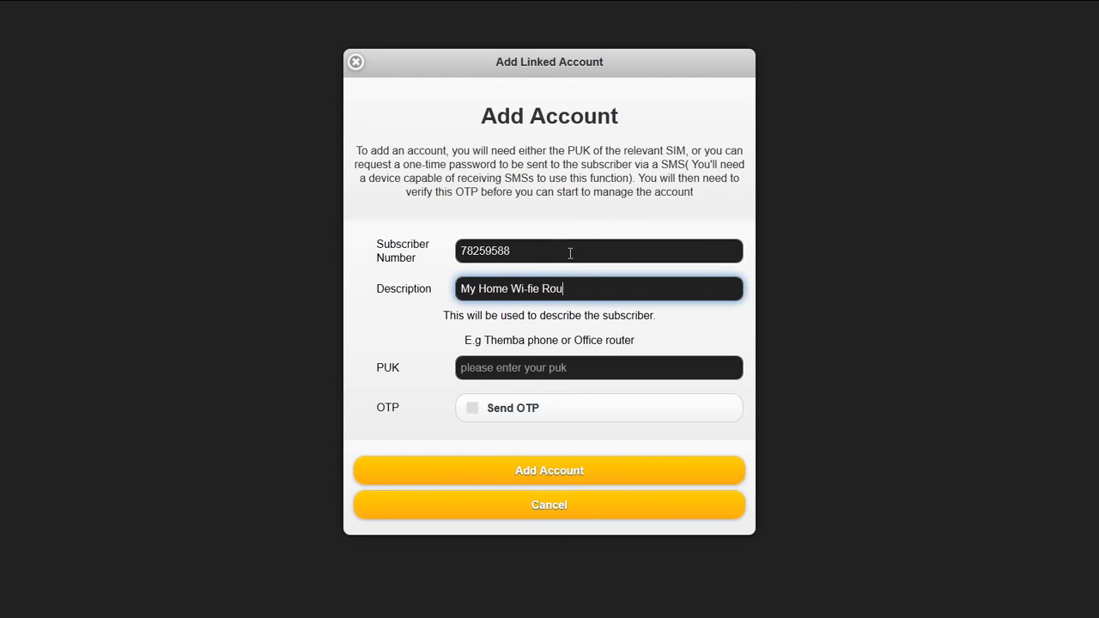
text(ter)
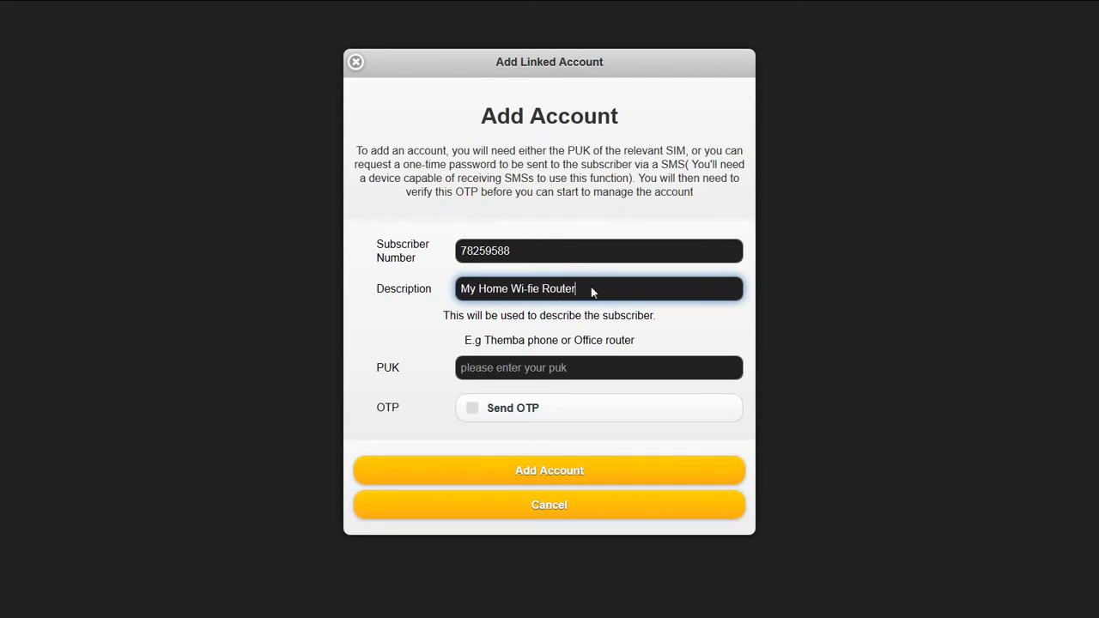
Change the description to 'My Mom', tick Send OTP, and submit the account.
triple_click(515, 288)
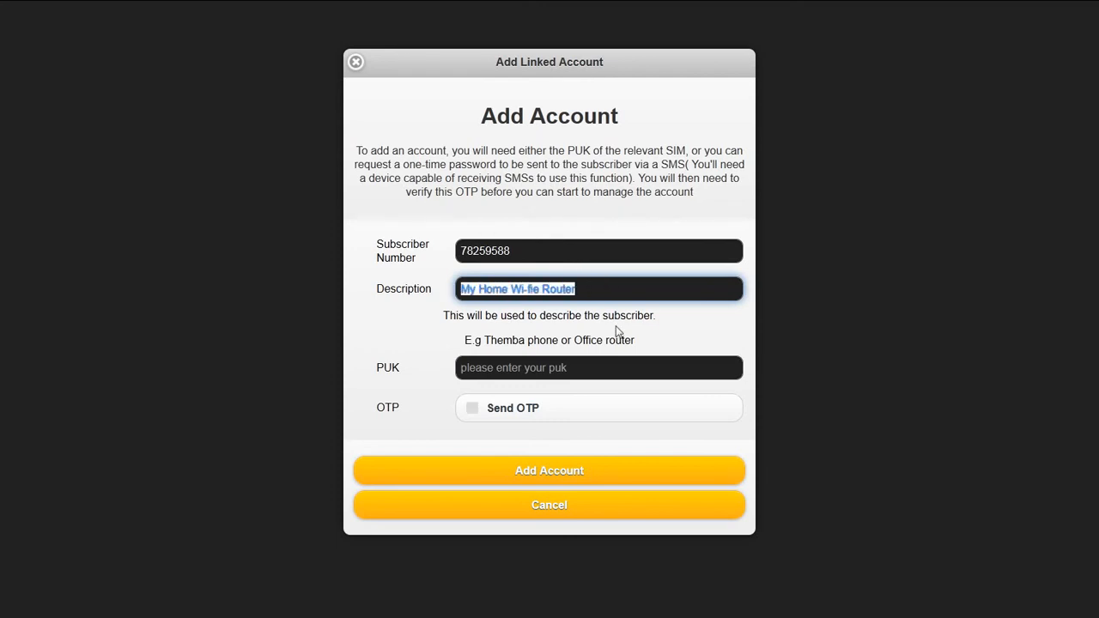
mouse_move(596, 335)
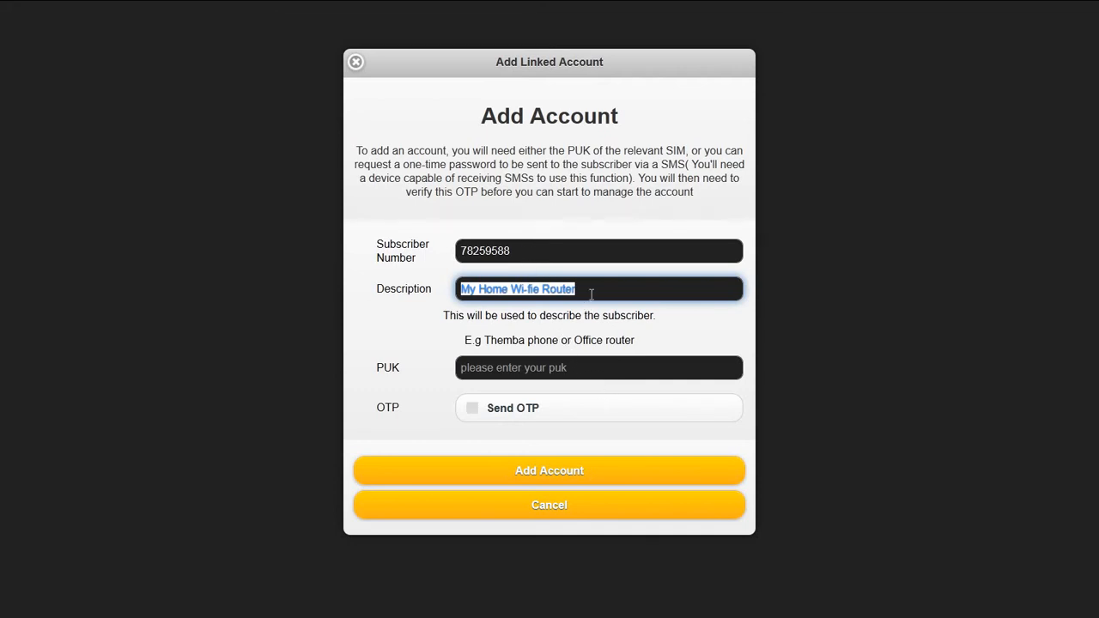
text(My Mom)
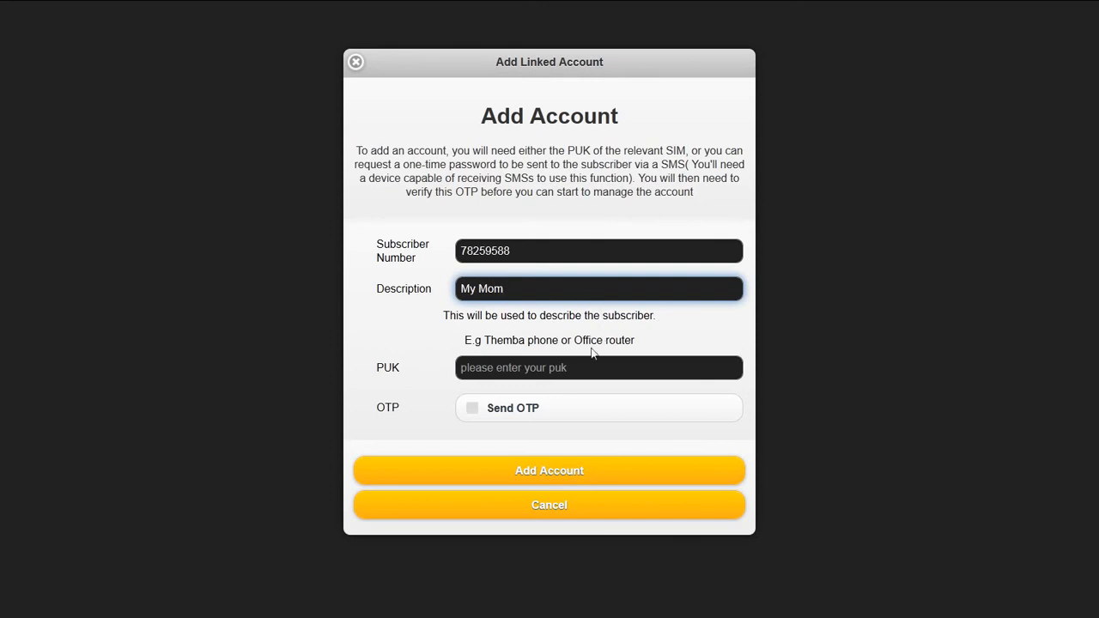
click(598, 367)
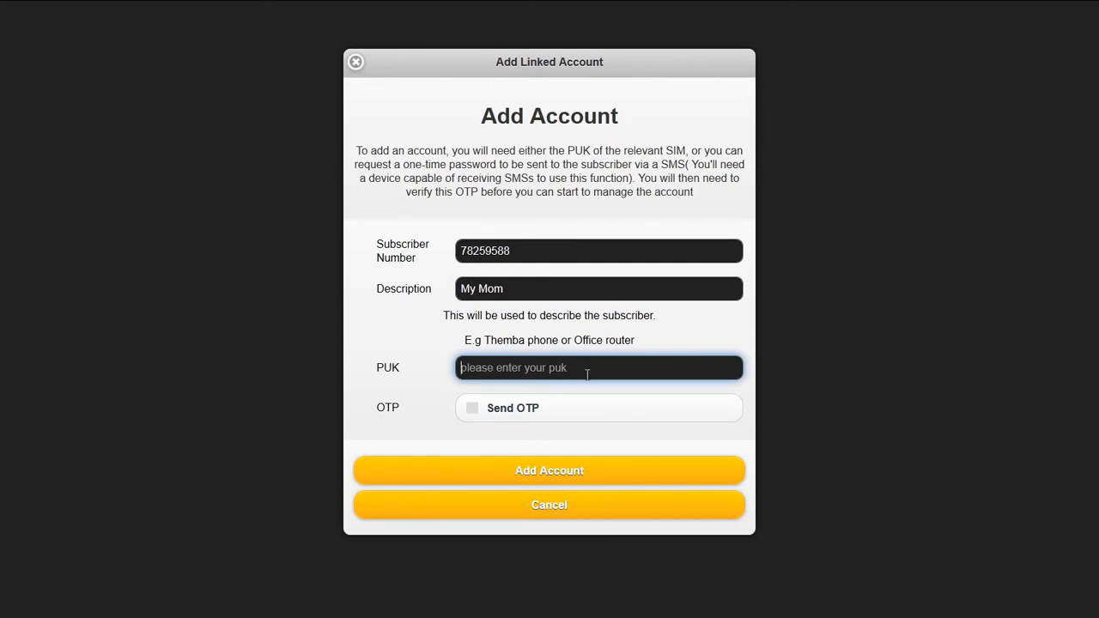
mouse_move(487, 412)
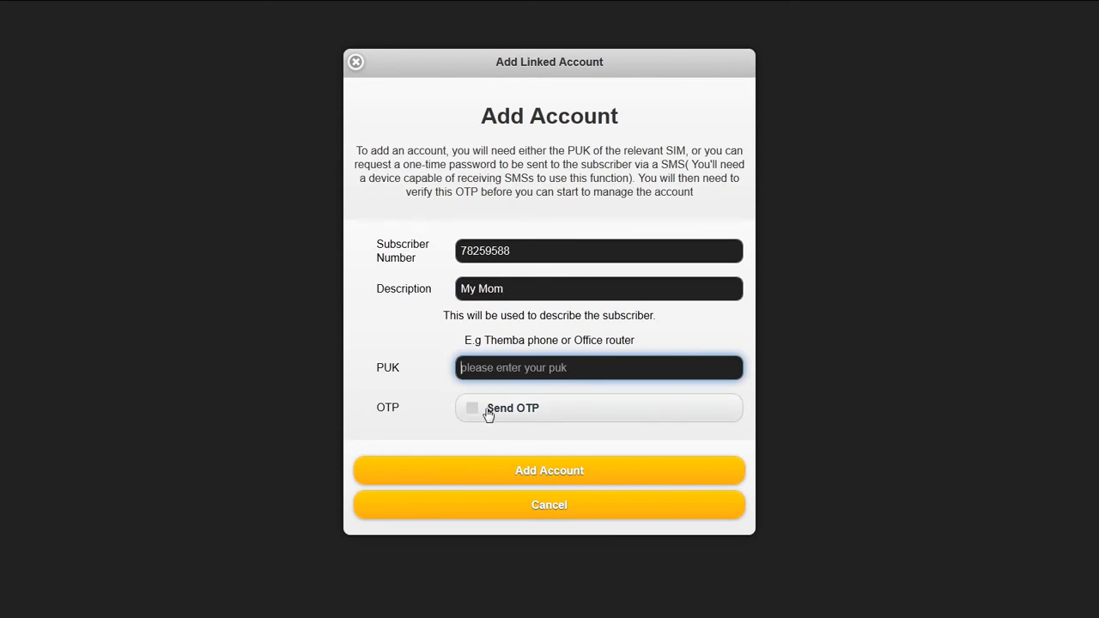
click(472, 407)
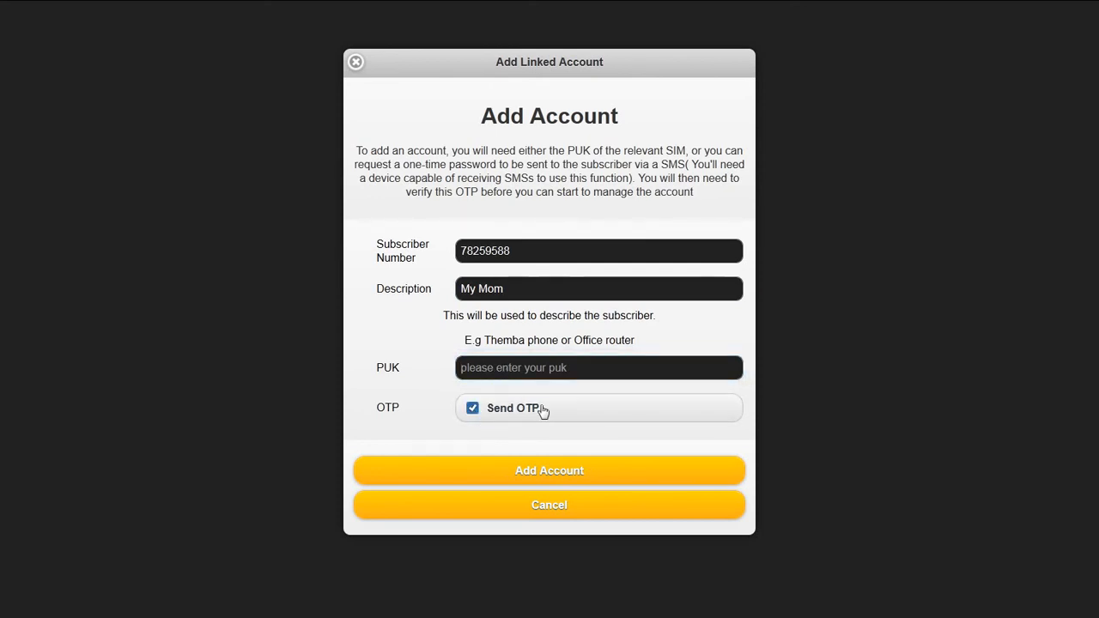
click(548, 470)
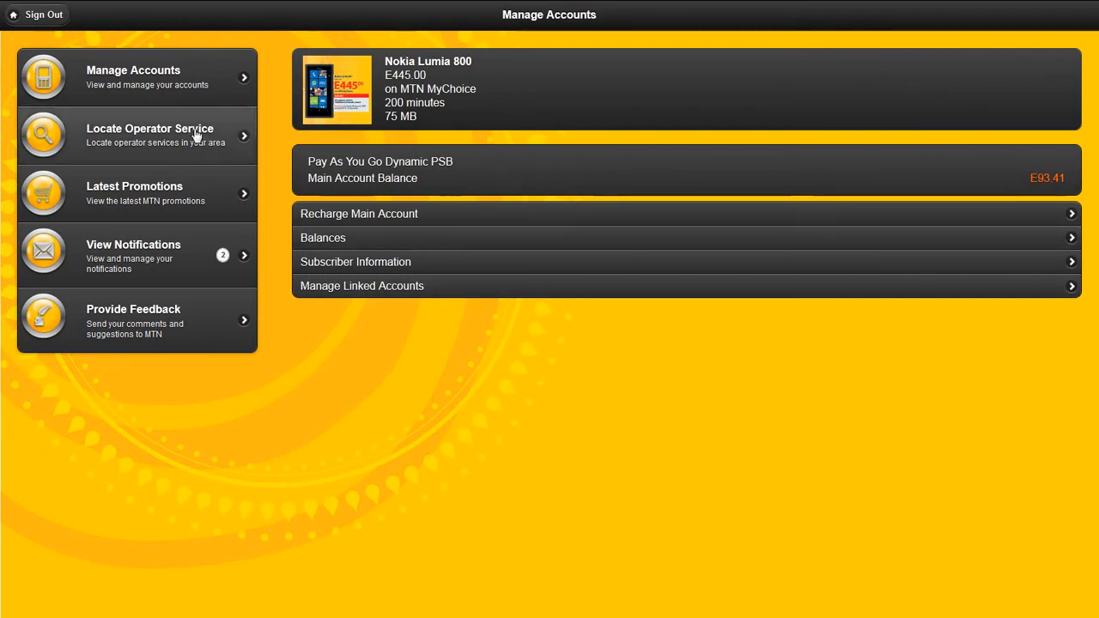
Try locating an operator service and dismiss the 'Current location could not be found' prompt.
click(150, 135)
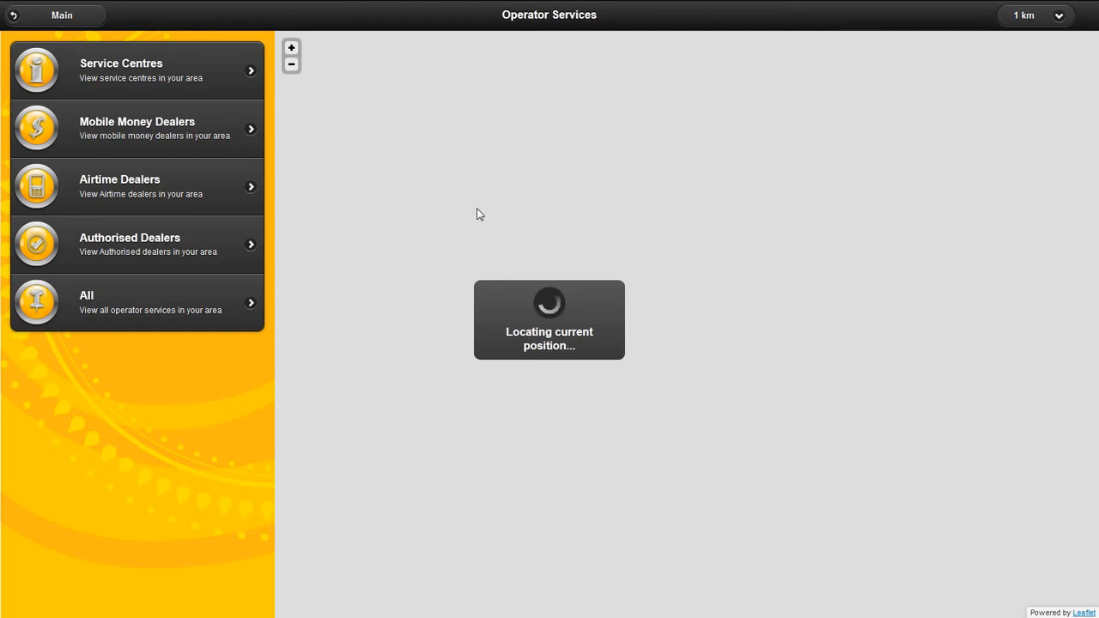
mouse_move(453, 195)
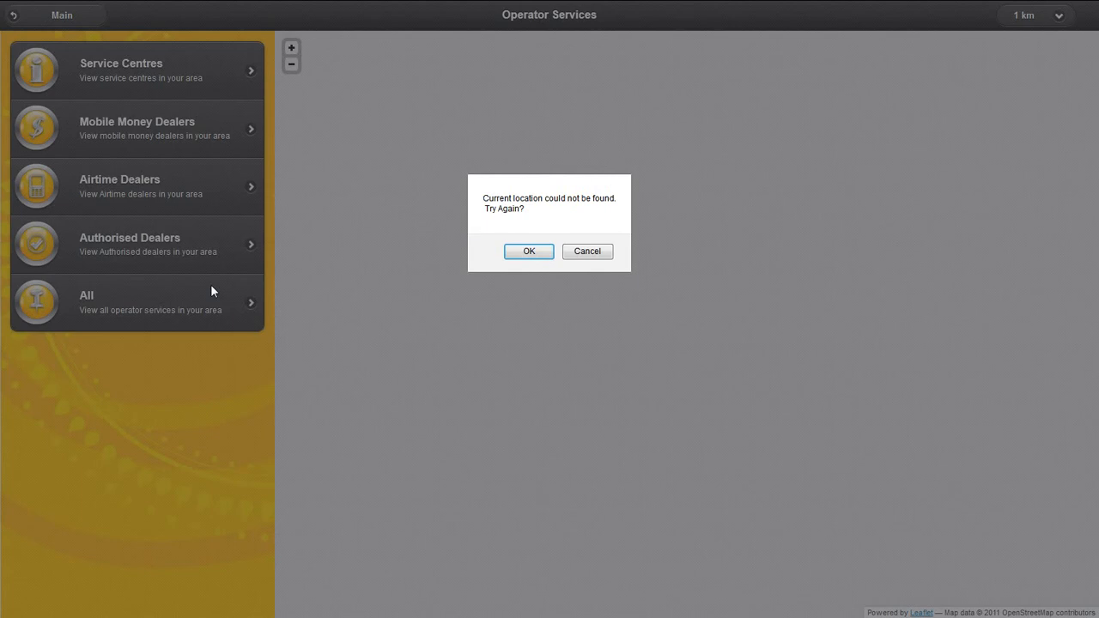
click(528, 251)
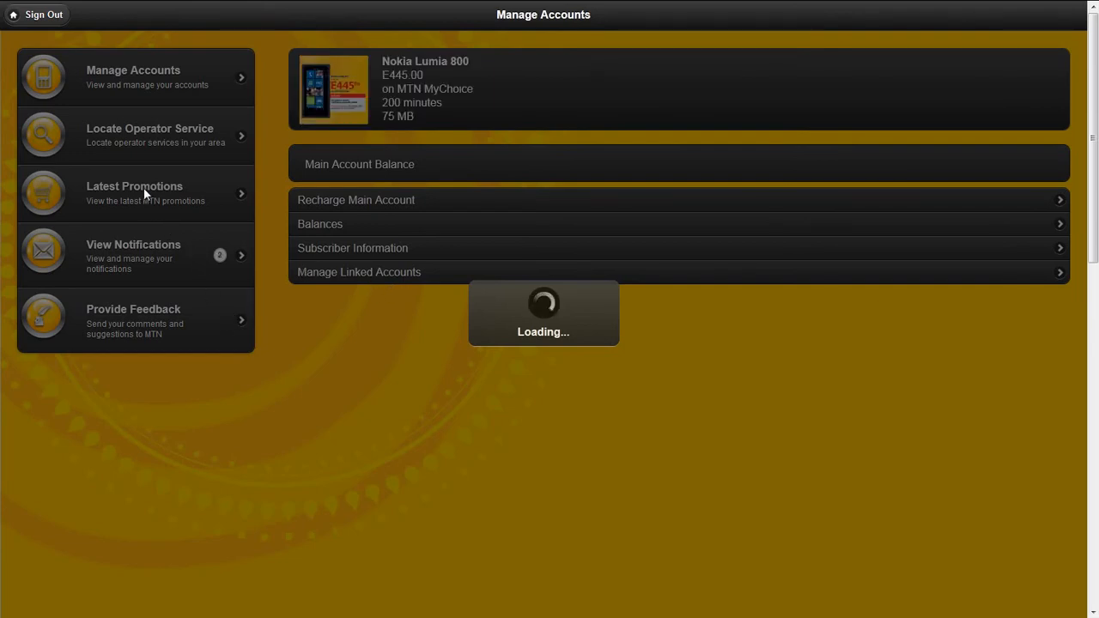
Browse Latest Promotions, expanding MTN dongle and Samsung Galaxy Note II, then close the preview.
click(359, 272)
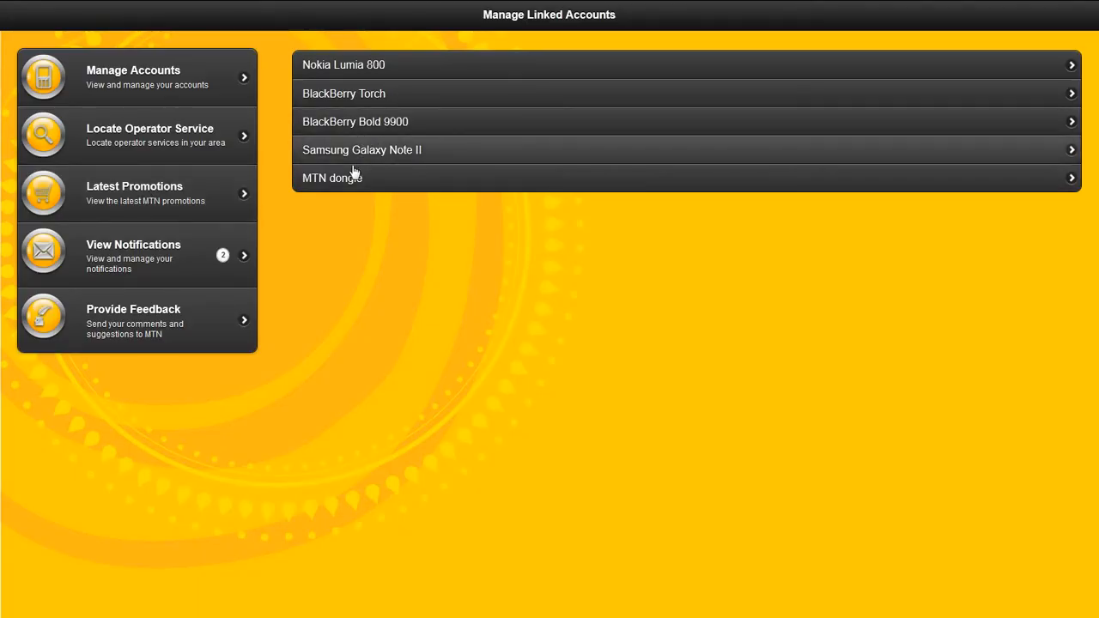
click(333, 178)
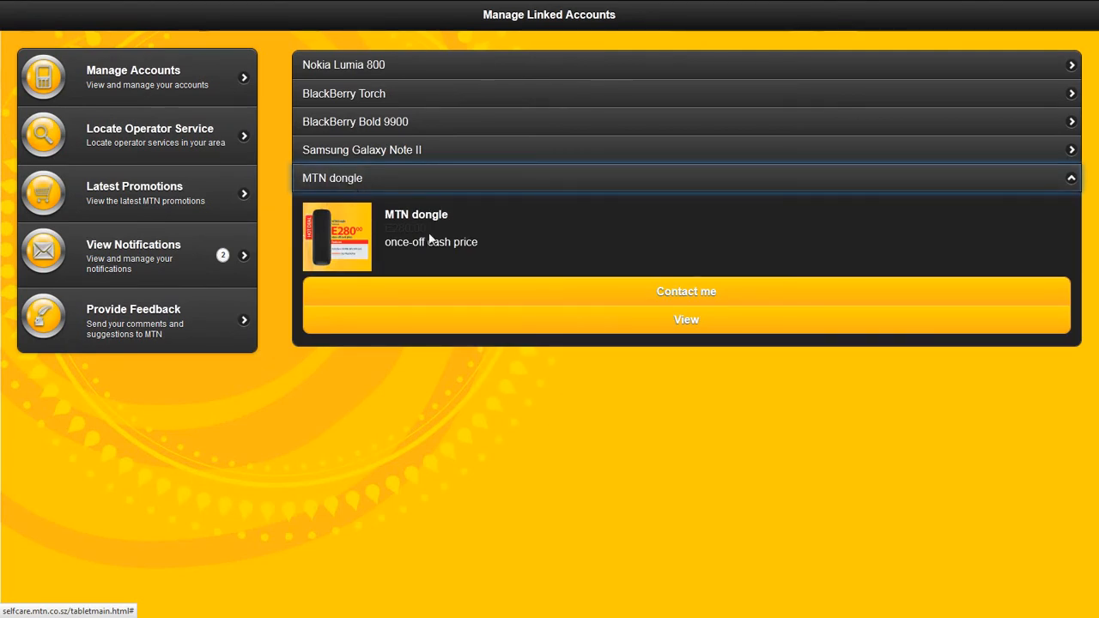
mouse_move(361, 149)
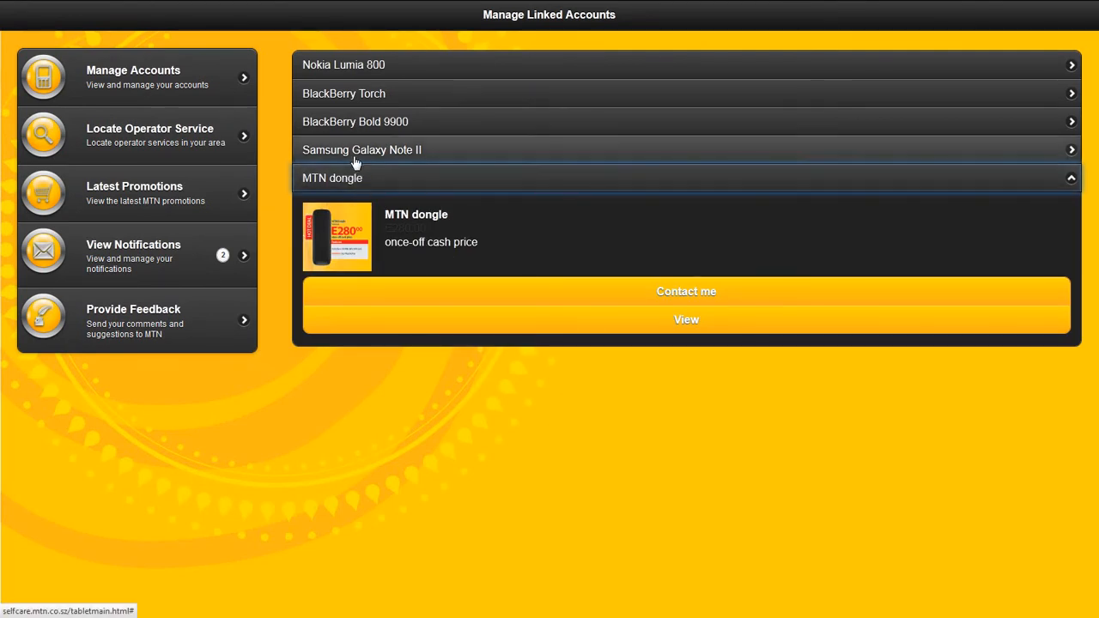
click(362, 149)
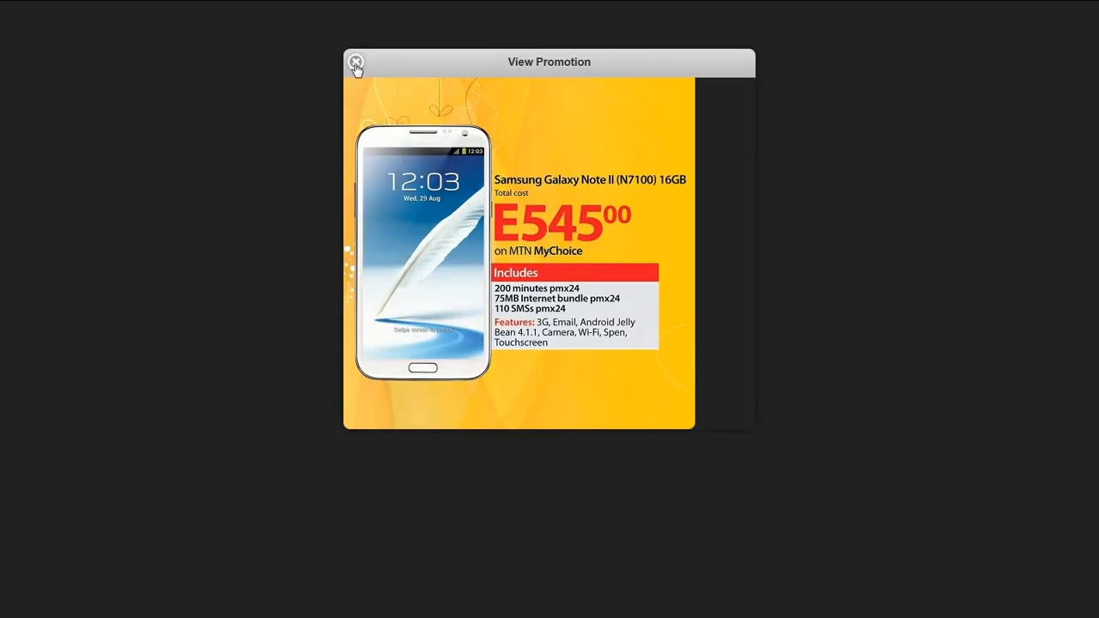
click(355, 62)
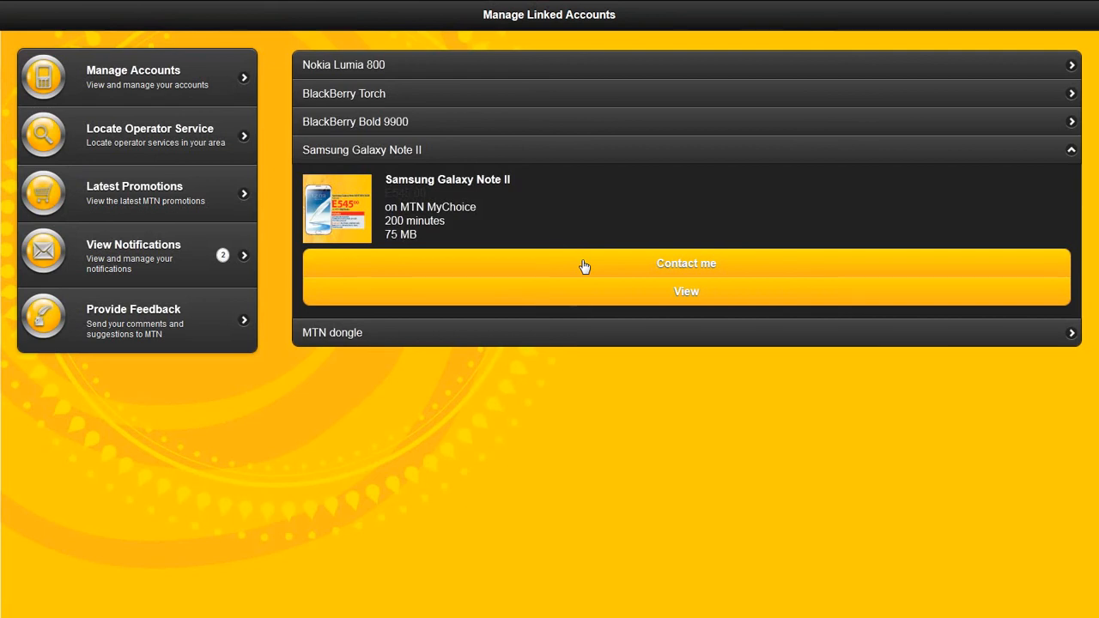
mouse_move(519, 240)
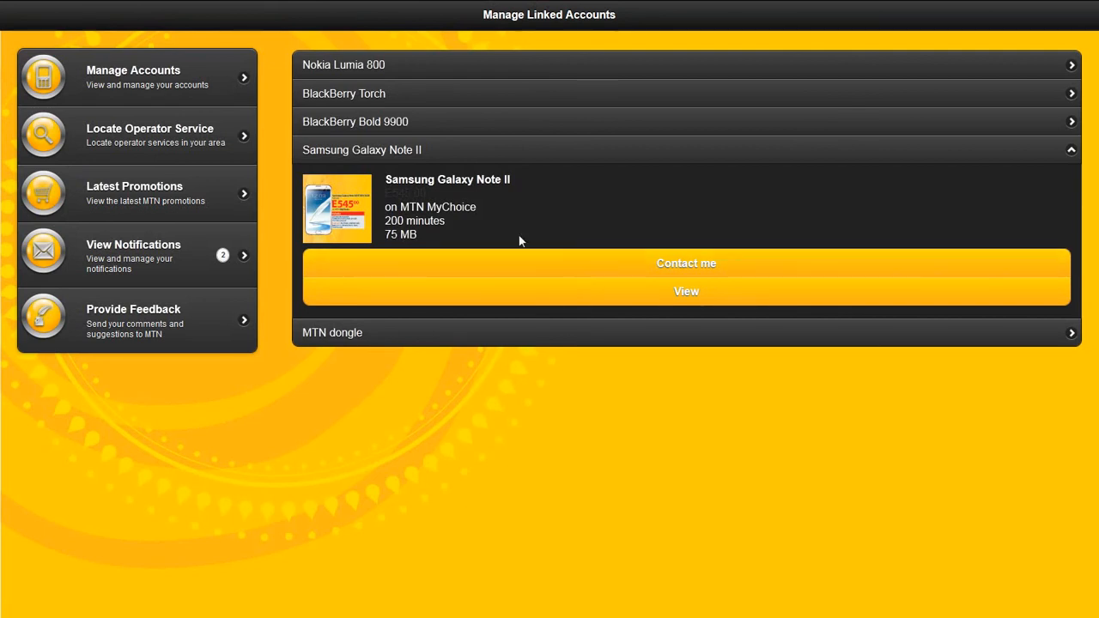
mouse_move(182, 326)
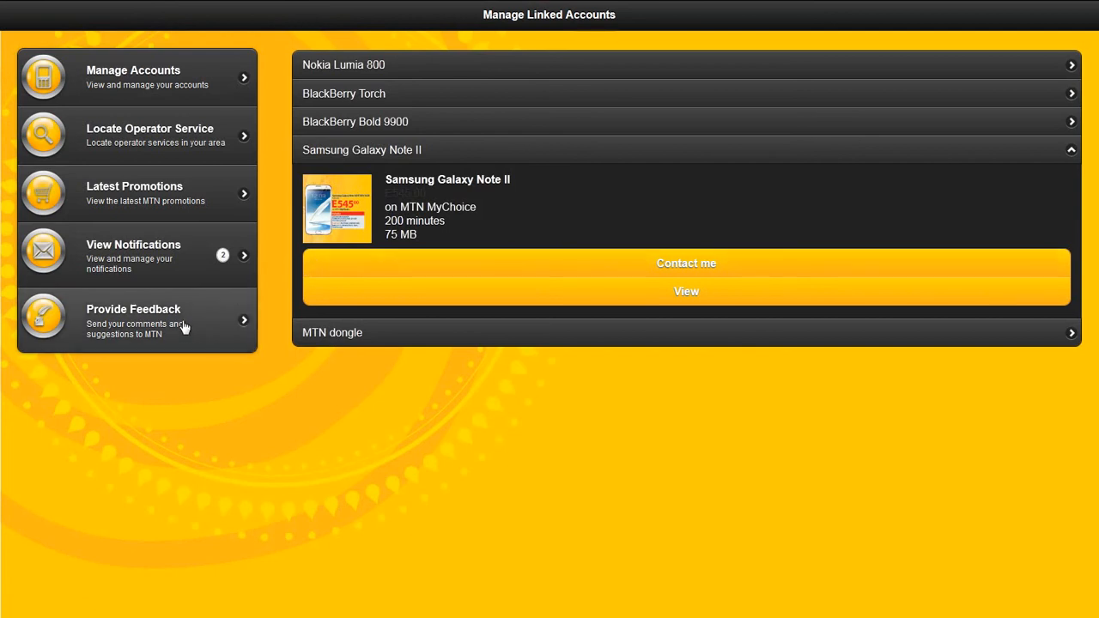
Delete the Feedback Number 52 notification and bring up the Provide Feedback compliment form.
click(133, 253)
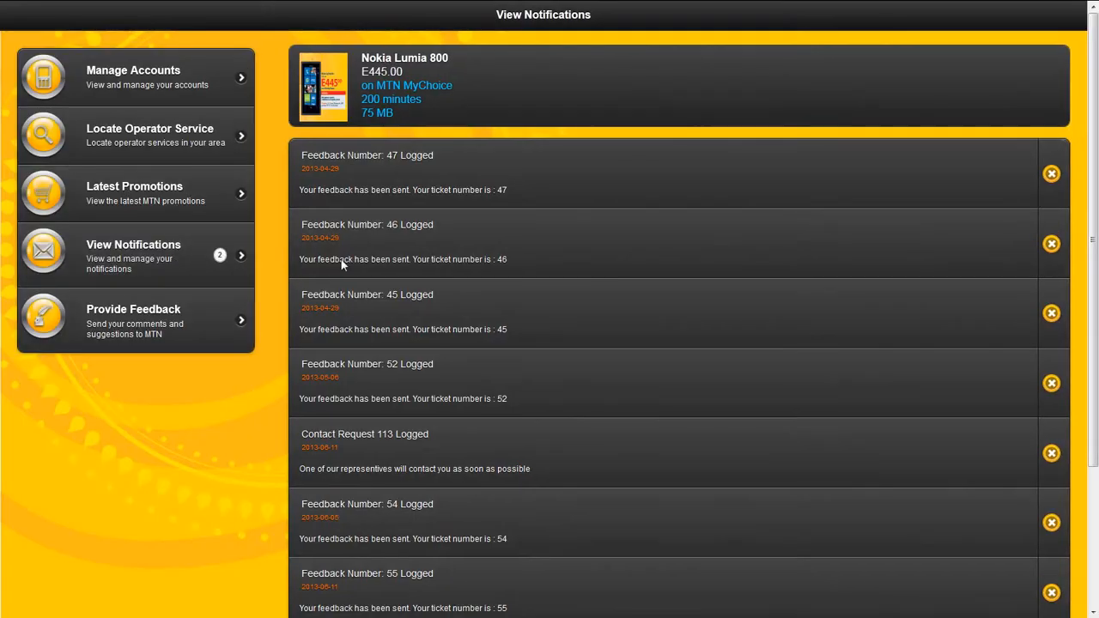
scroll(down, 3)
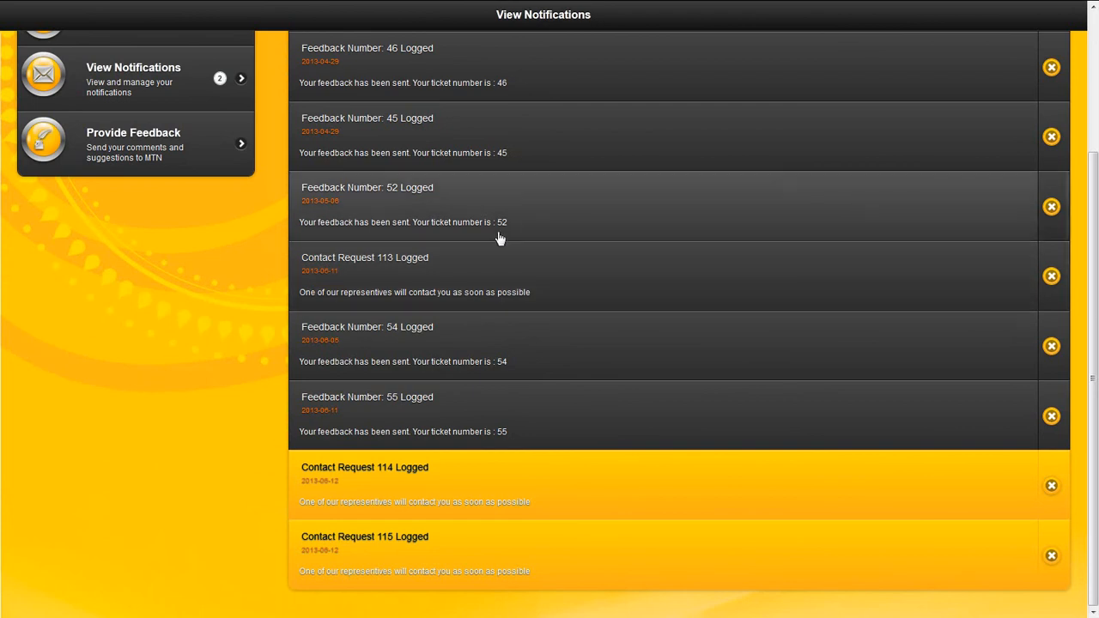
mouse_move(490, 190)
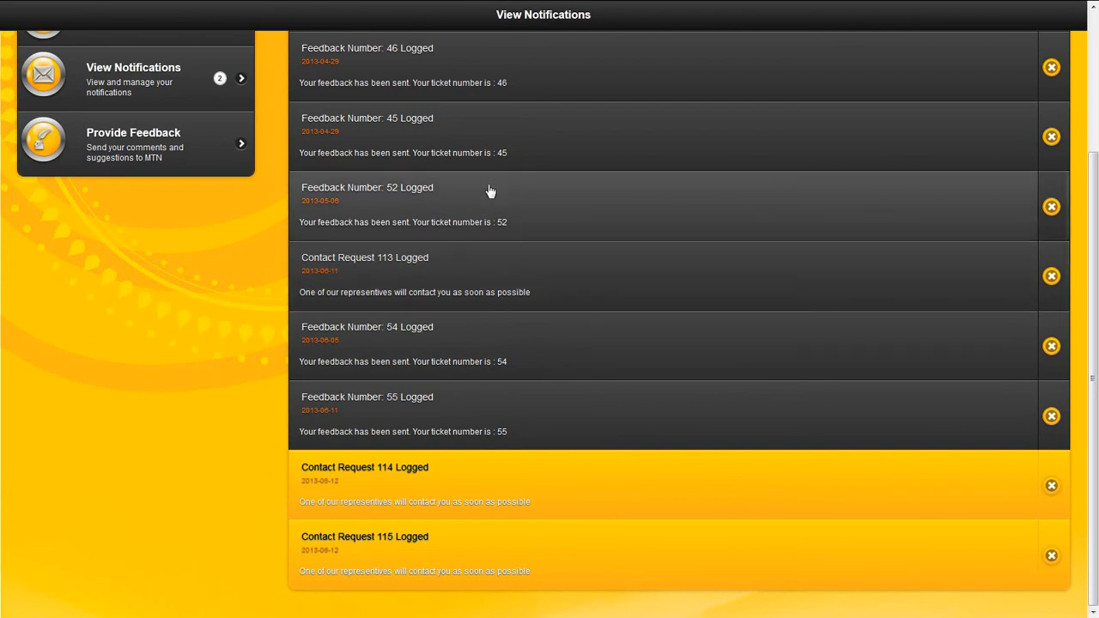
mouse_move(483, 187)
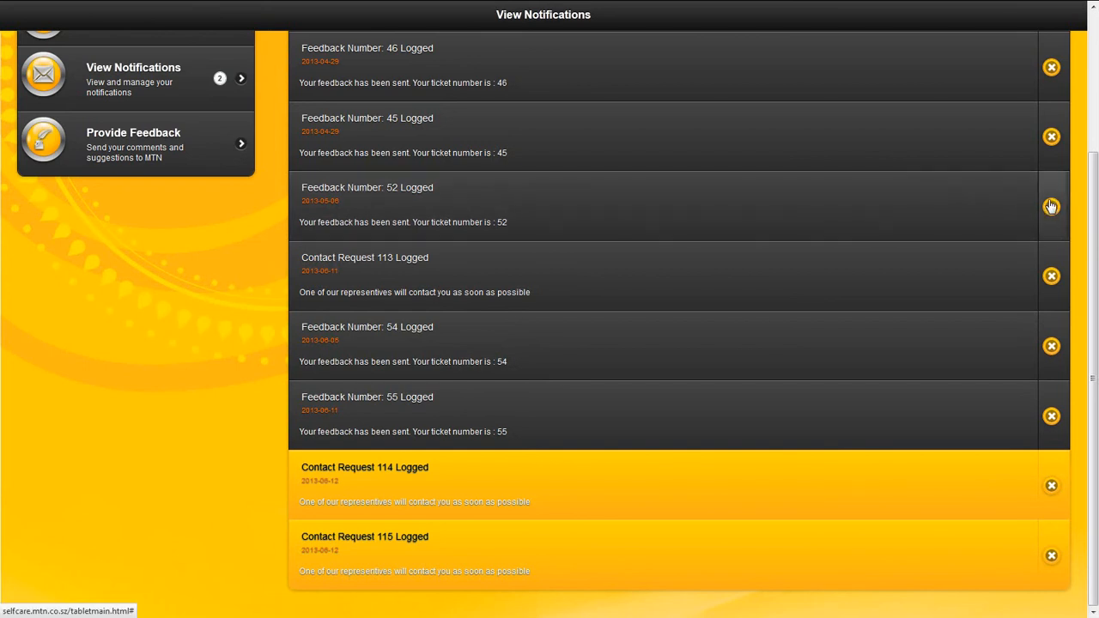
mouse_move(942, 209)
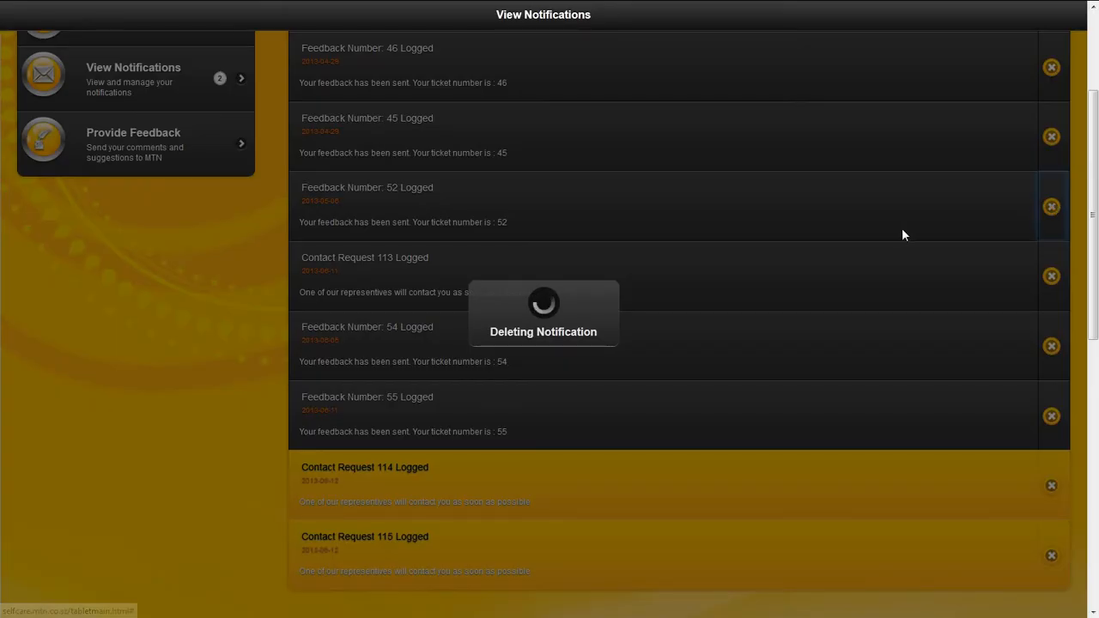
click(1051, 206)
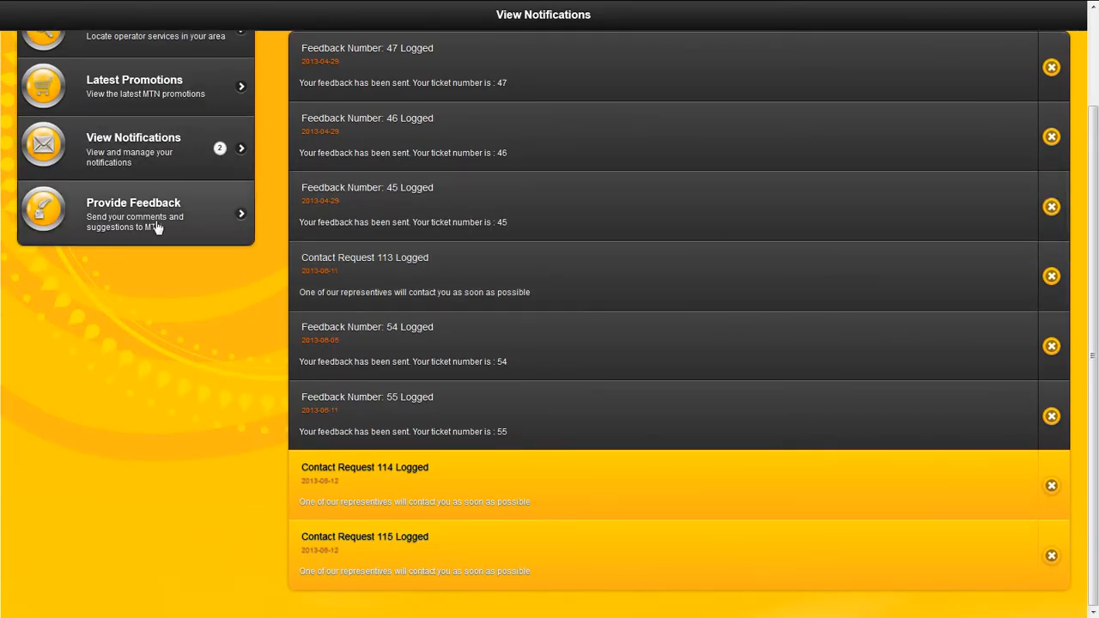
click(133, 212)
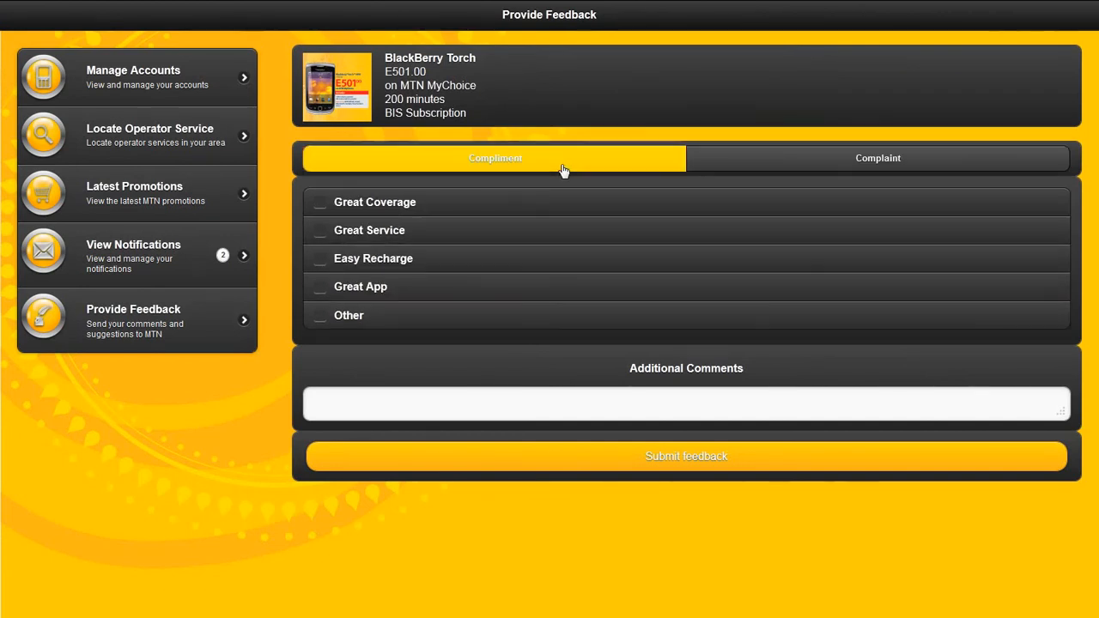
Tick Great Service and Easy Recharge and comment 'I am really impressed. Thank you MTN'.
click(319, 230)
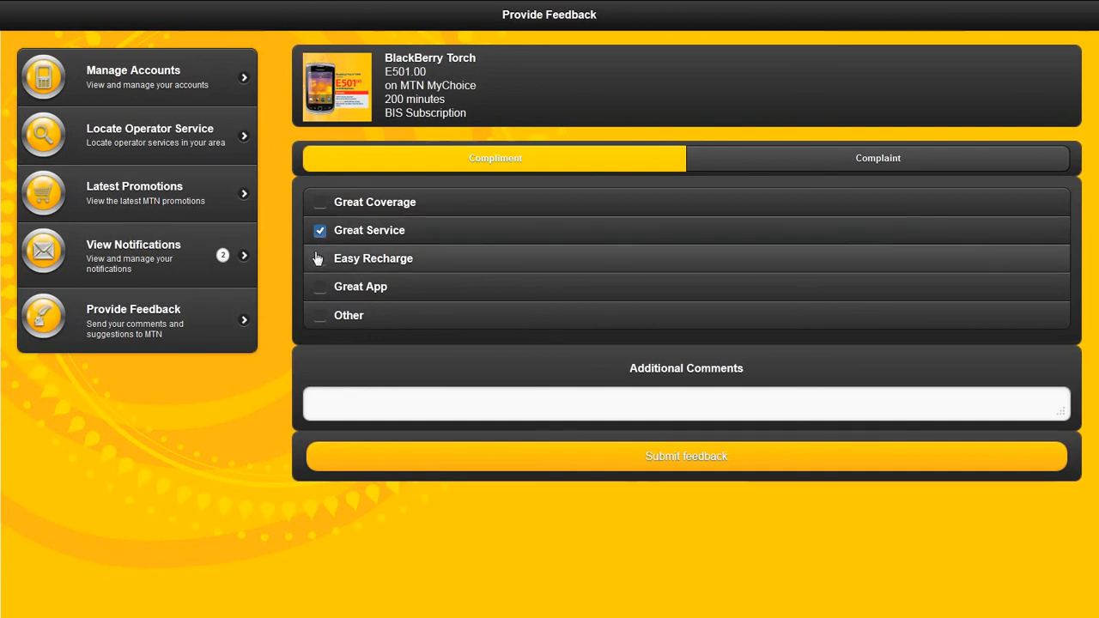
click(319, 259)
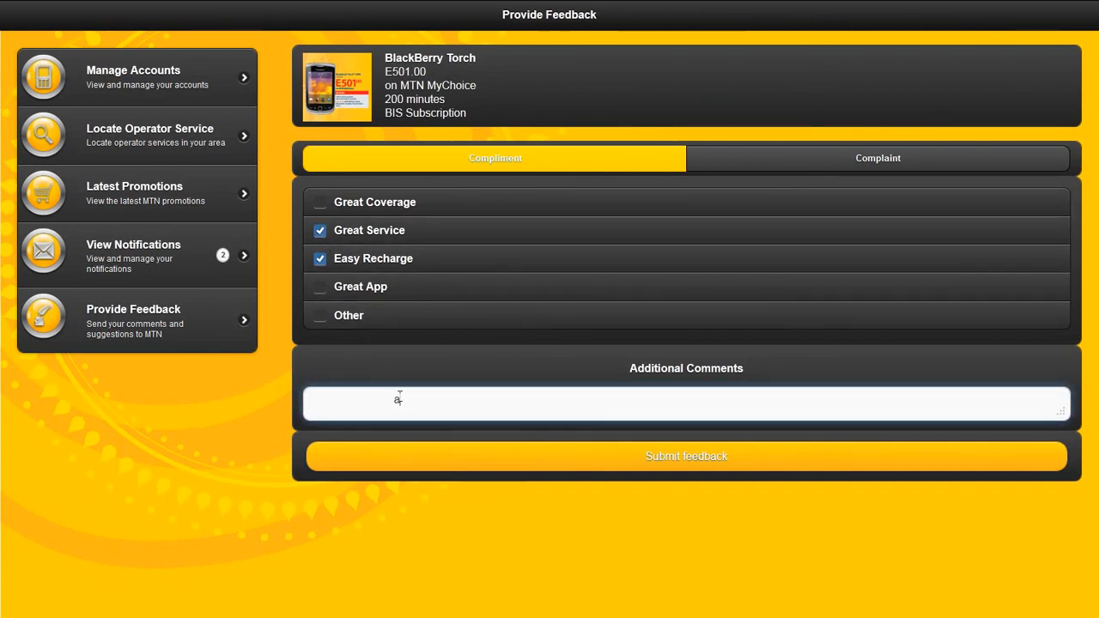
text(I am f)
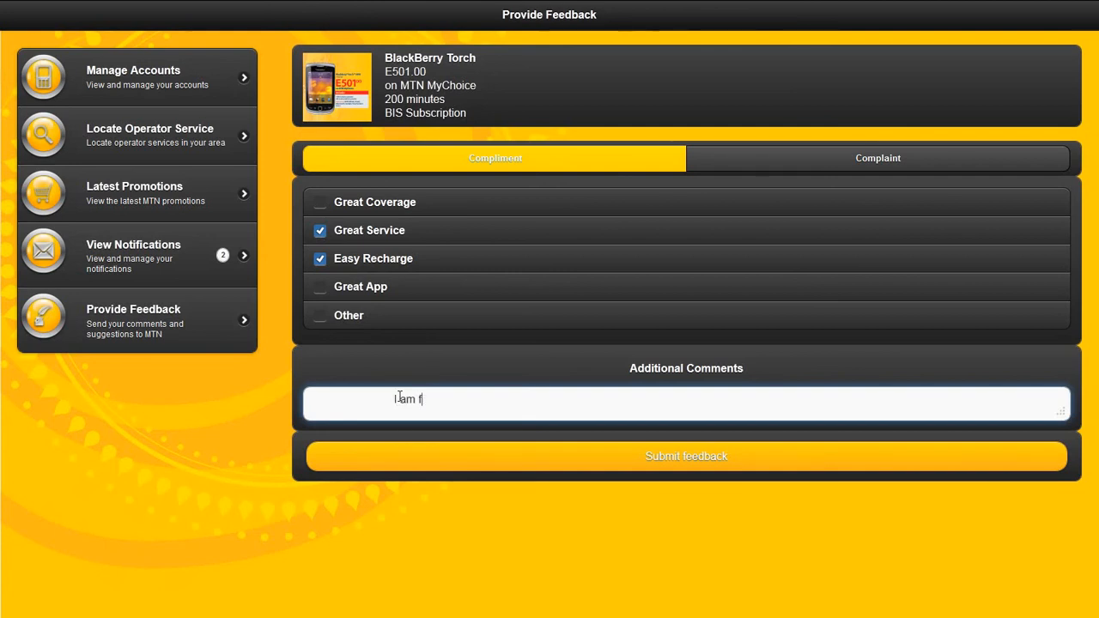
text(really)
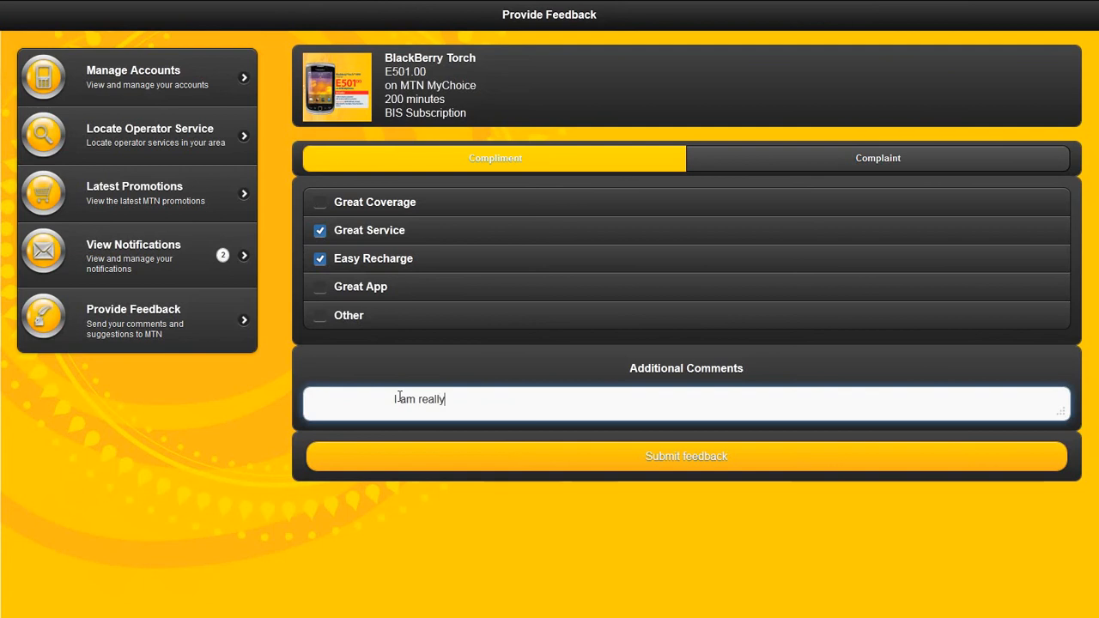
text(impresse)
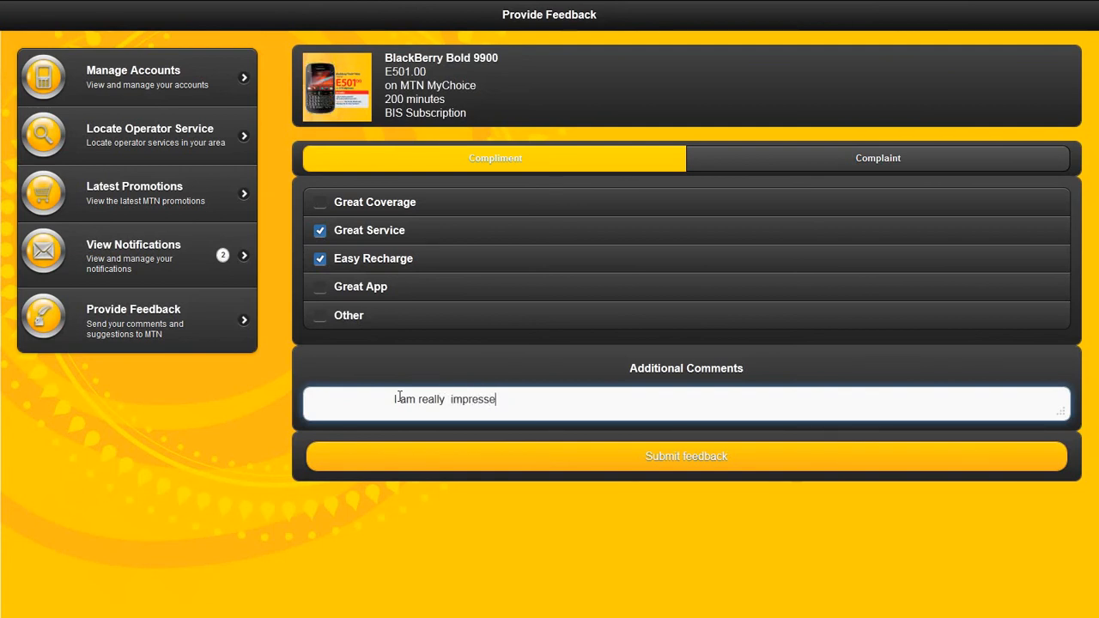
text(d. T)
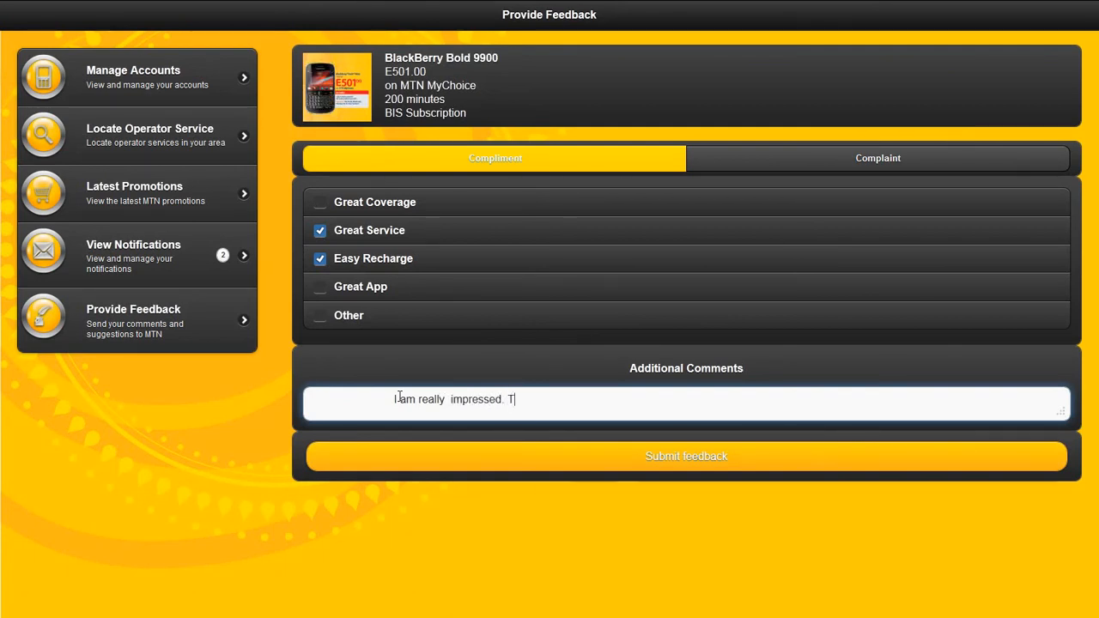
text(hank)
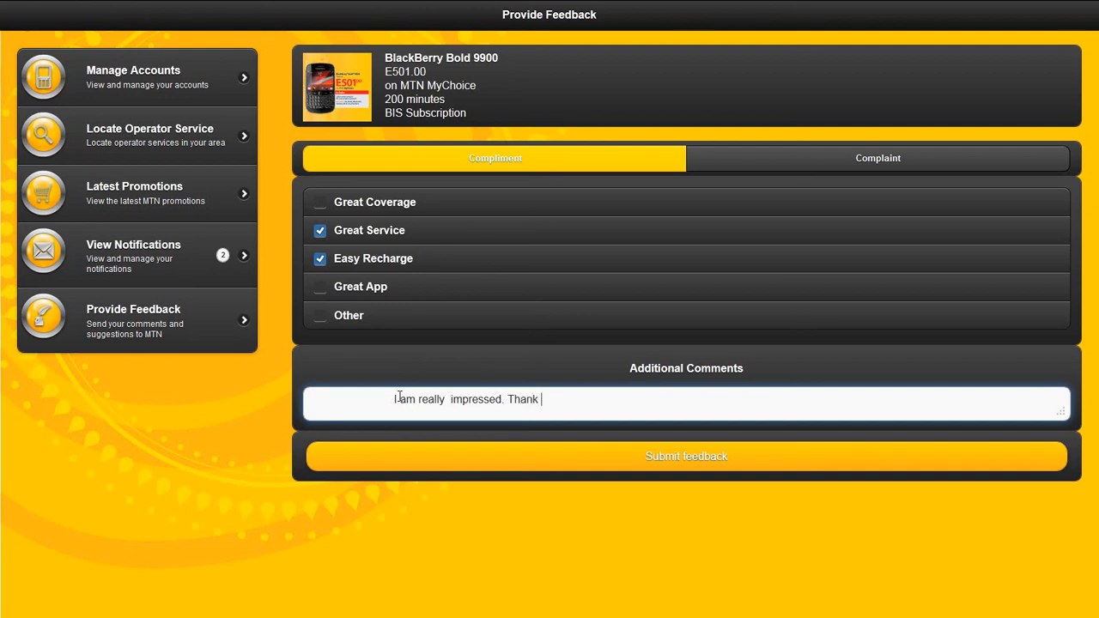
text(you MT)
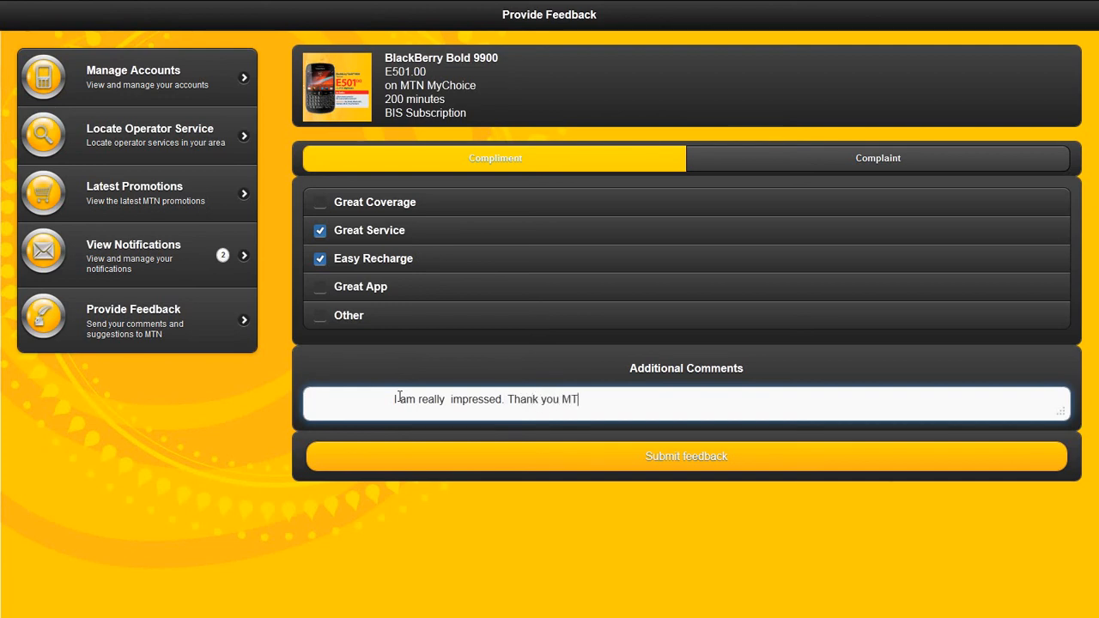
text(N)
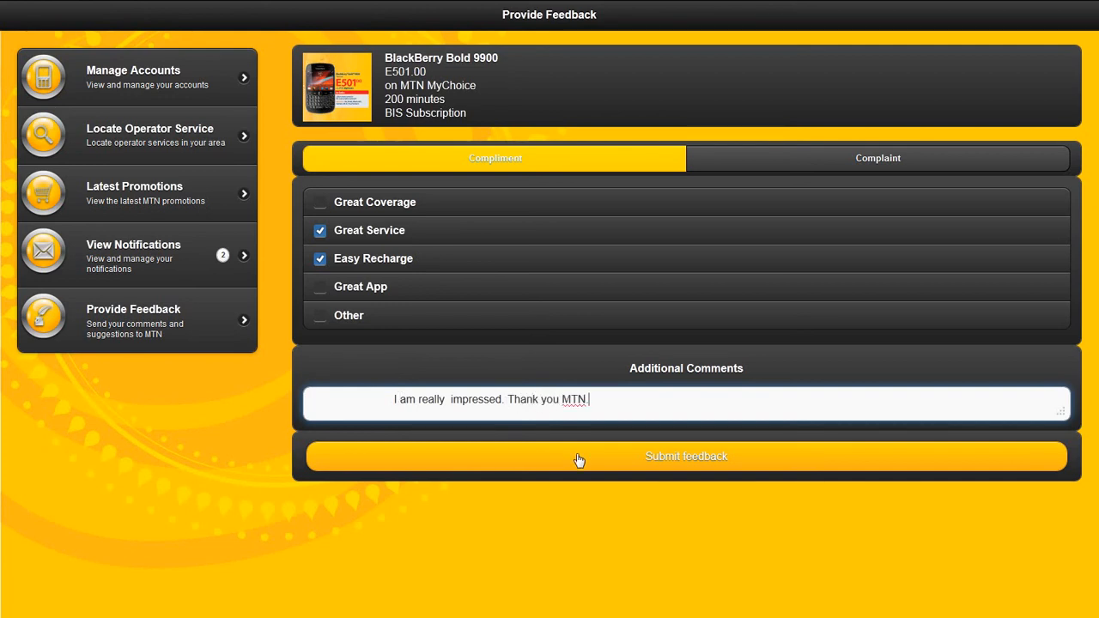
mouse_move(501, 323)
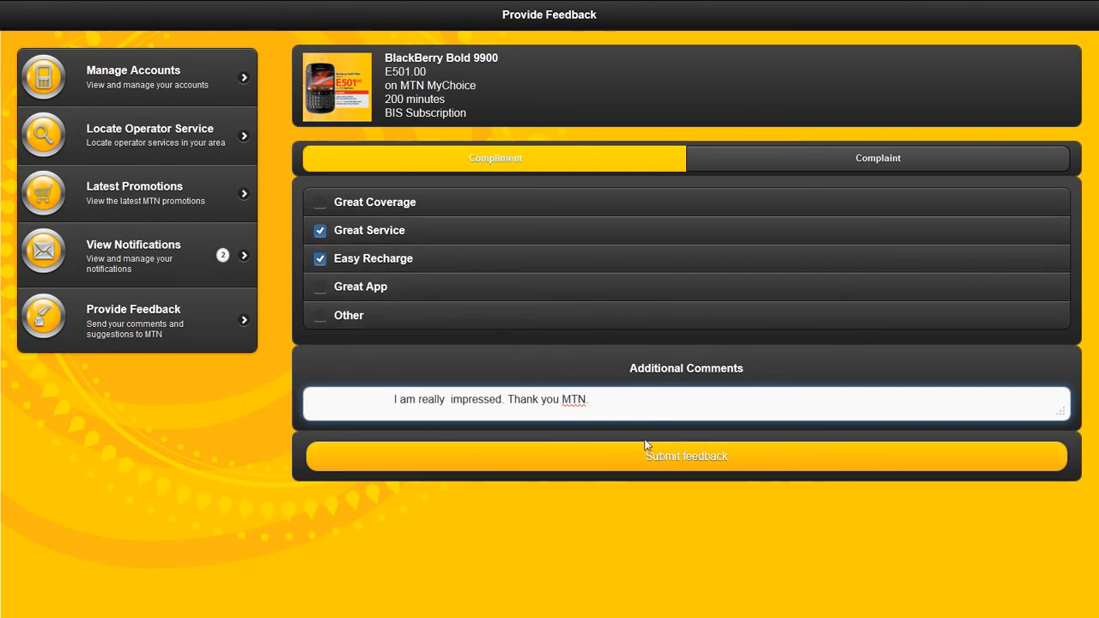
mouse_move(554, 436)
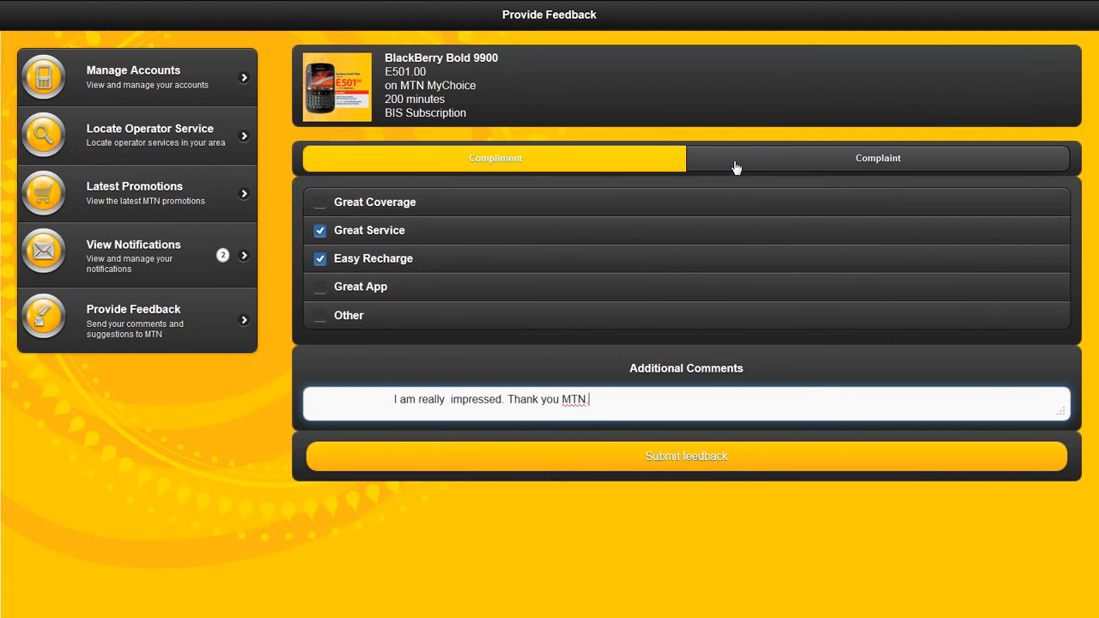
mouse_move(179, 110)
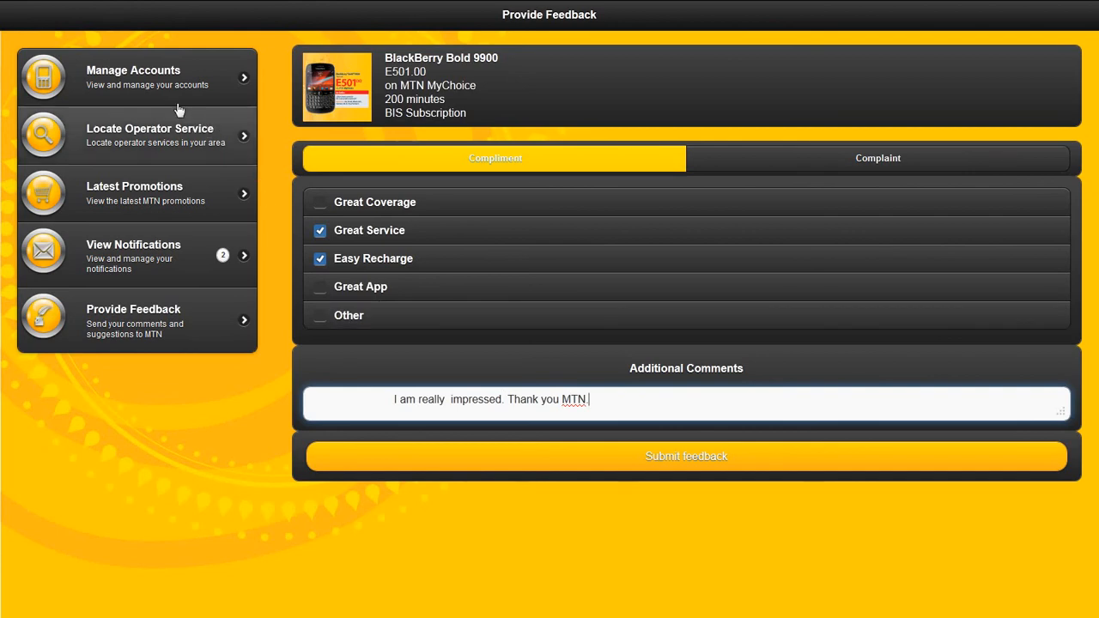
Review Recharge, Balances, Subscriber Information and Linked Accounts under Manage Accounts, then sign out.
click(133, 76)
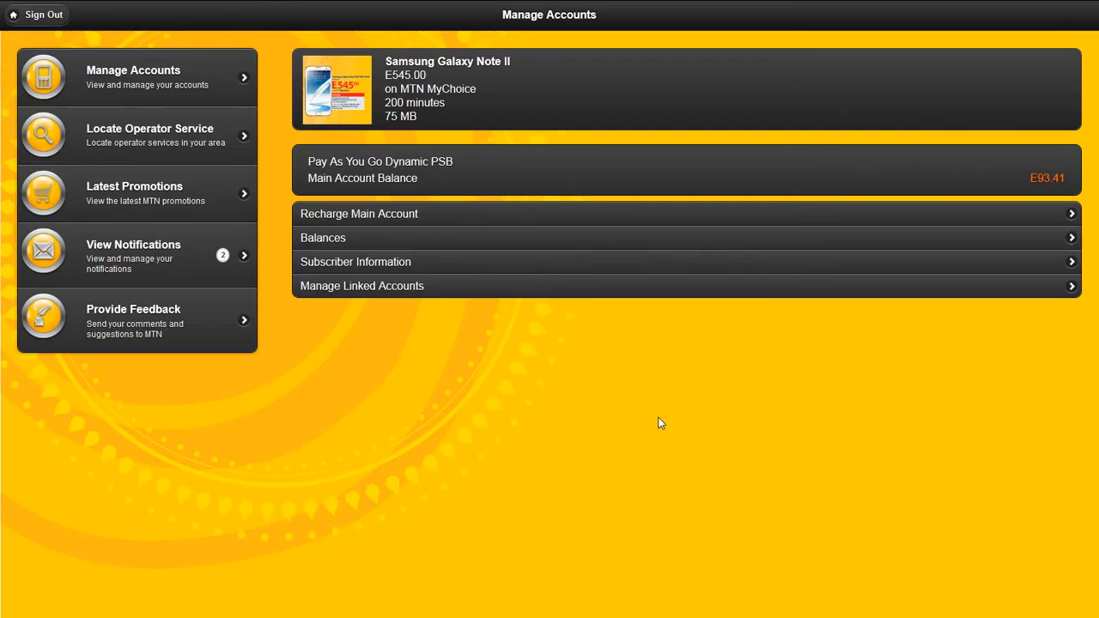
mouse_move(373, 213)
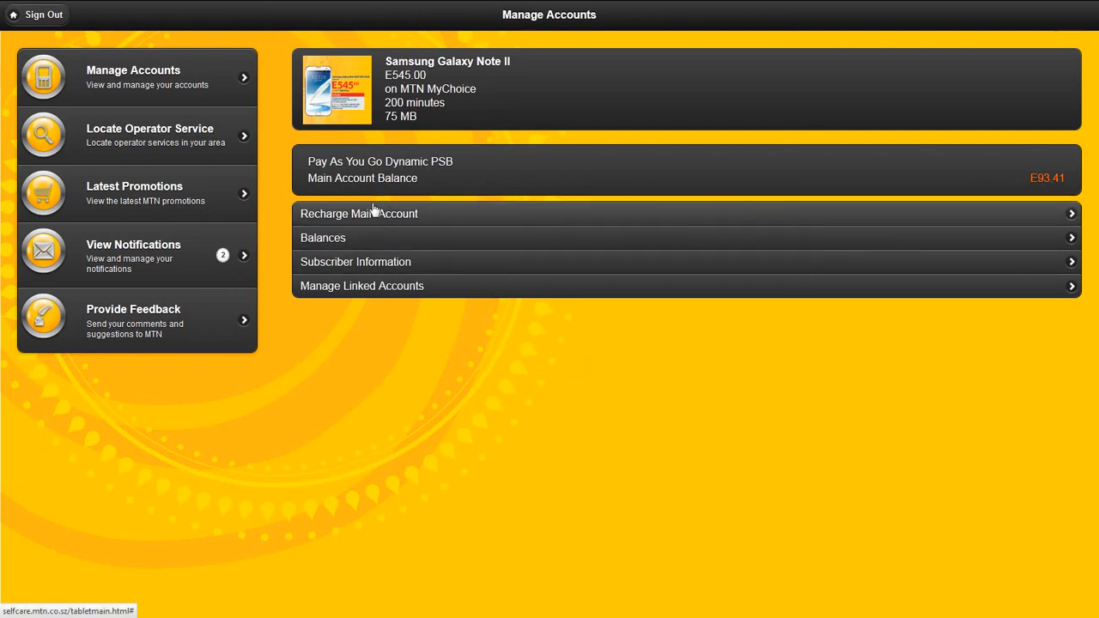
mouse_move(652, 141)
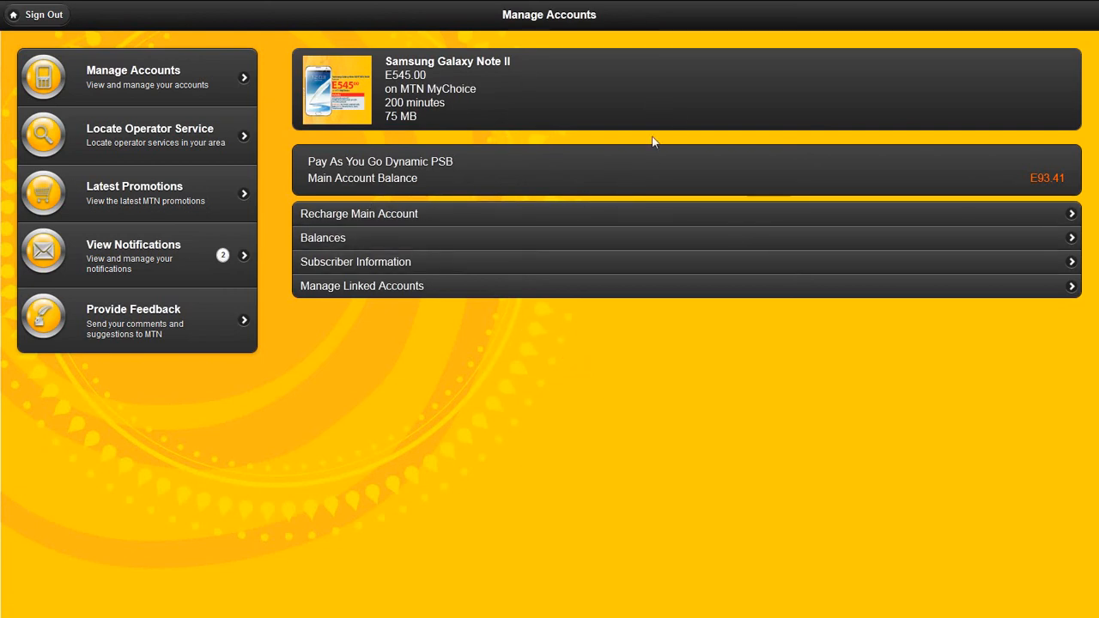
mouse_move(1004, 188)
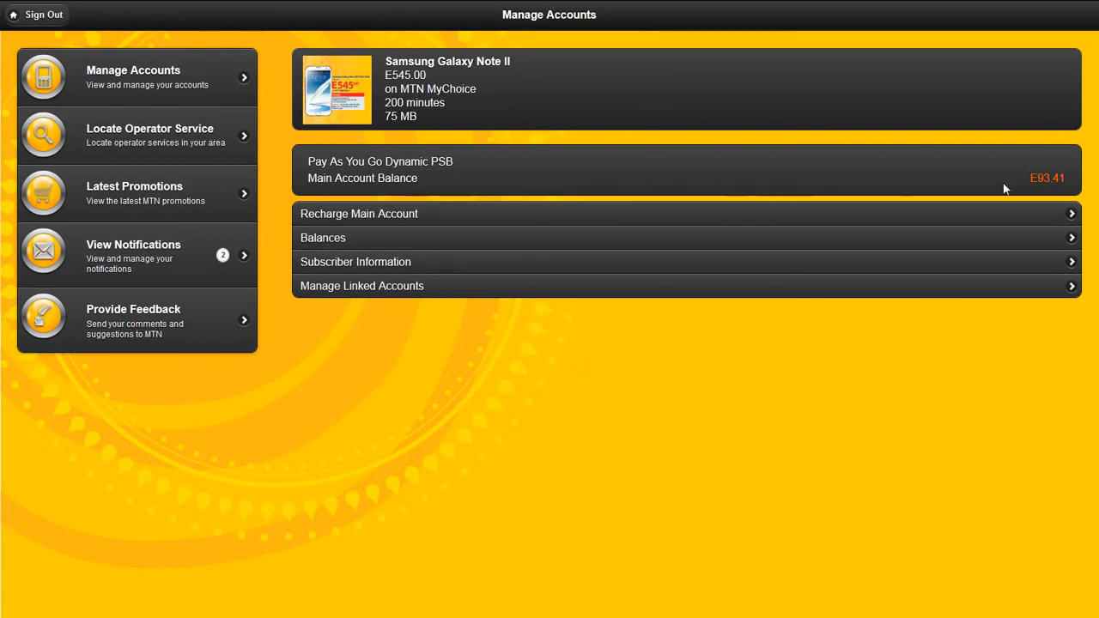
mouse_move(515, 167)
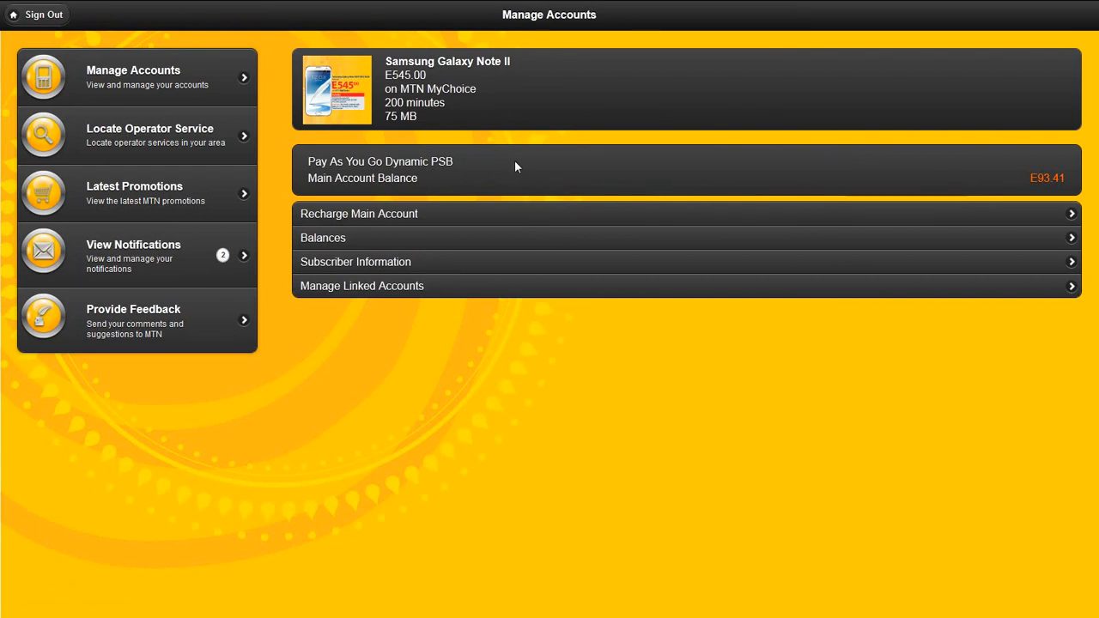
click(359, 213)
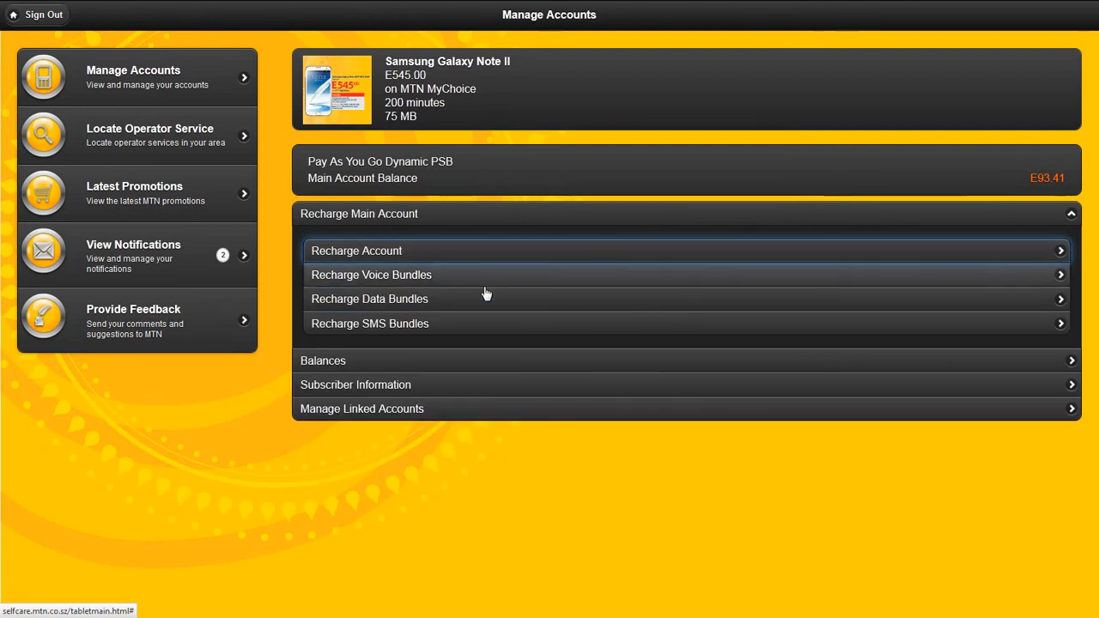
click(369, 299)
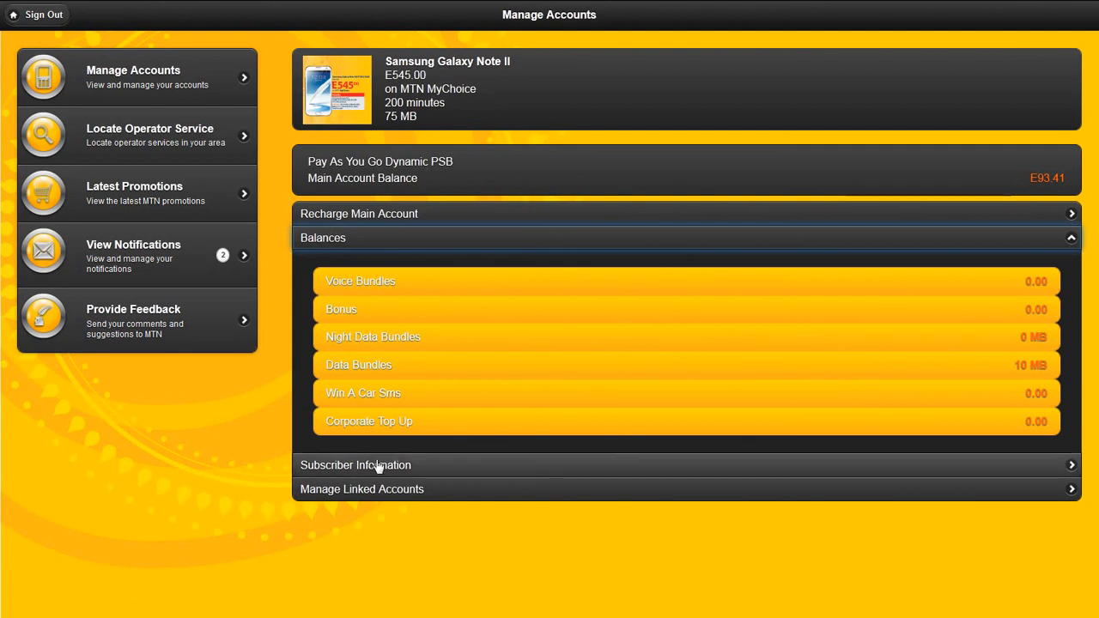
click(356, 464)
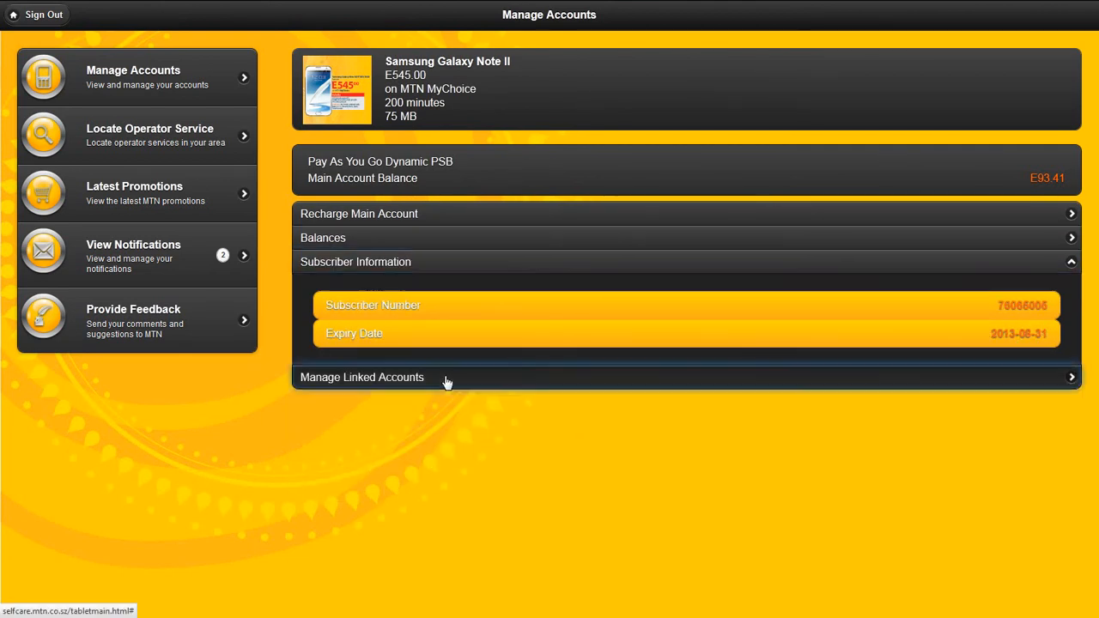
click(362, 377)
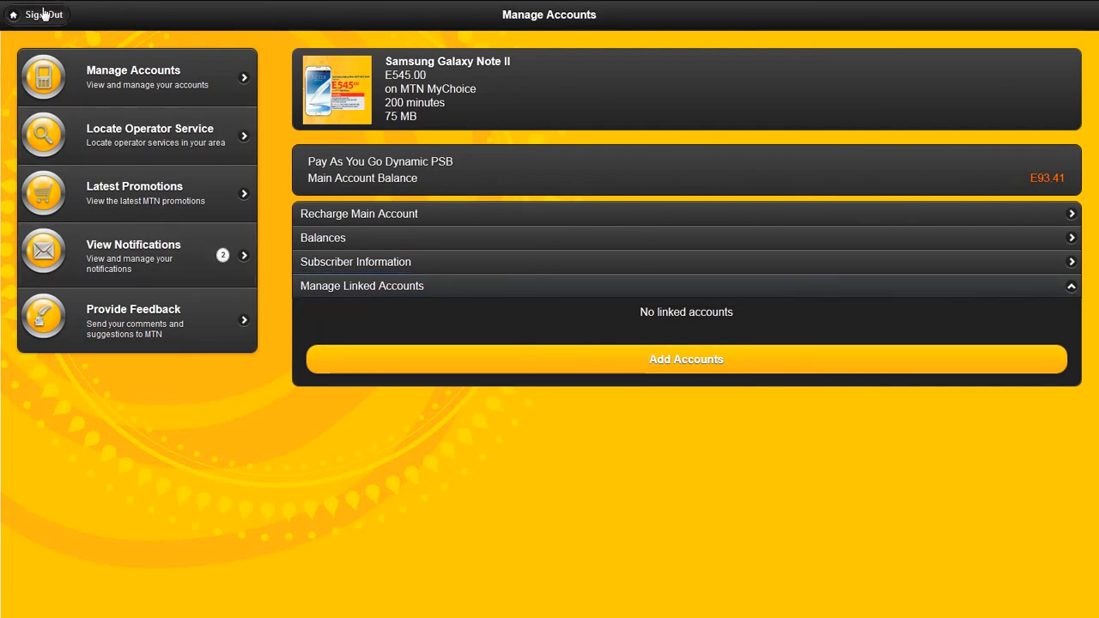
click(43, 15)
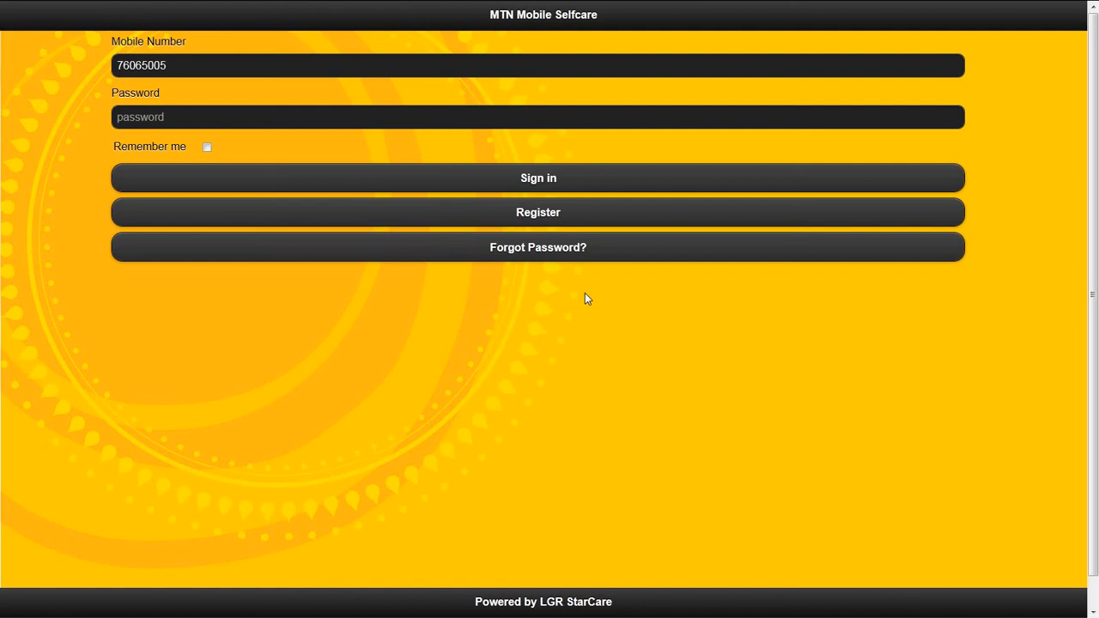